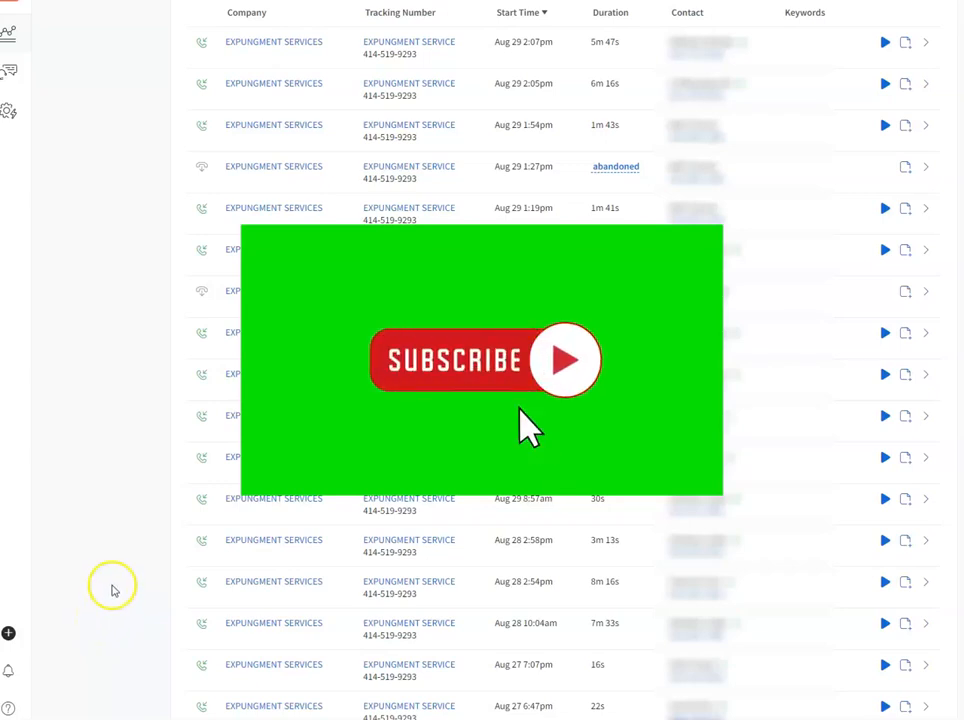
Scroll the sales page past the mentor story and AWeber dashboard to the $199,750.33 ad-spend screenshot.
left_click(480, 360)
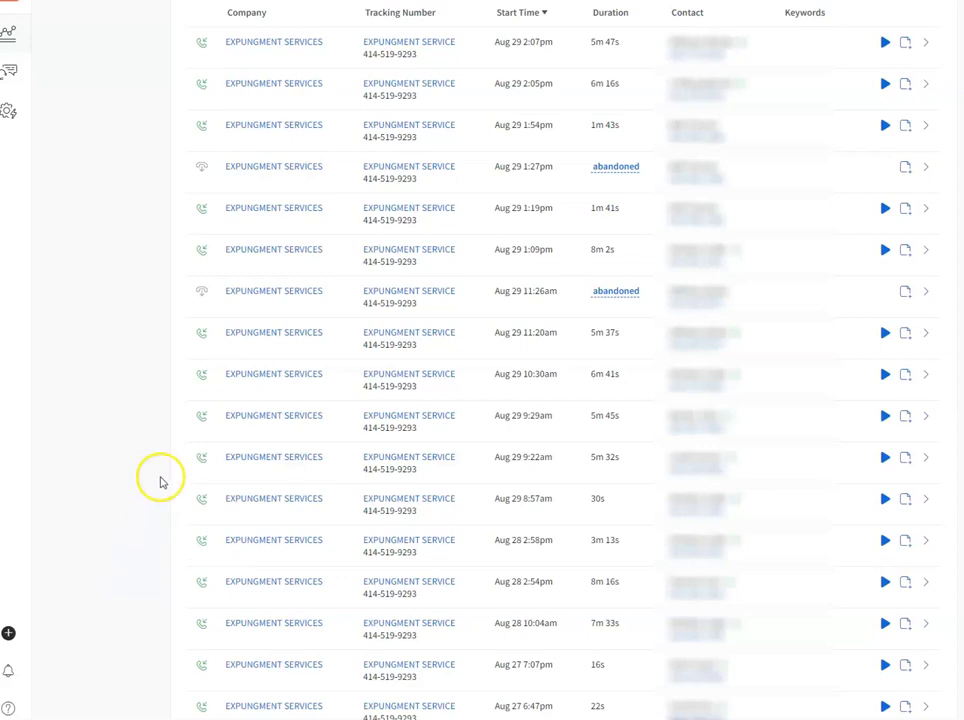
mouse_move(152, 364)
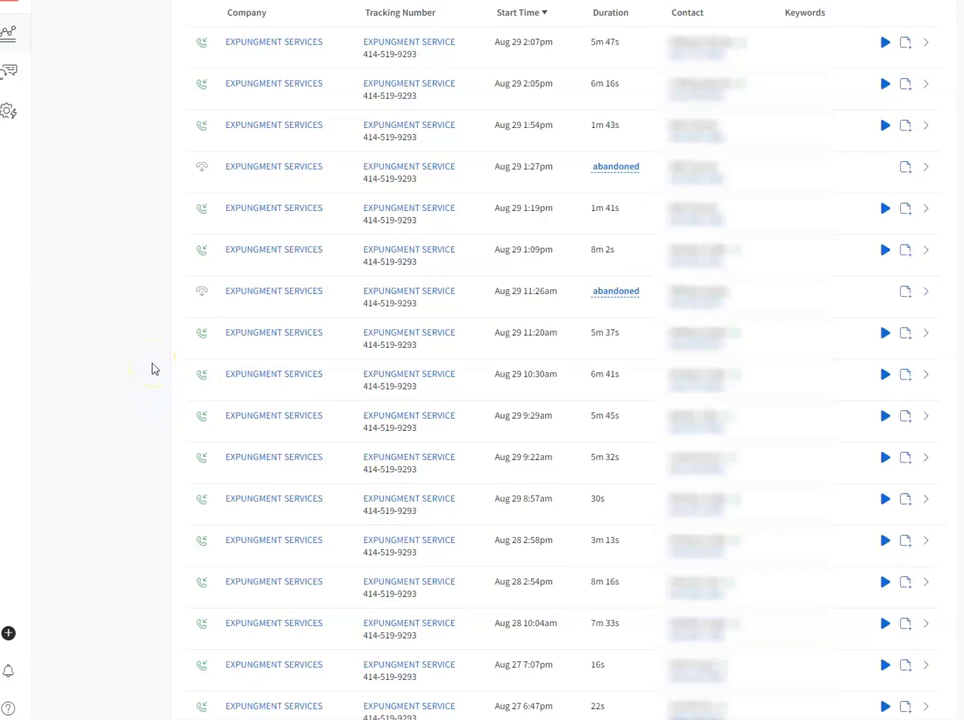
mouse_move(156, 368)
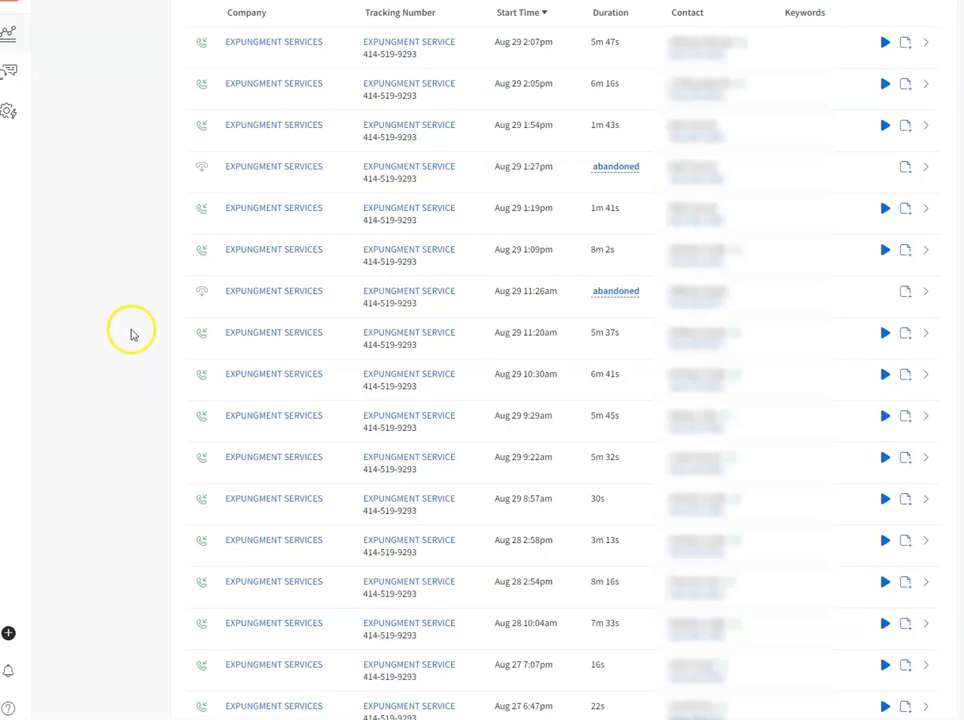
mouse_move(128, 228)
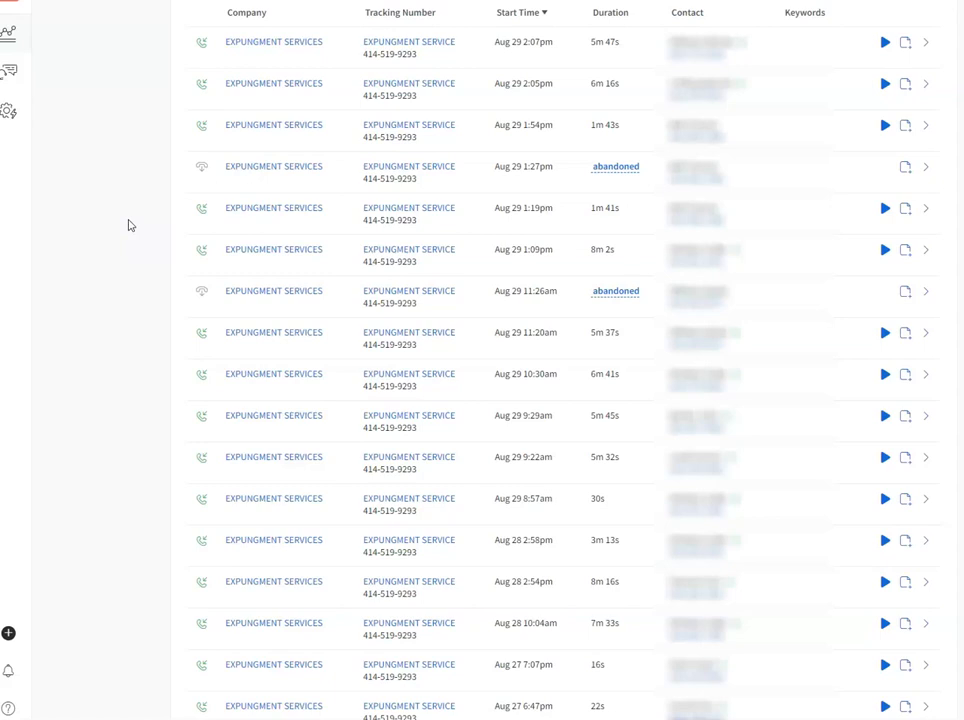
mouse_move(668, 62)
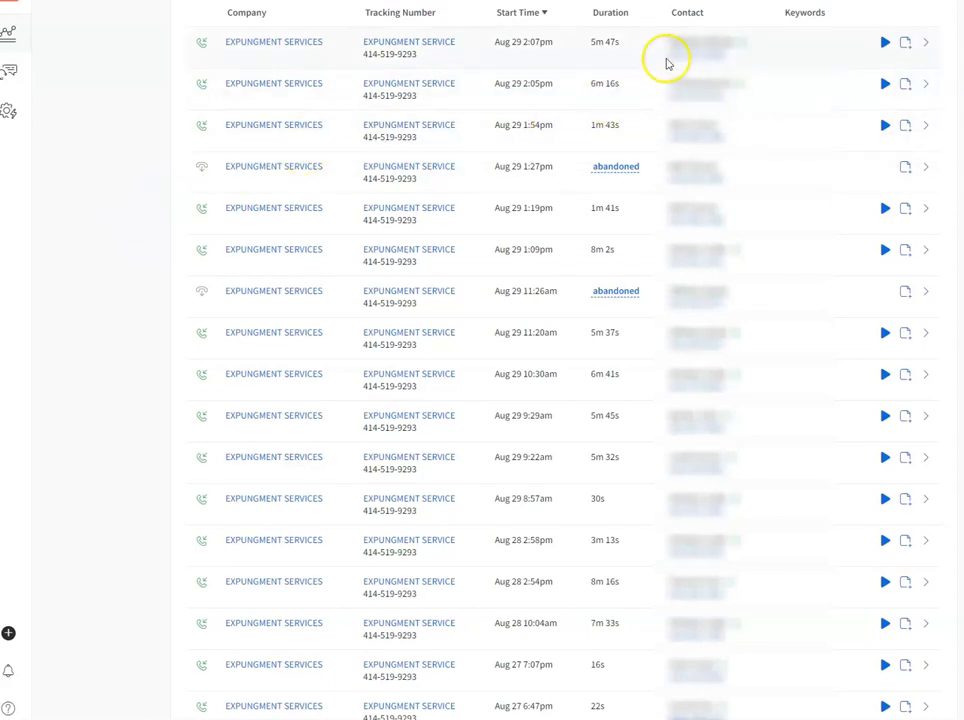
mouse_move(758, 54)
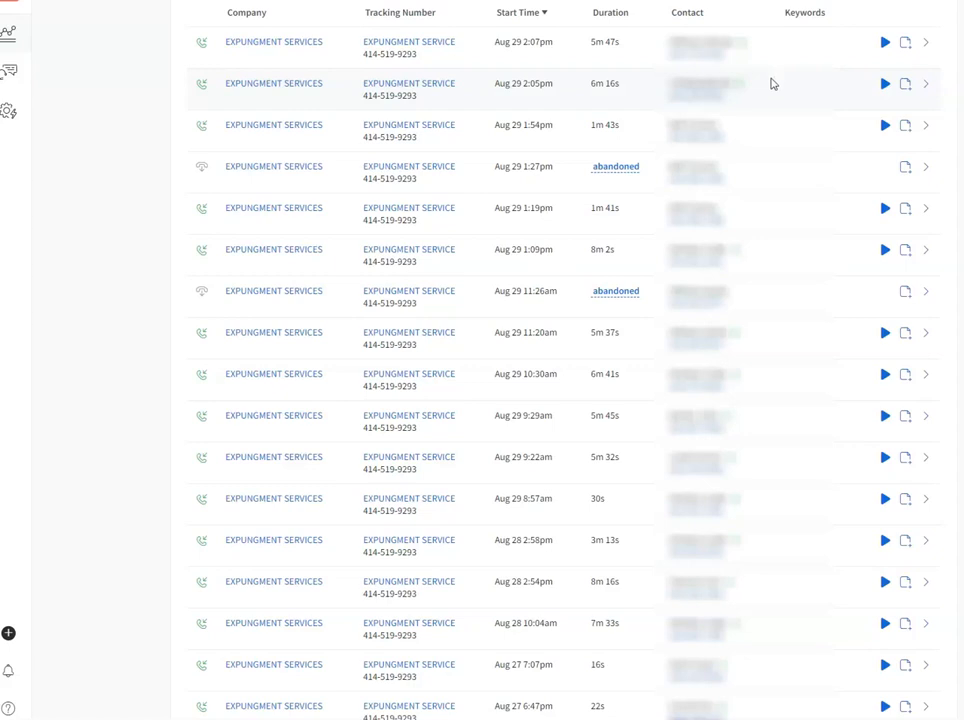
mouse_move(784, 114)
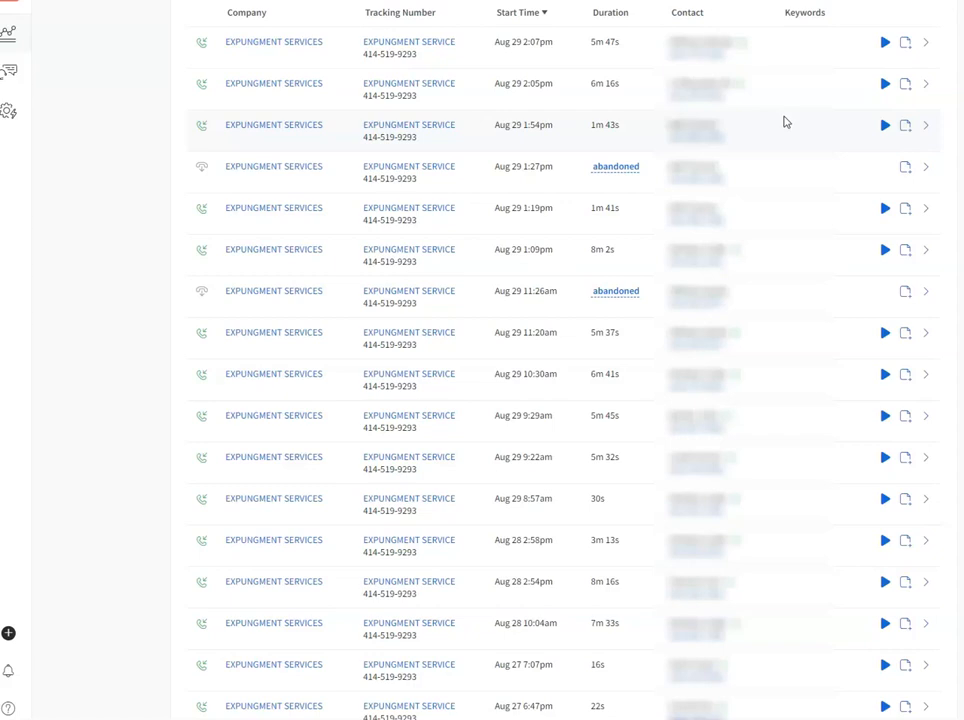
mouse_move(790, 122)
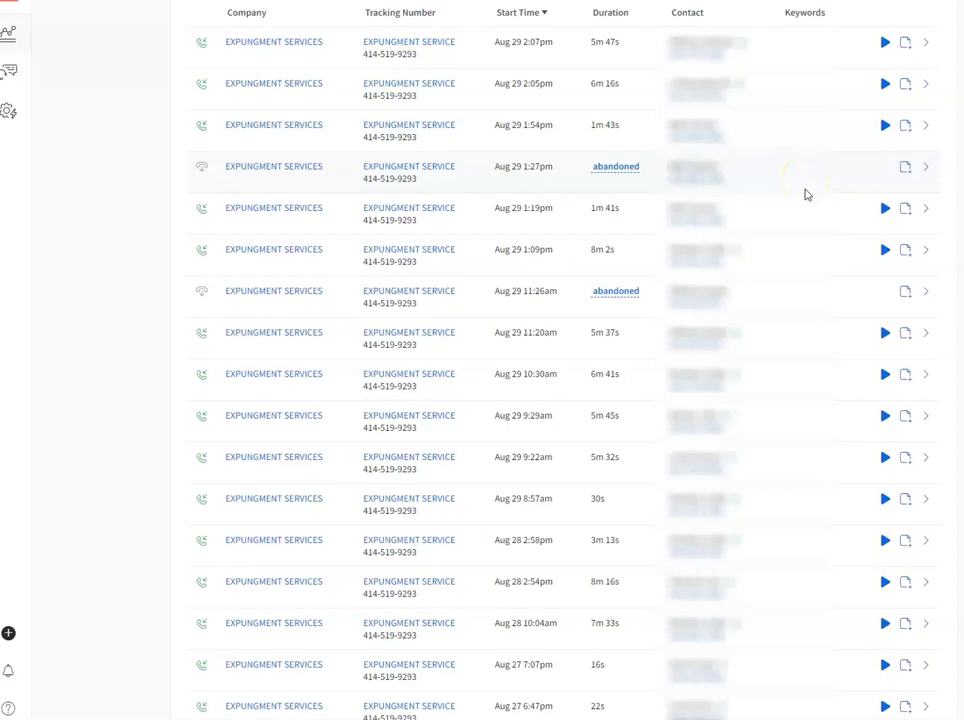
mouse_move(808, 198)
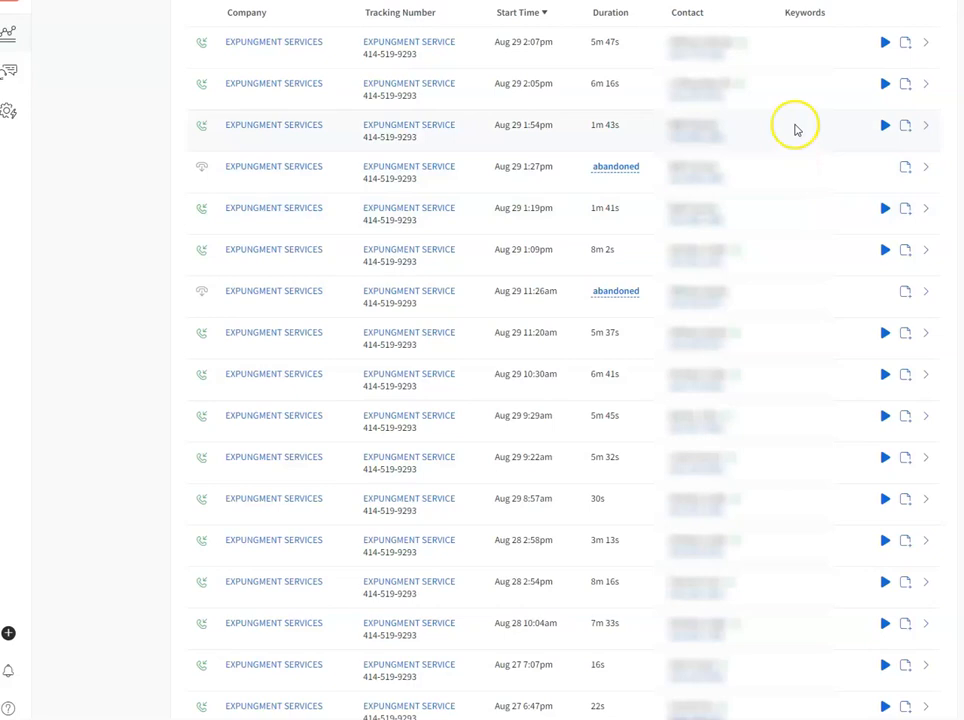
mouse_move(644, 62)
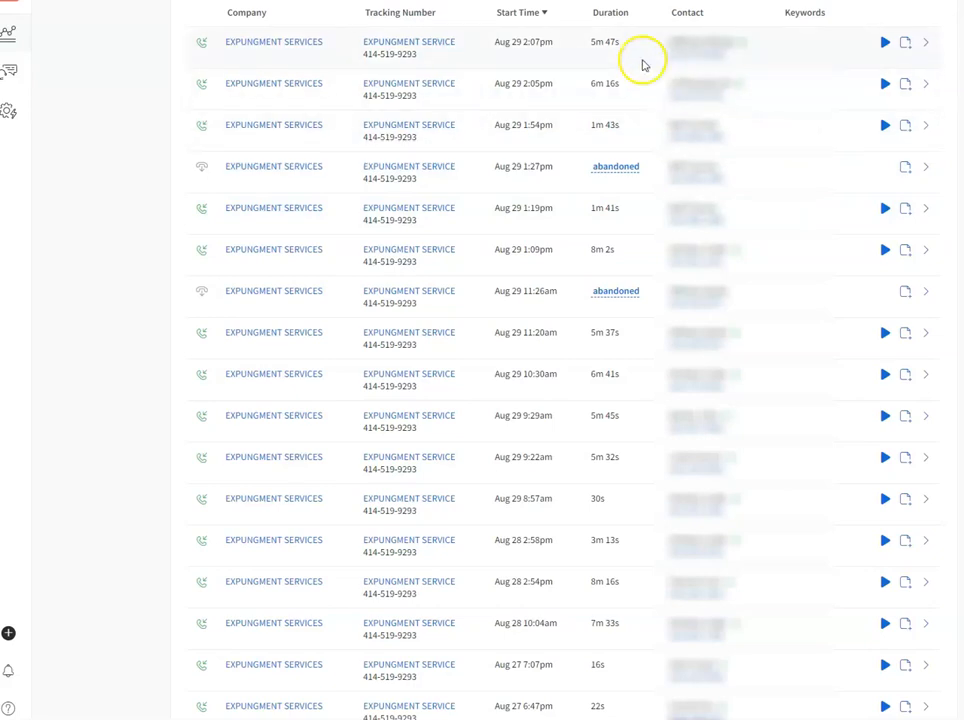
mouse_move(672, 206)
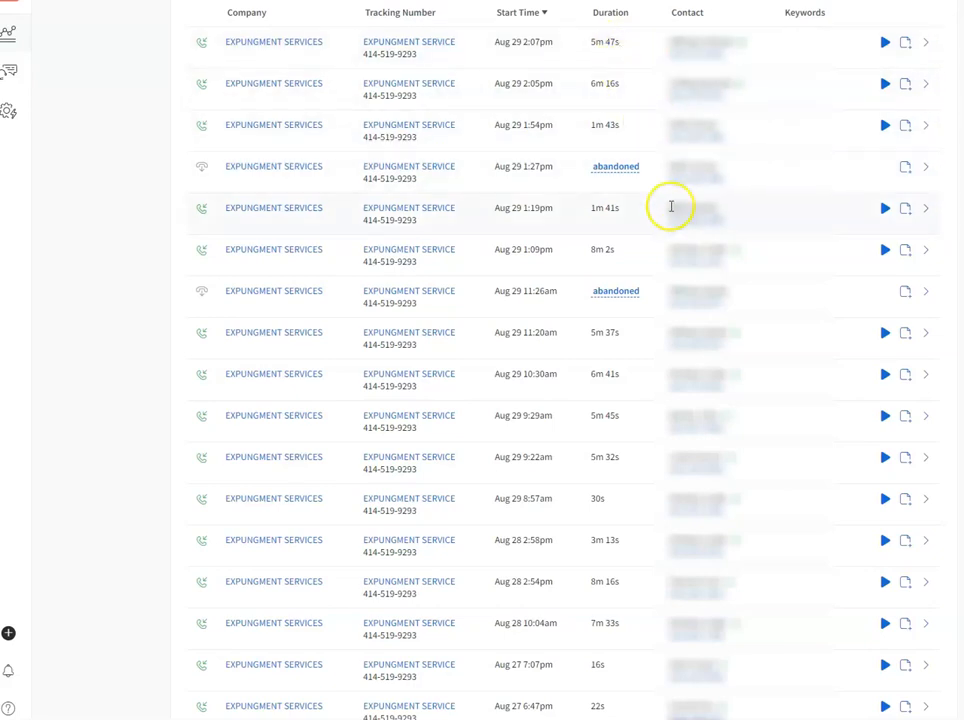
mouse_move(656, 348)
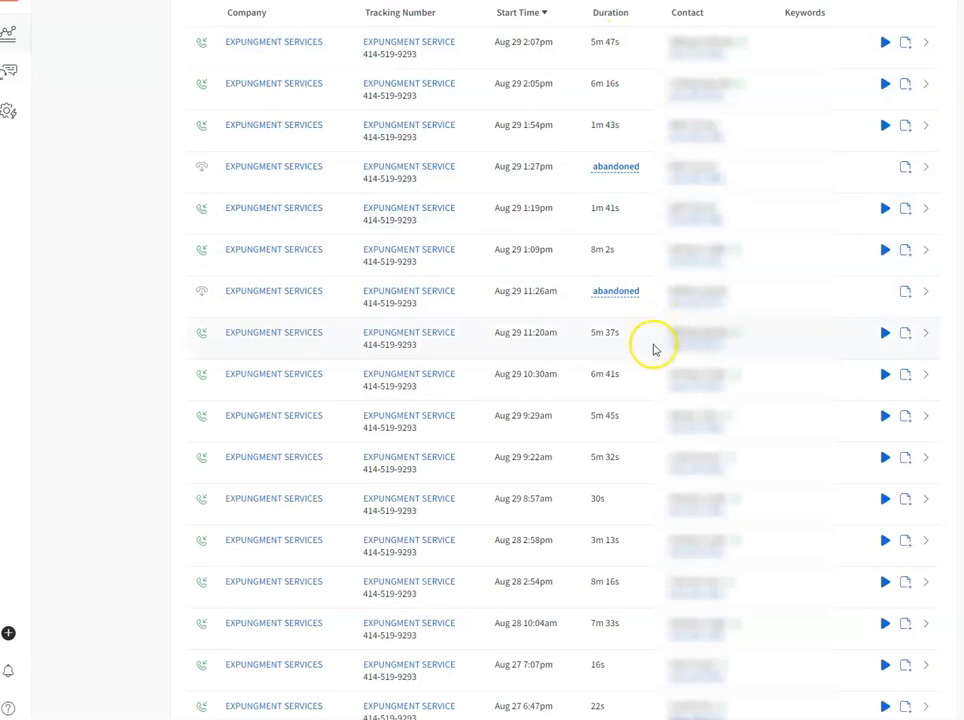
mouse_move(808, 298)
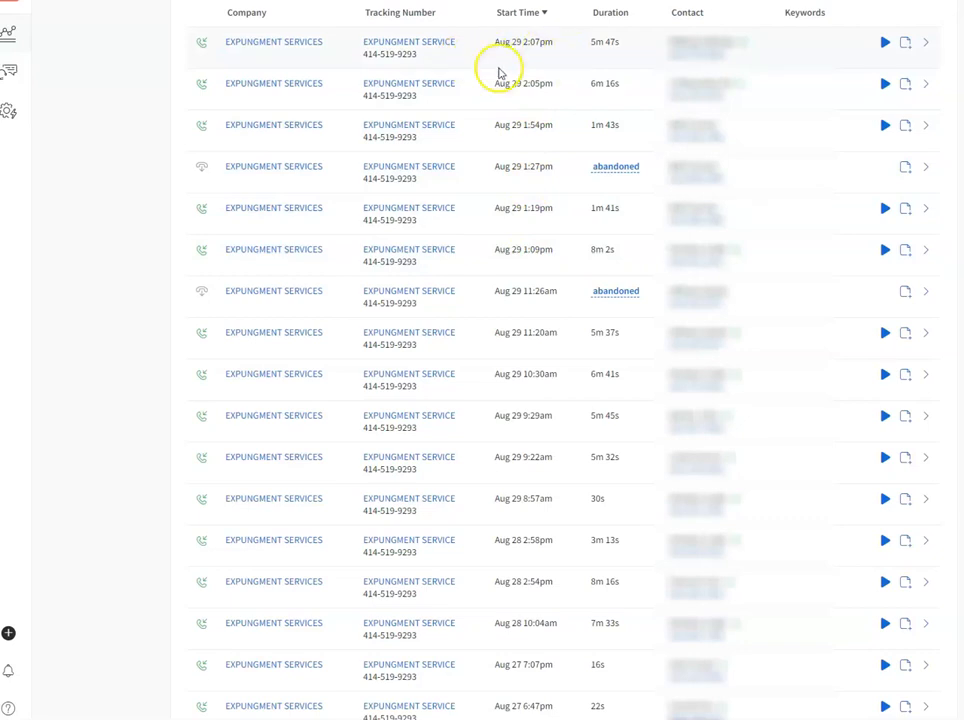
mouse_move(528, 56)
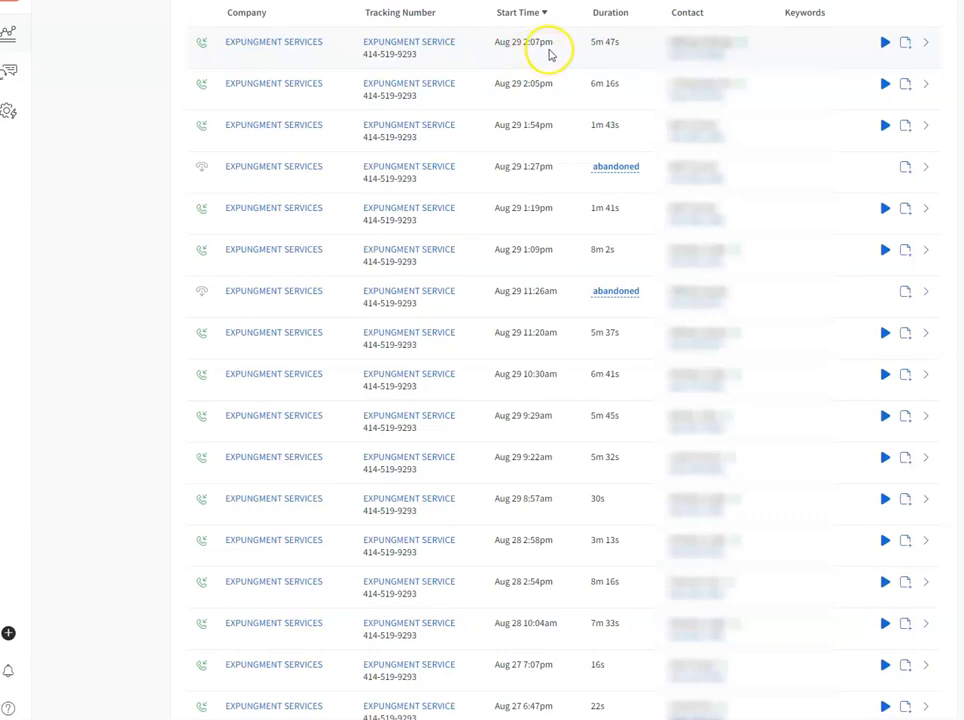
mouse_move(564, 62)
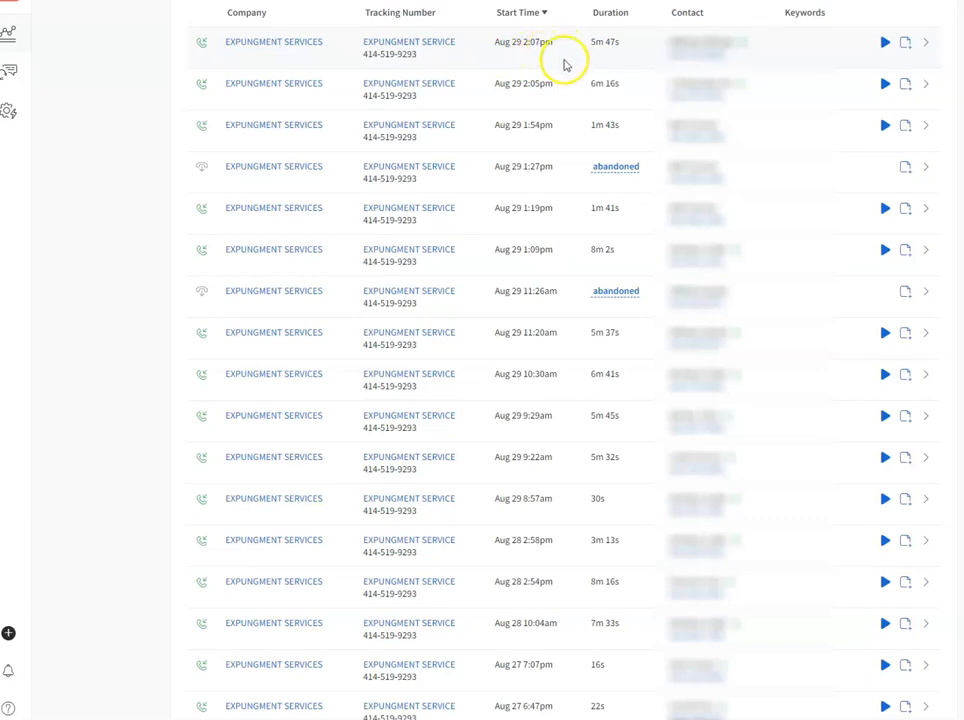
mouse_move(784, 240)
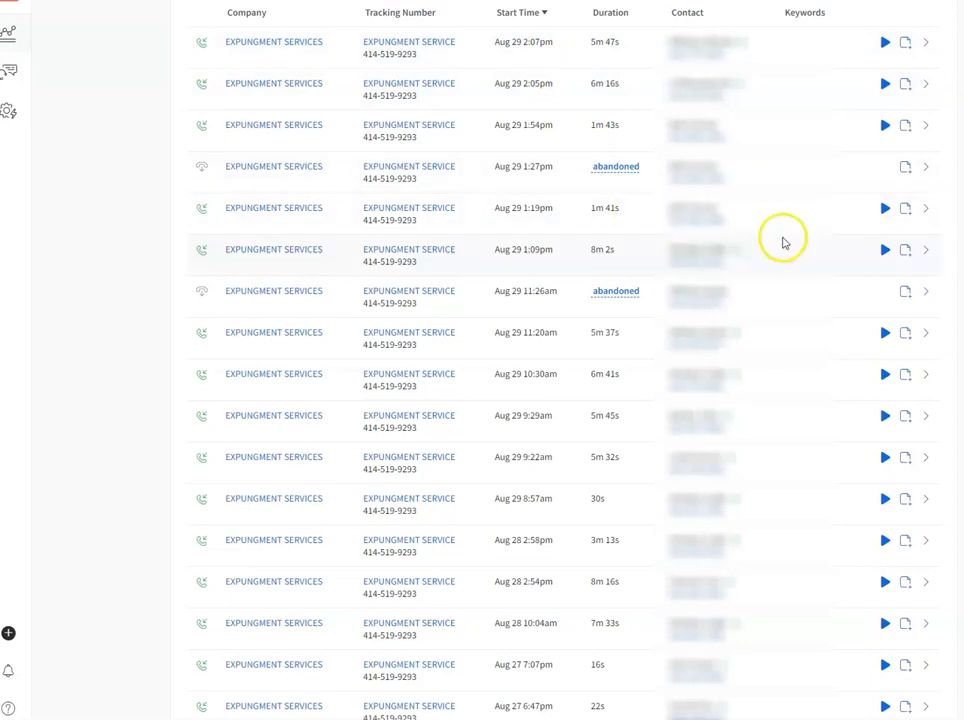
mouse_move(788, 242)
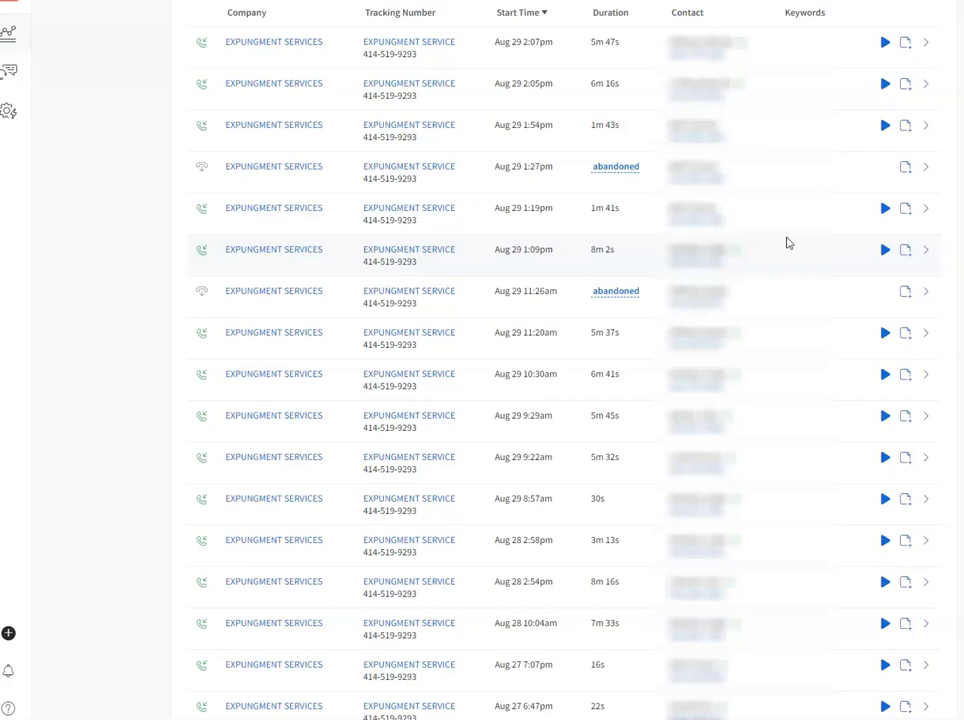
mouse_move(768, 84)
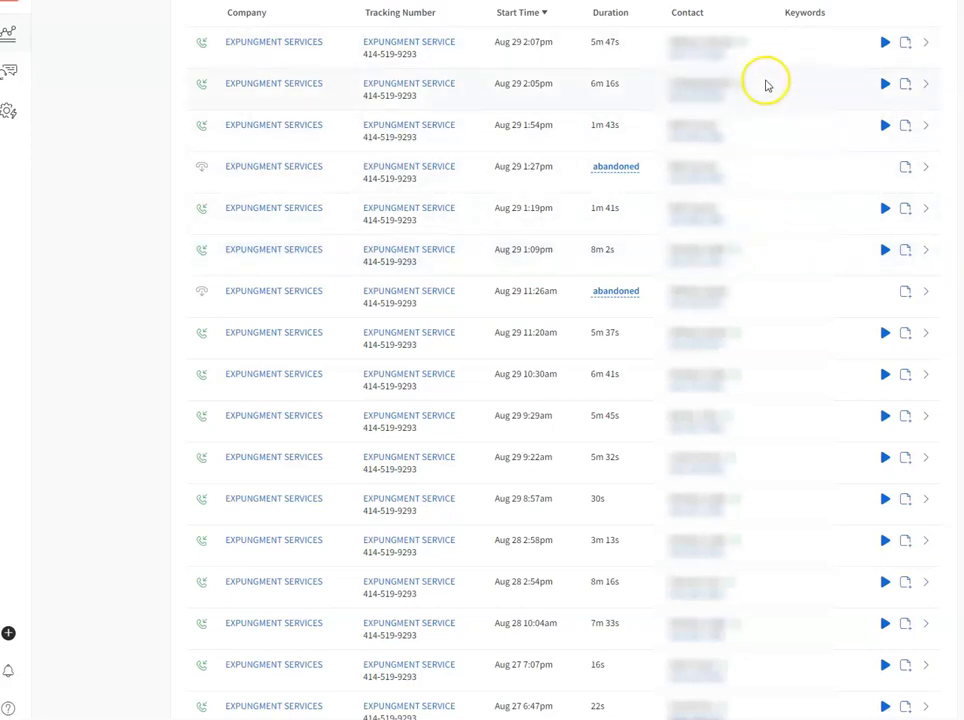
mouse_move(796, 284)
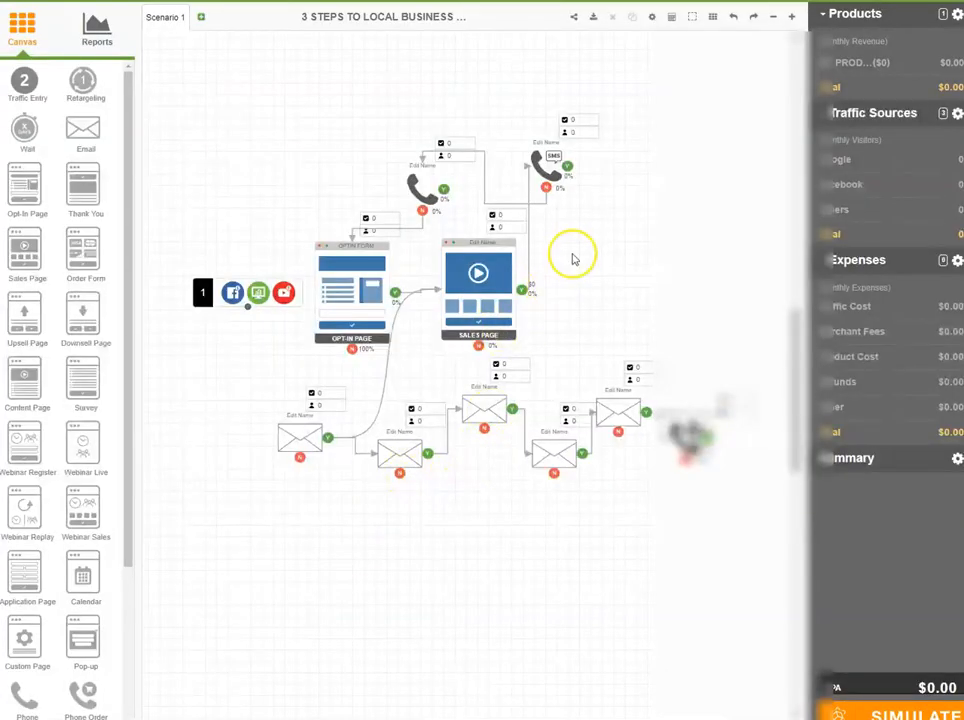
mouse_move(618, 108)
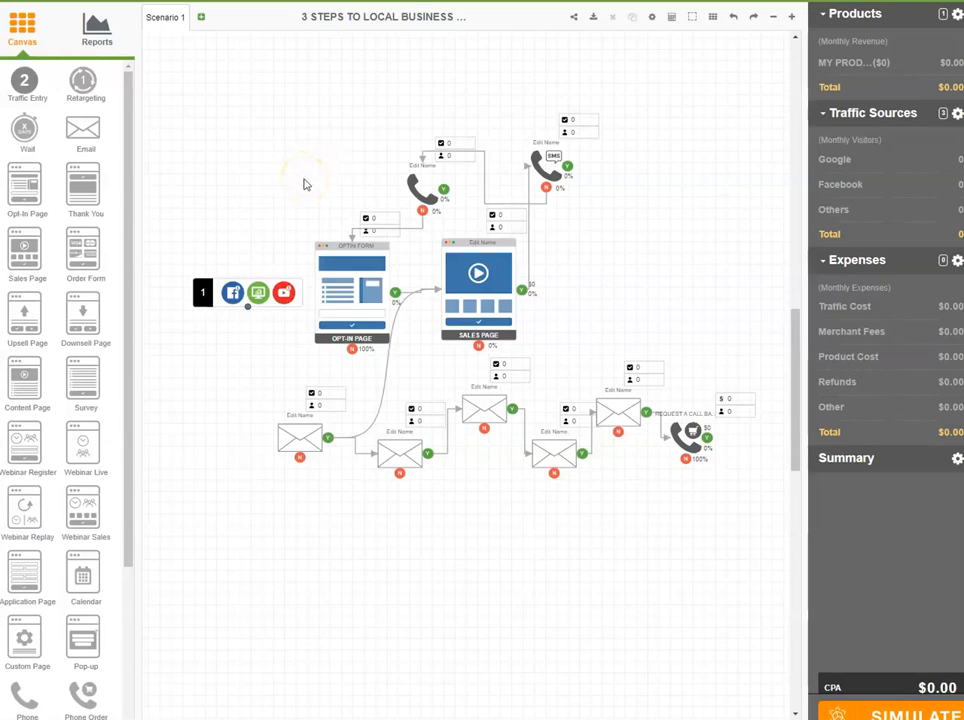
mouse_move(264, 244)
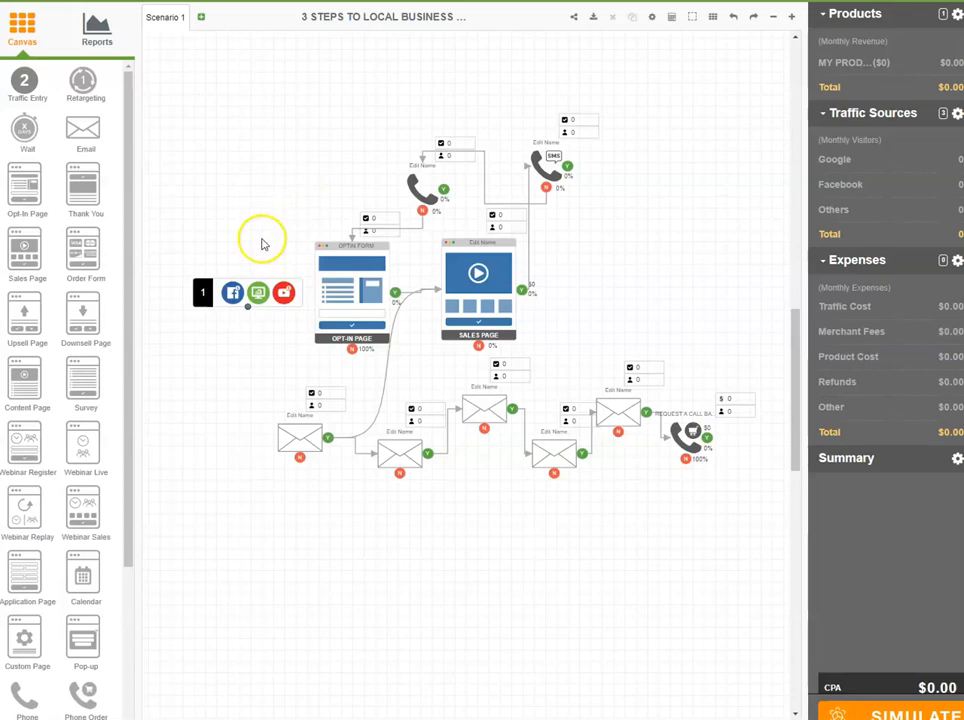
mouse_move(308, 314)
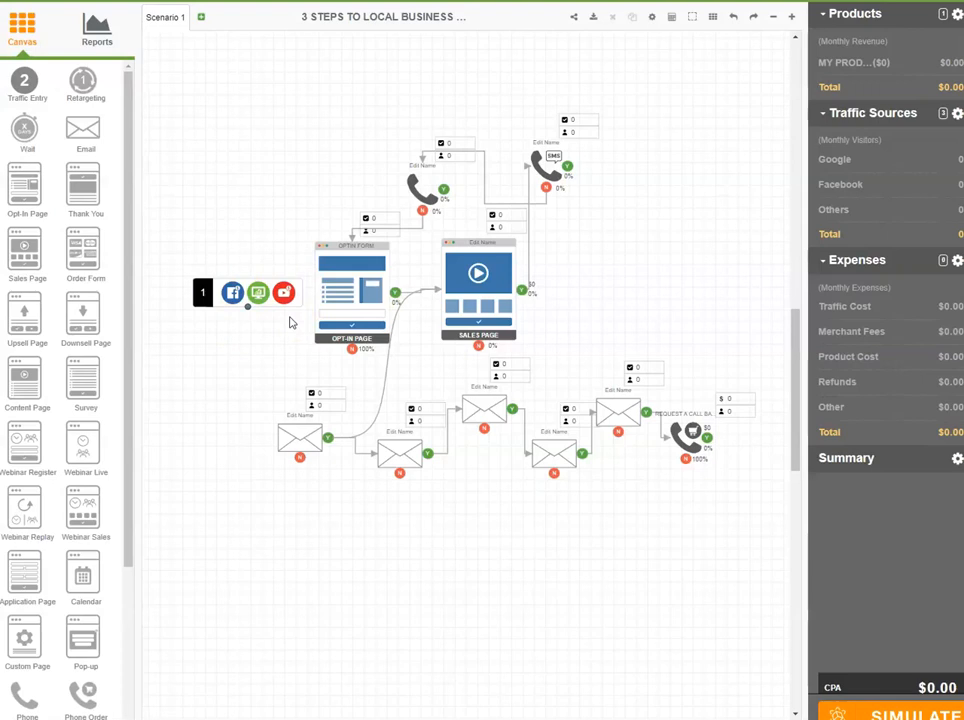
mouse_move(292, 318)
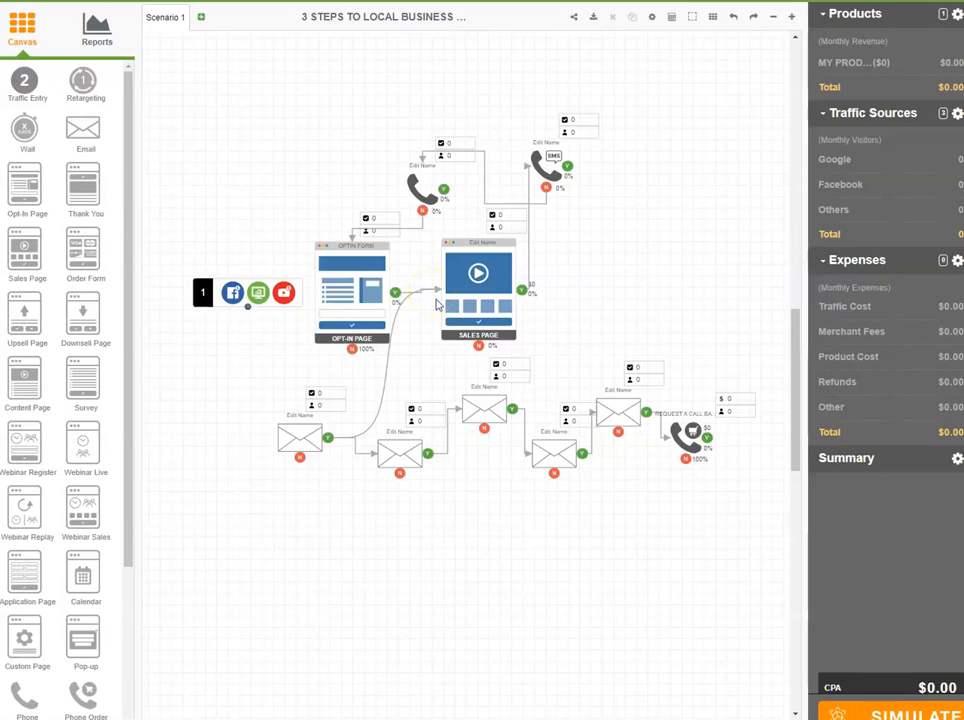
mouse_move(426, 308)
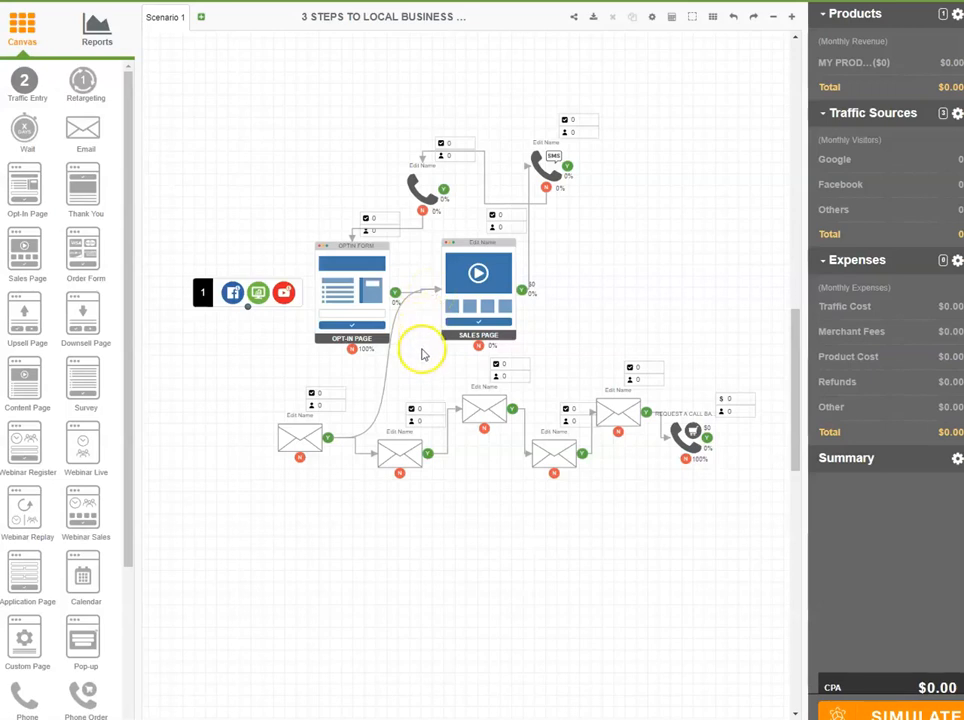
mouse_move(420, 368)
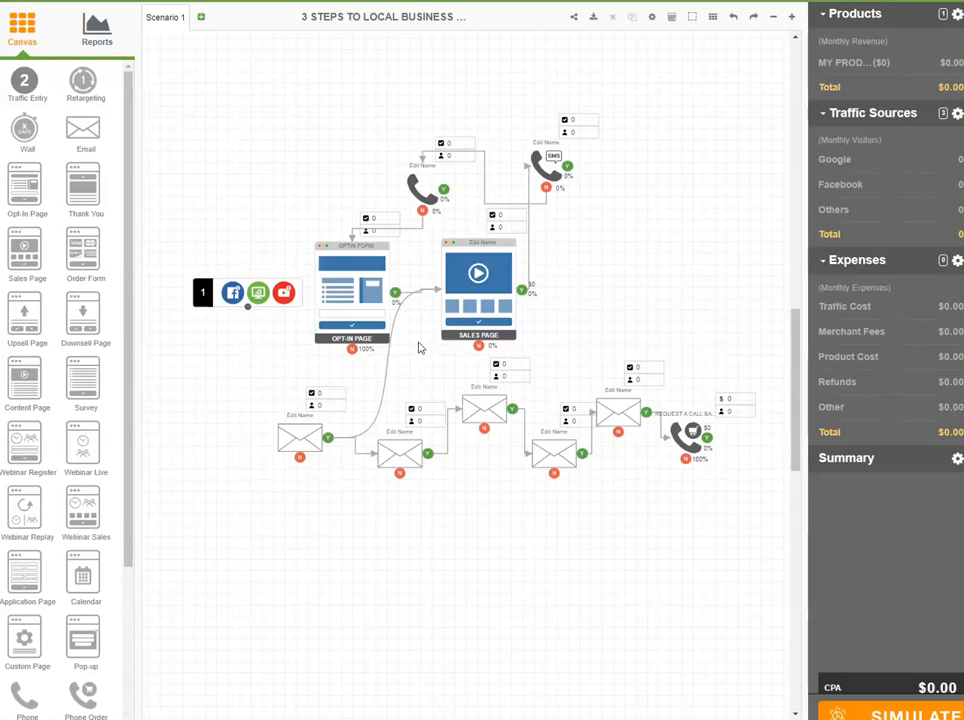
mouse_move(420, 324)
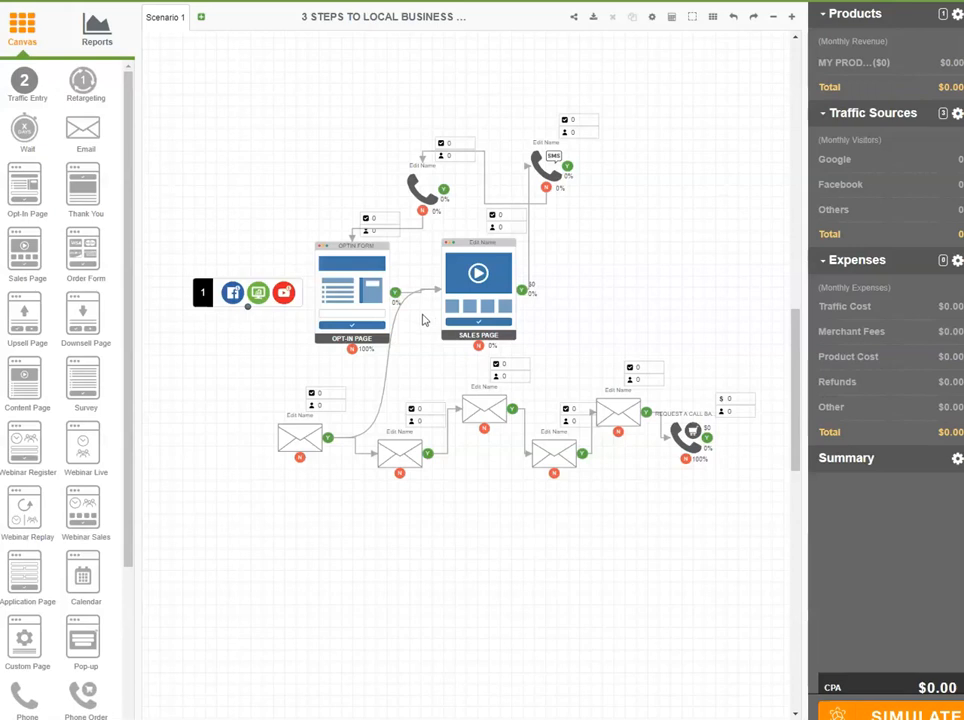
mouse_move(428, 318)
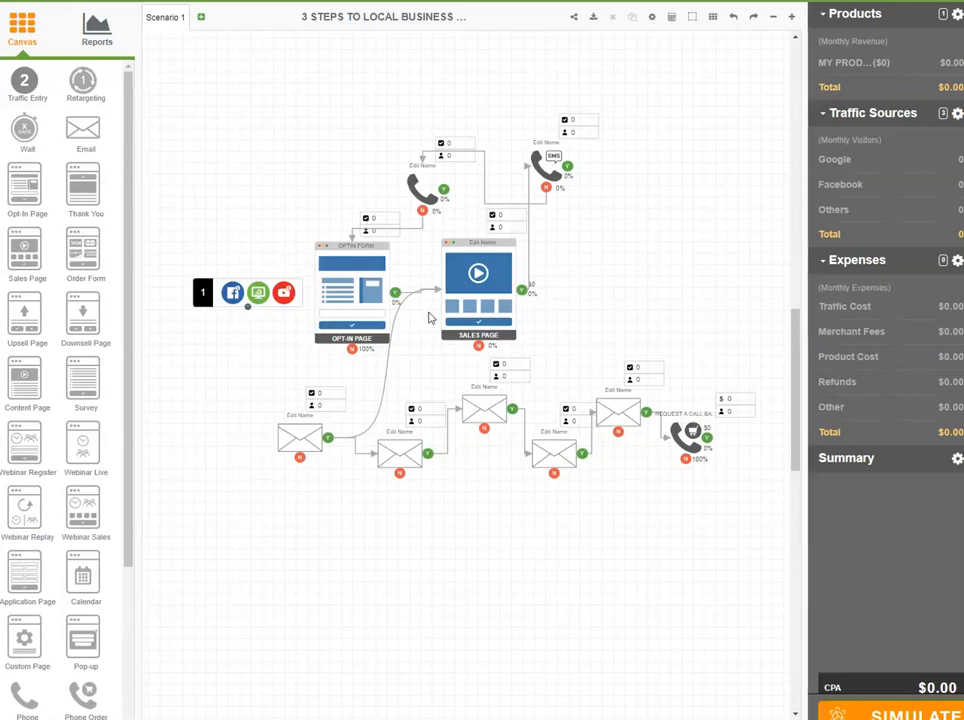
mouse_move(430, 320)
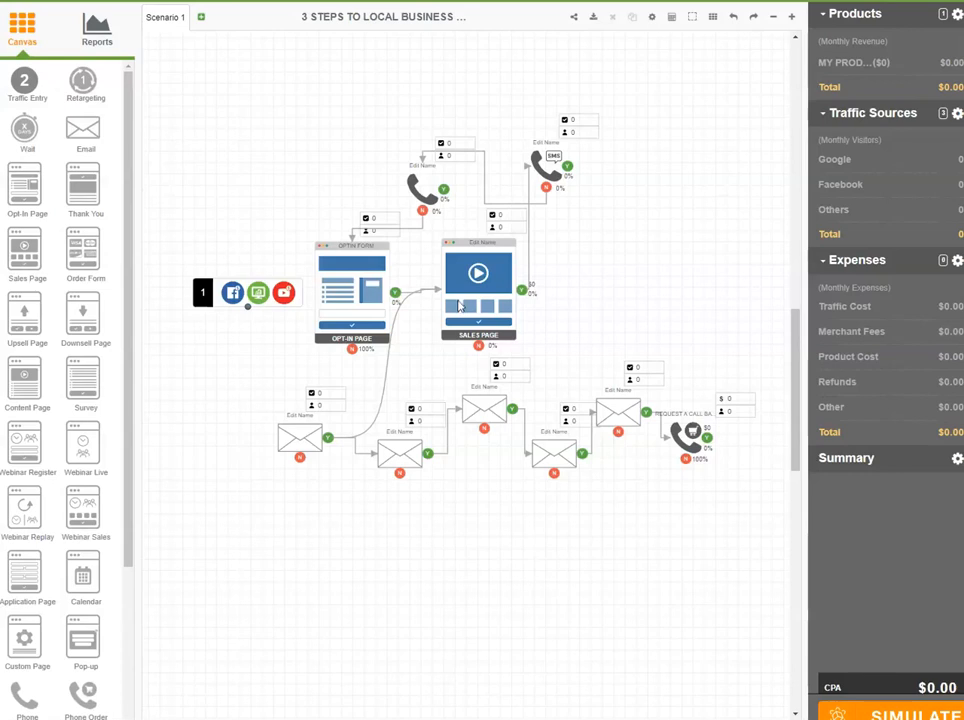
left_click(220, 290)
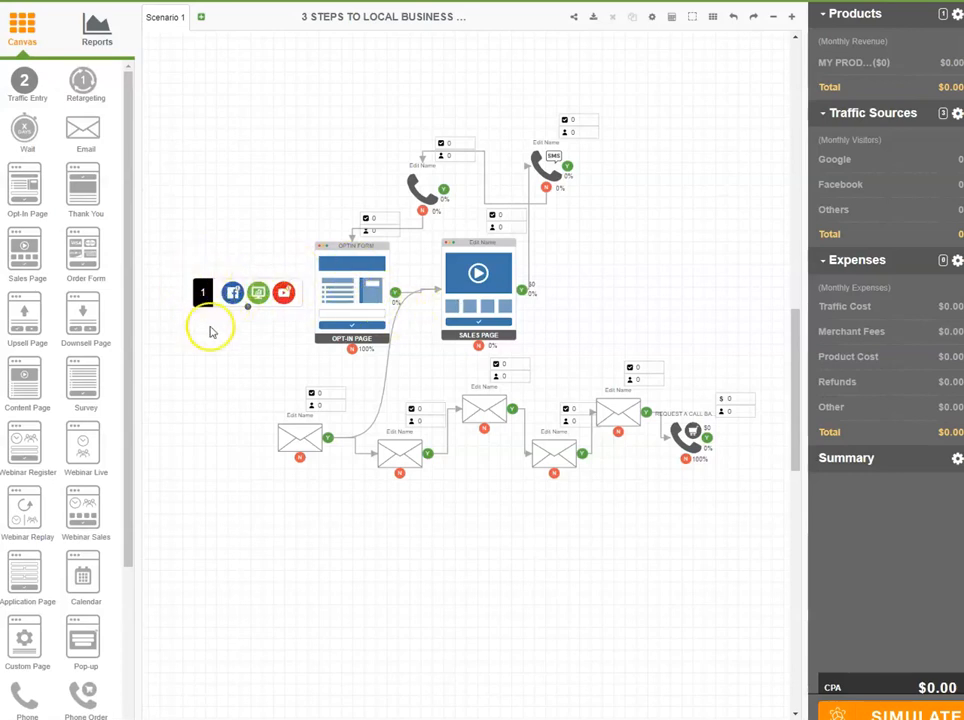
mouse_move(184, 318)
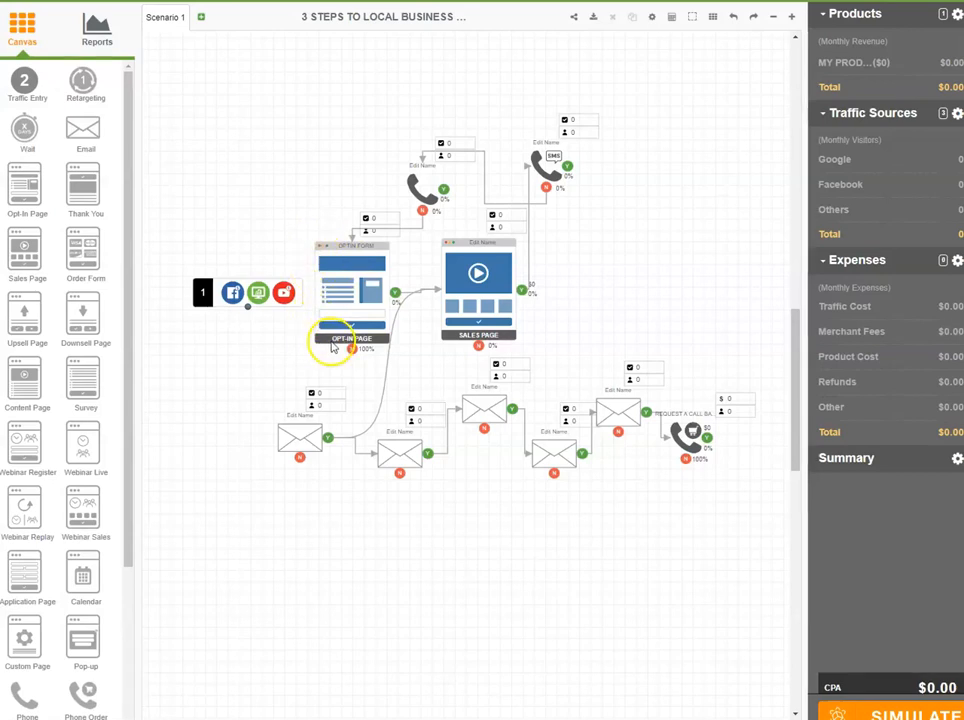
mouse_move(398, 268)
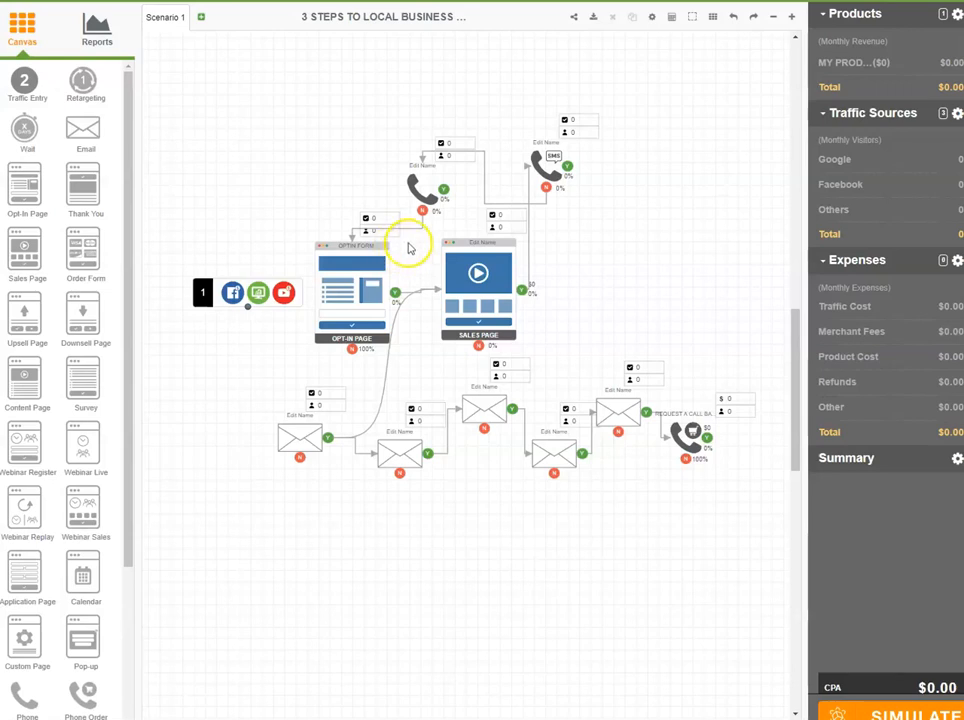
mouse_move(408, 244)
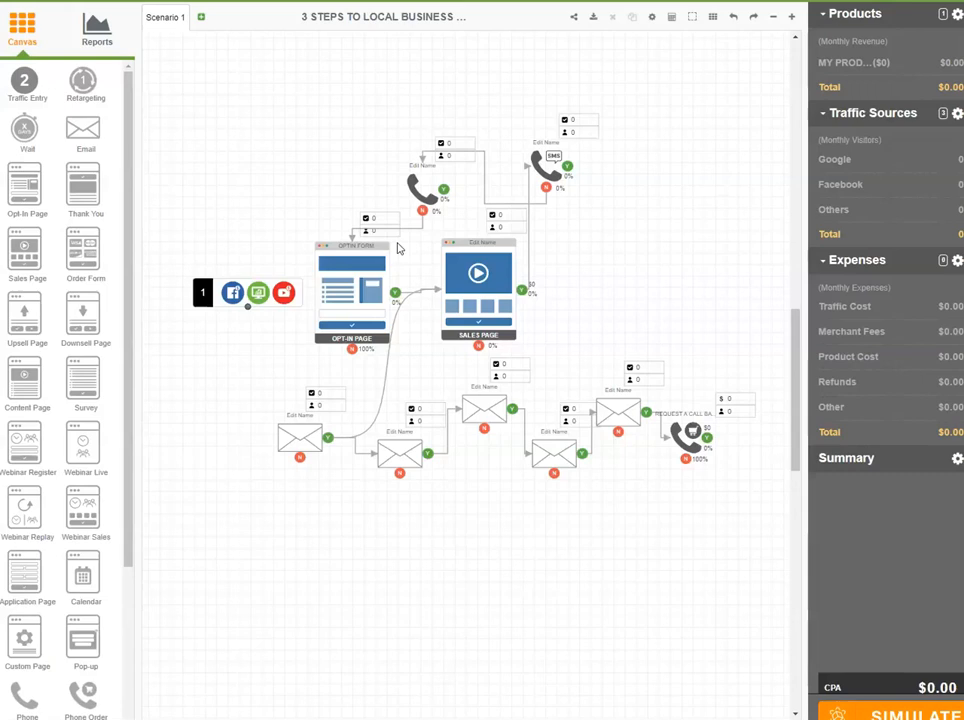
mouse_move(396, 252)
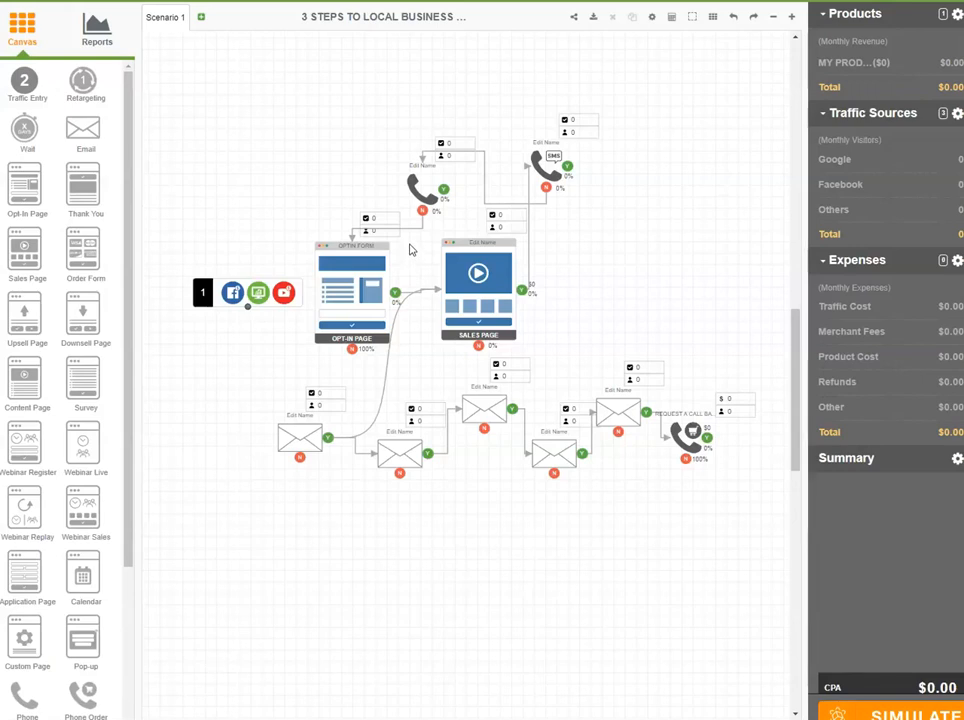
mouse_move(408, 250)
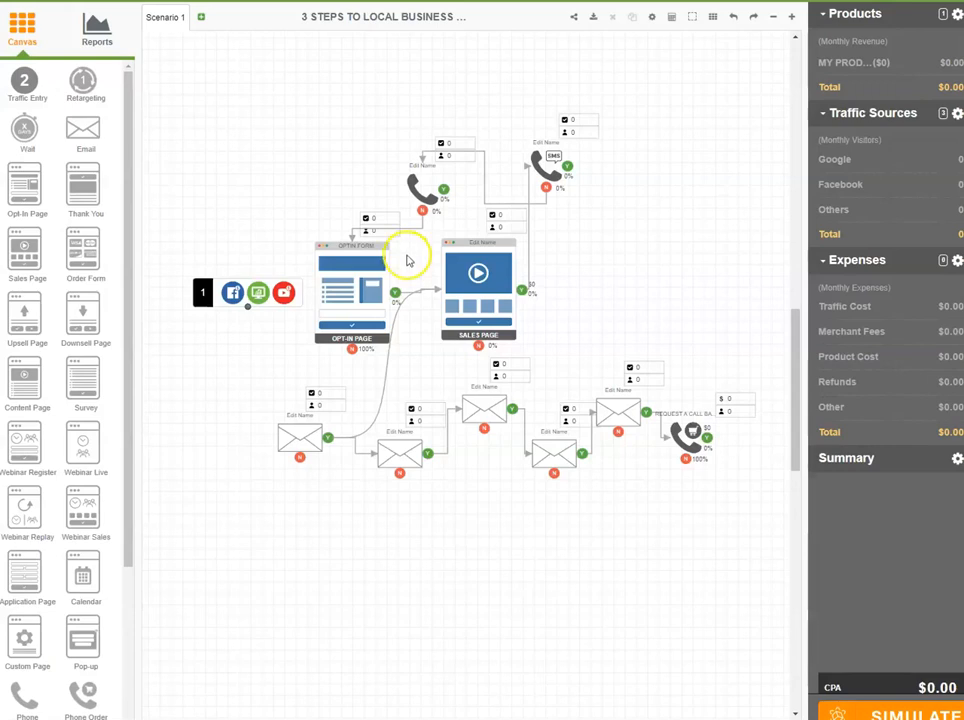
mouse_move(418, 266)
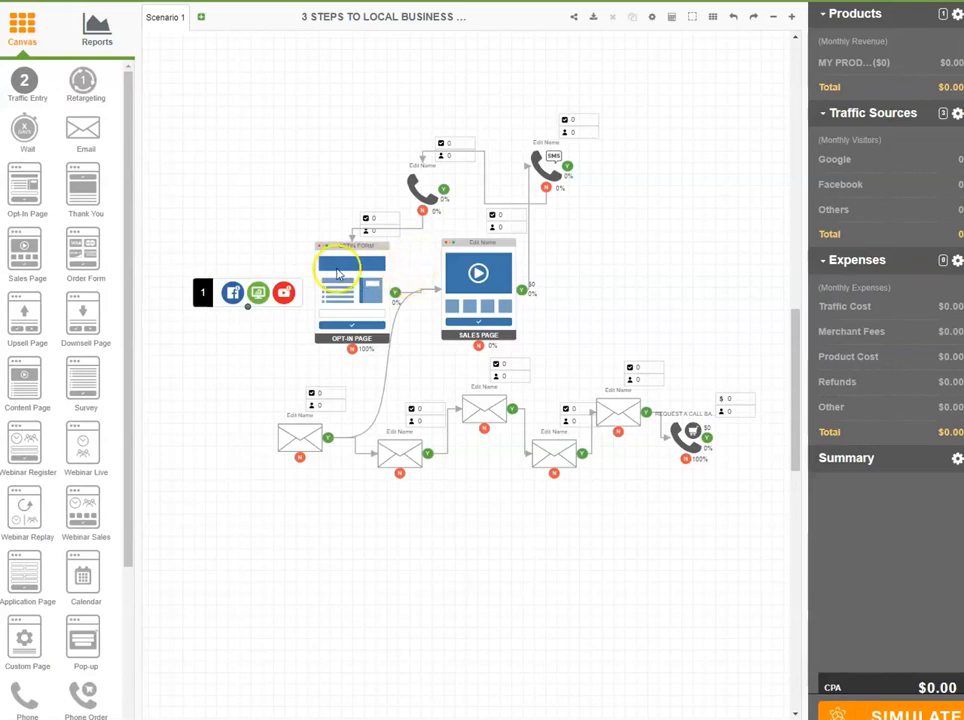
mouse_move(404, 256)
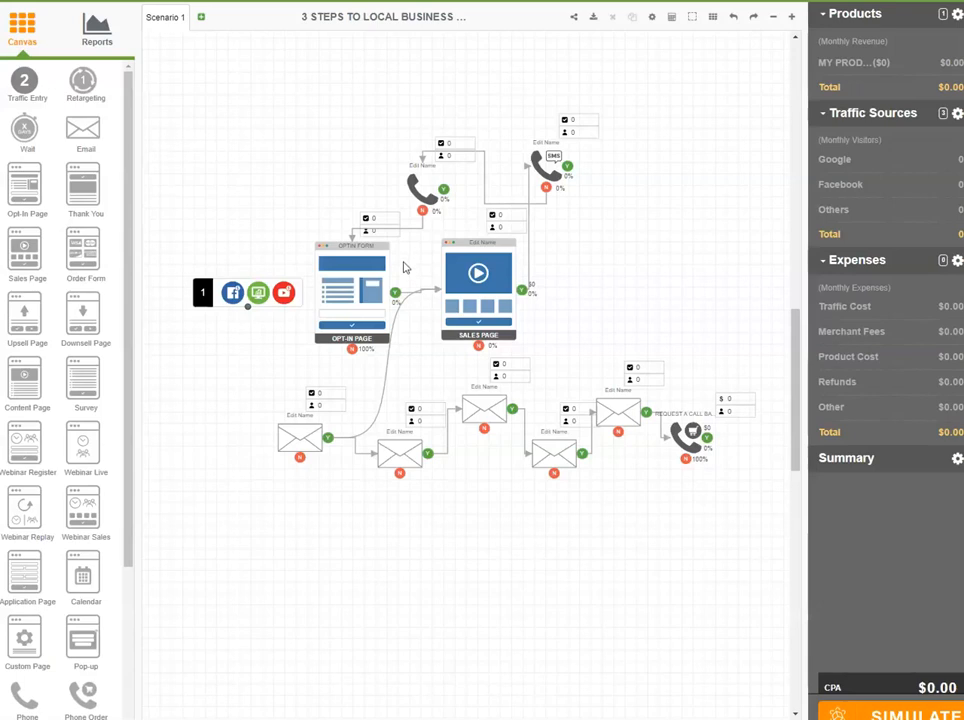
mouse_move(404, 272)
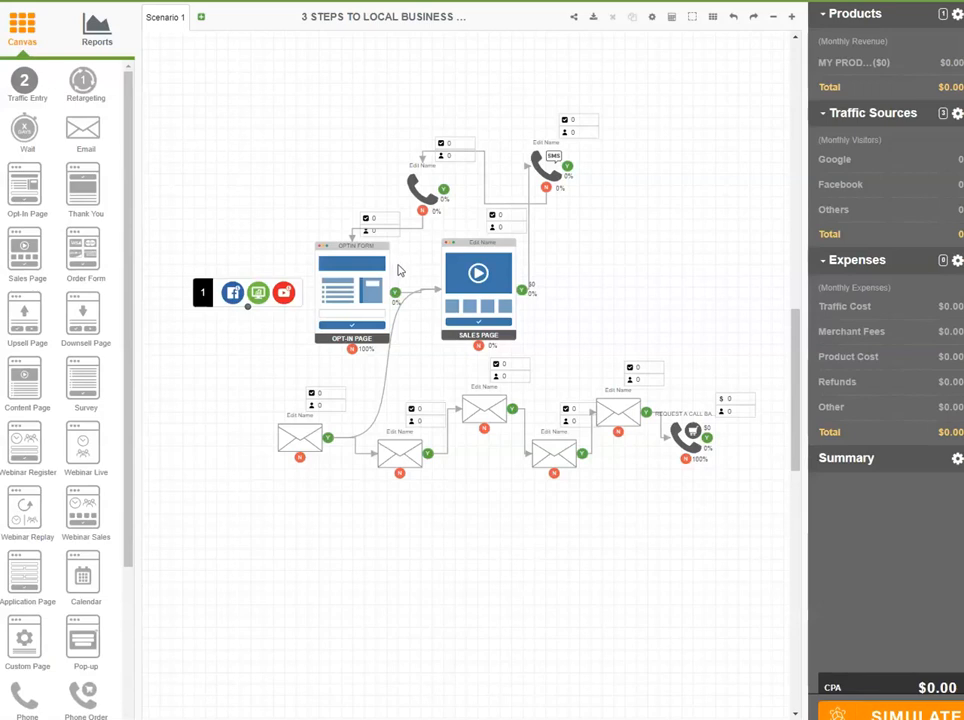
mouse_move(400, 270)
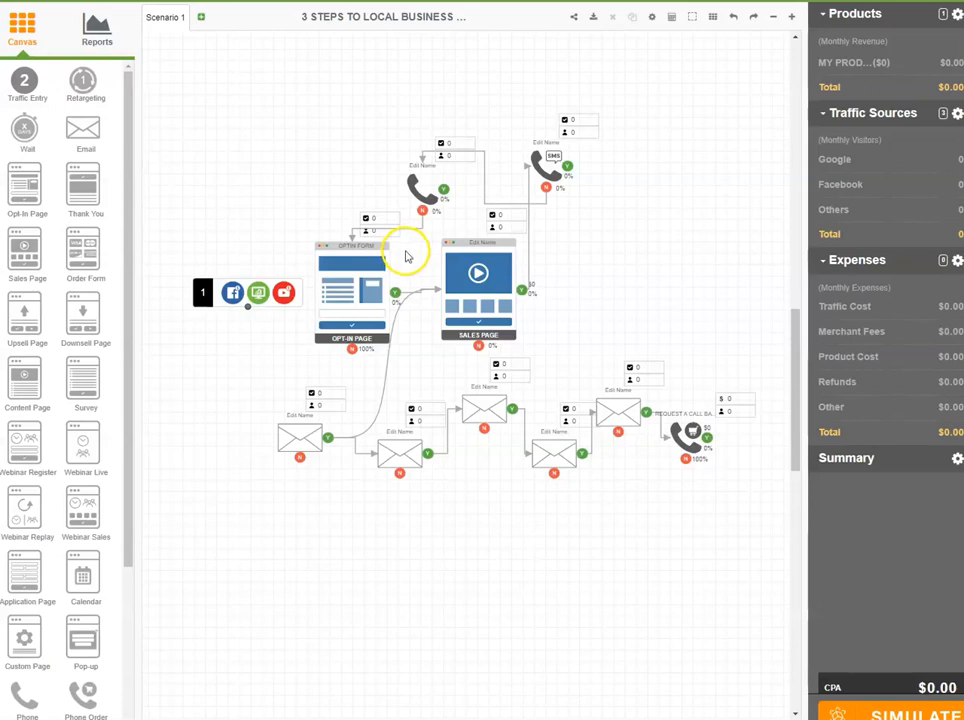
mouse_move(408, 264)
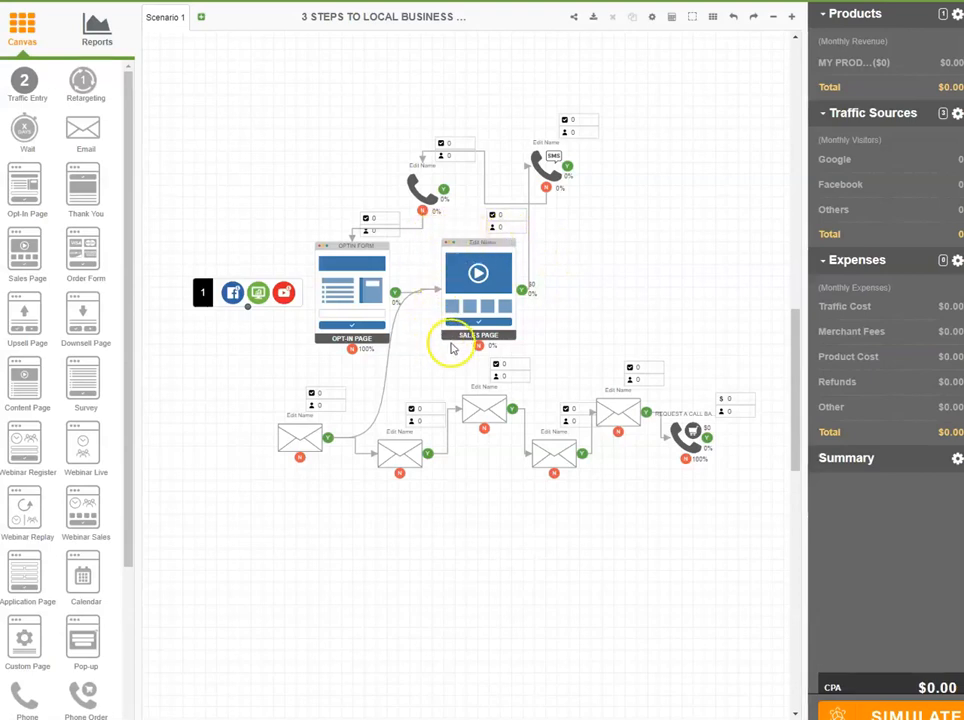
mouse_move(534, 240)
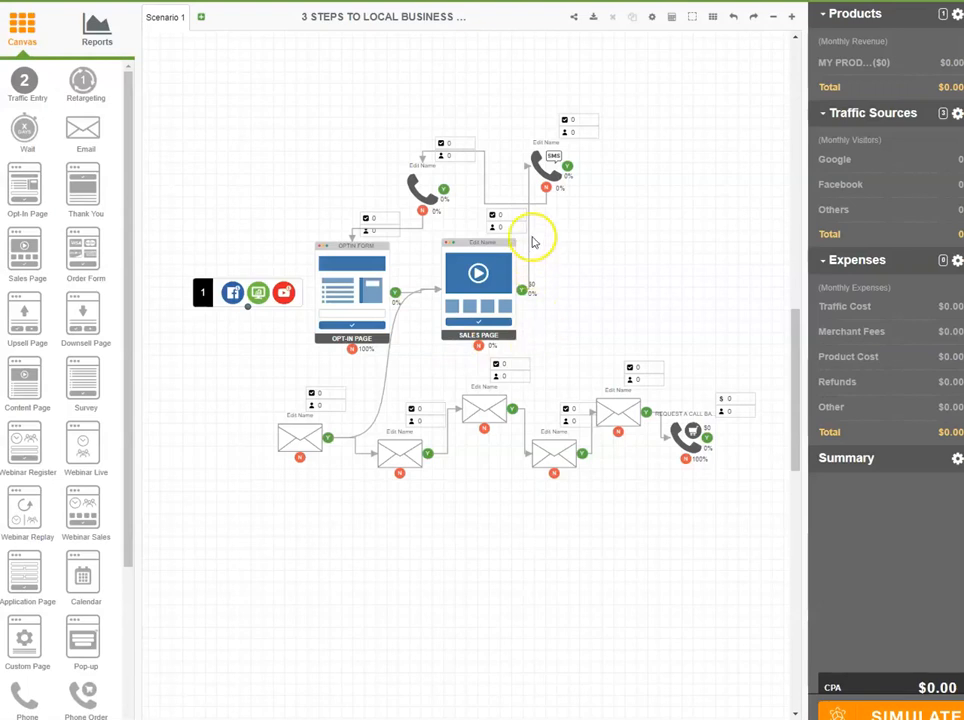
mouse_move(434, 236)
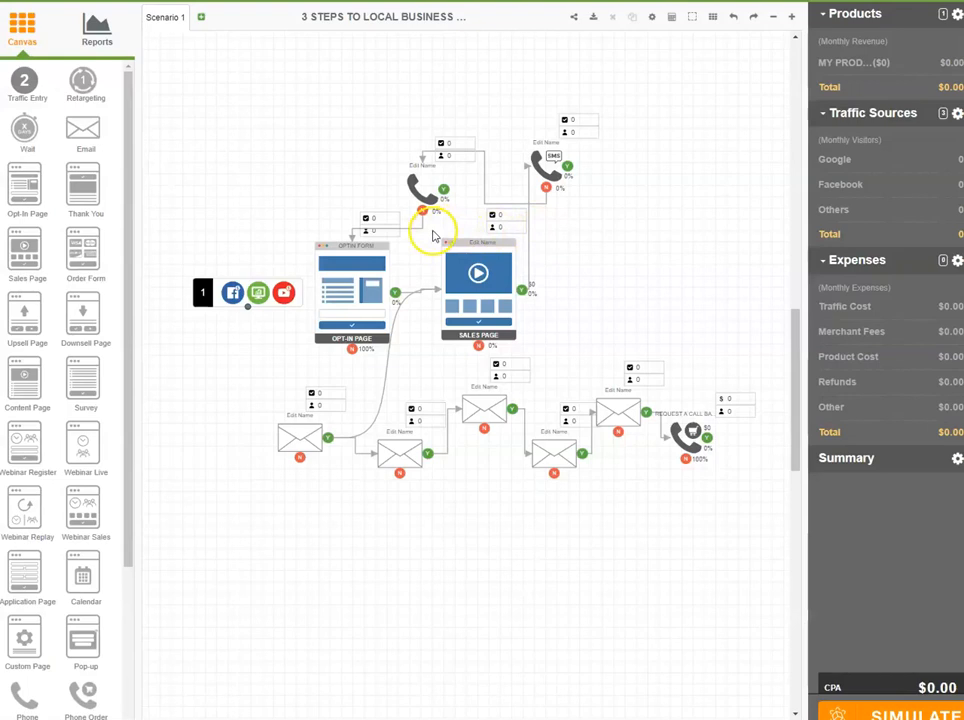
mouse_move(436, 268)
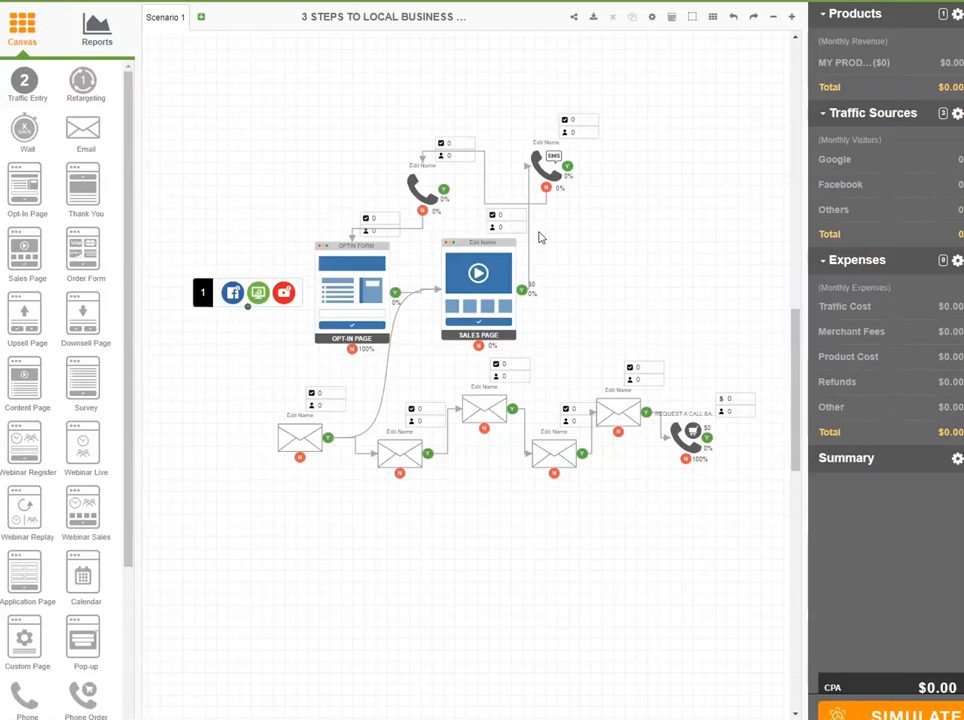
mouse_move(540, 232)
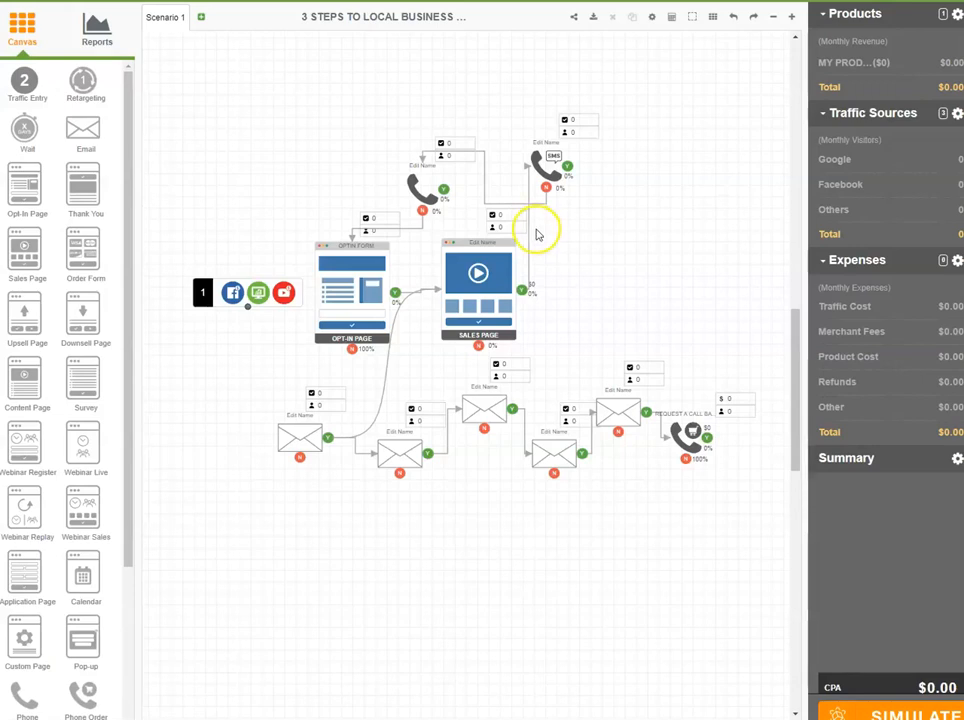
mouse_move(450, 232)
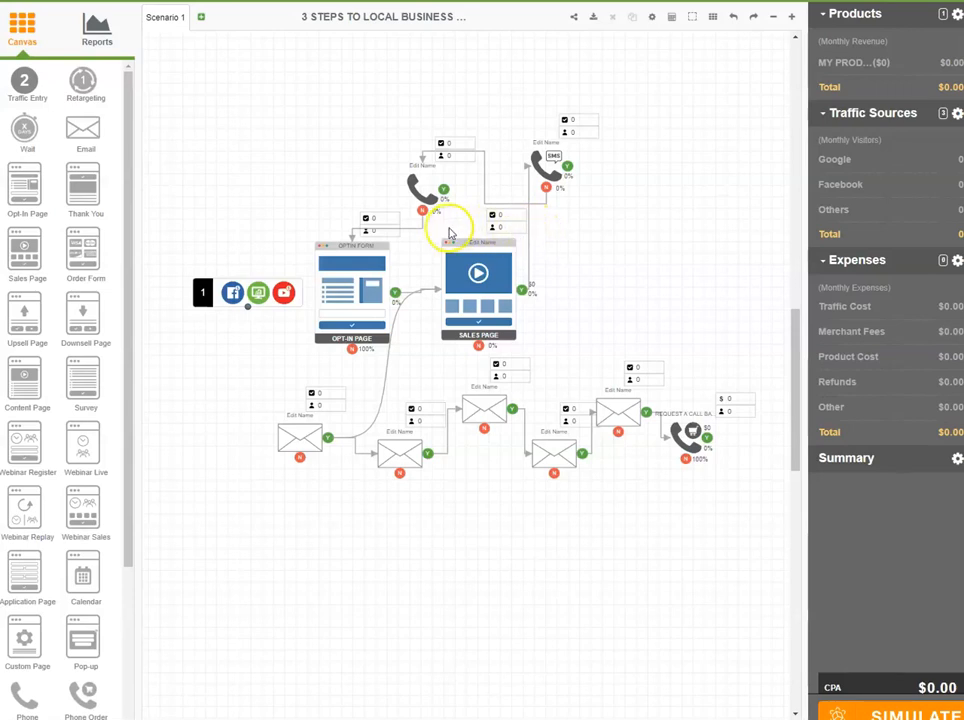
mouse_move(442, 356)
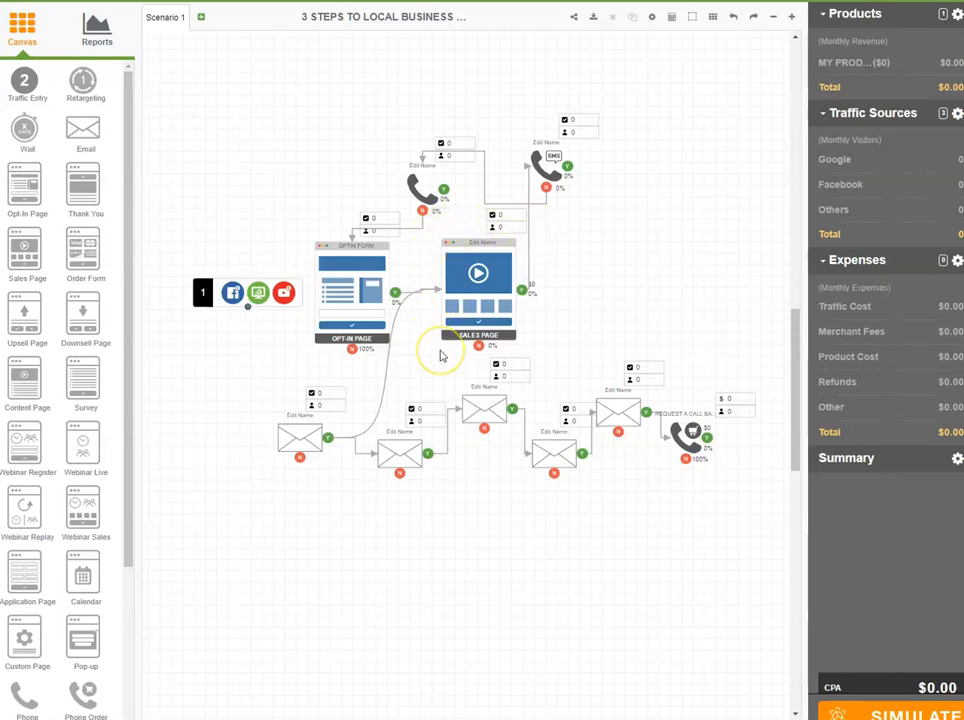
mouse_move(528, 230)
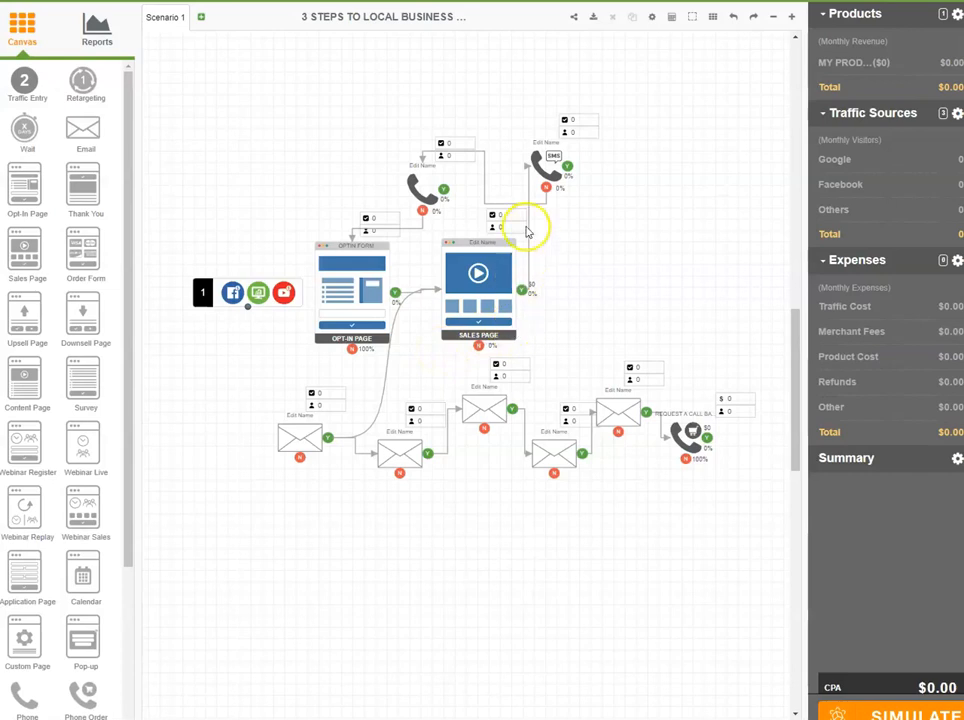
mouse_move(536, 332)
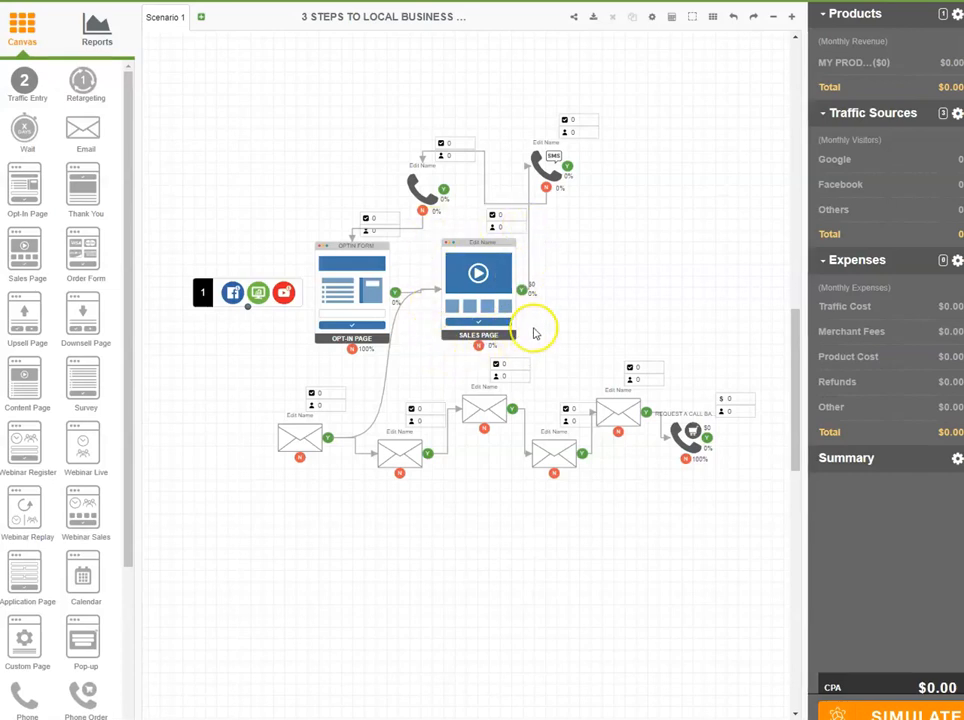
mouse_move(548, 318)
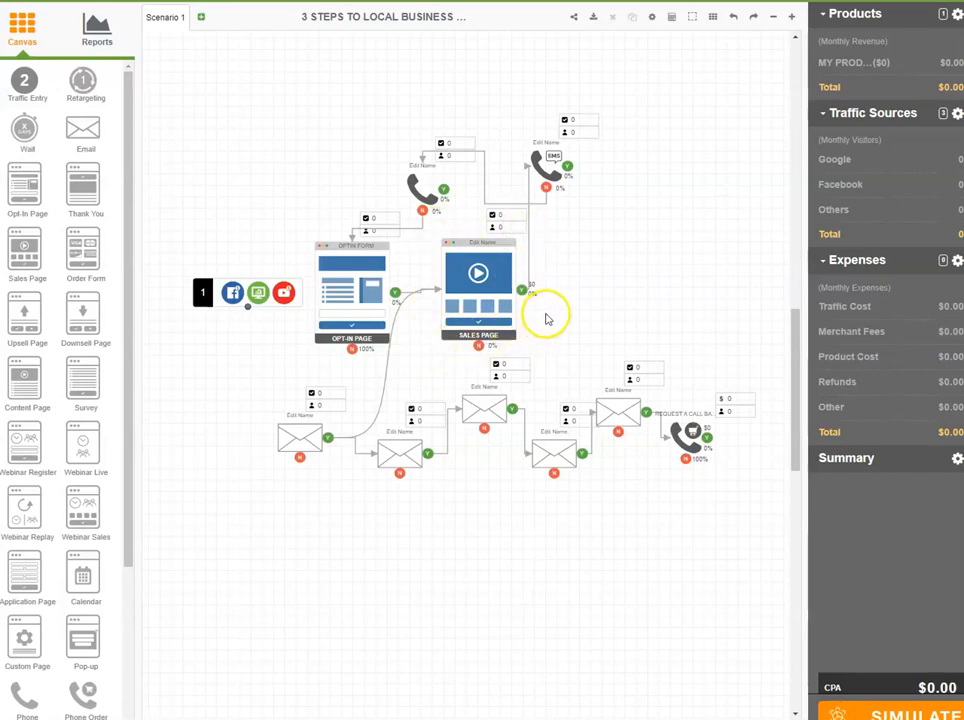
mouse_move(558, 204)
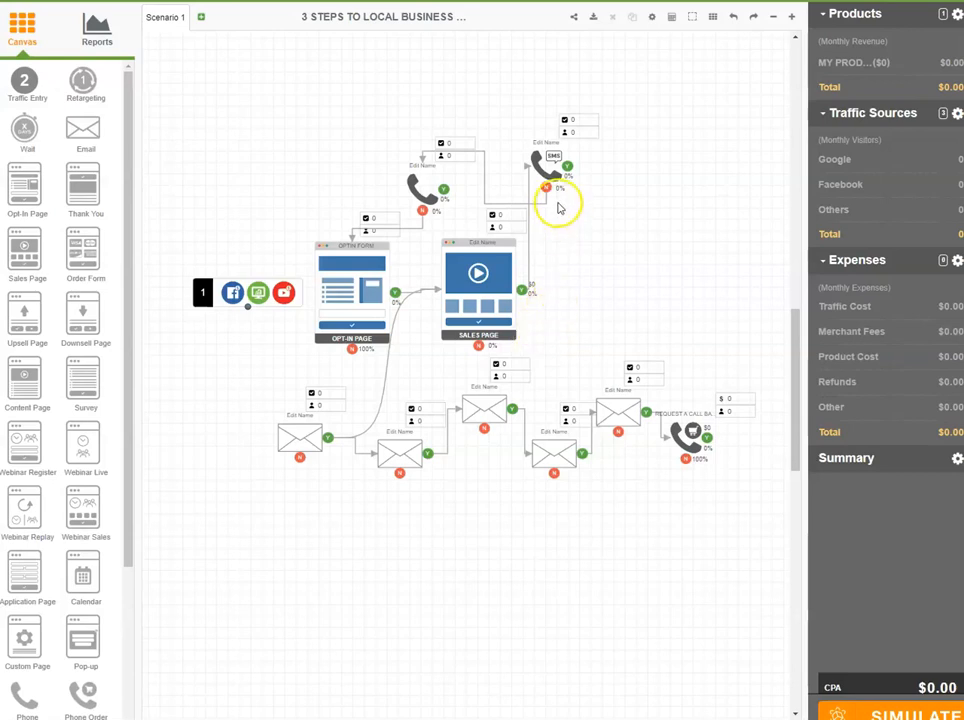
mouse_move(520, 248)
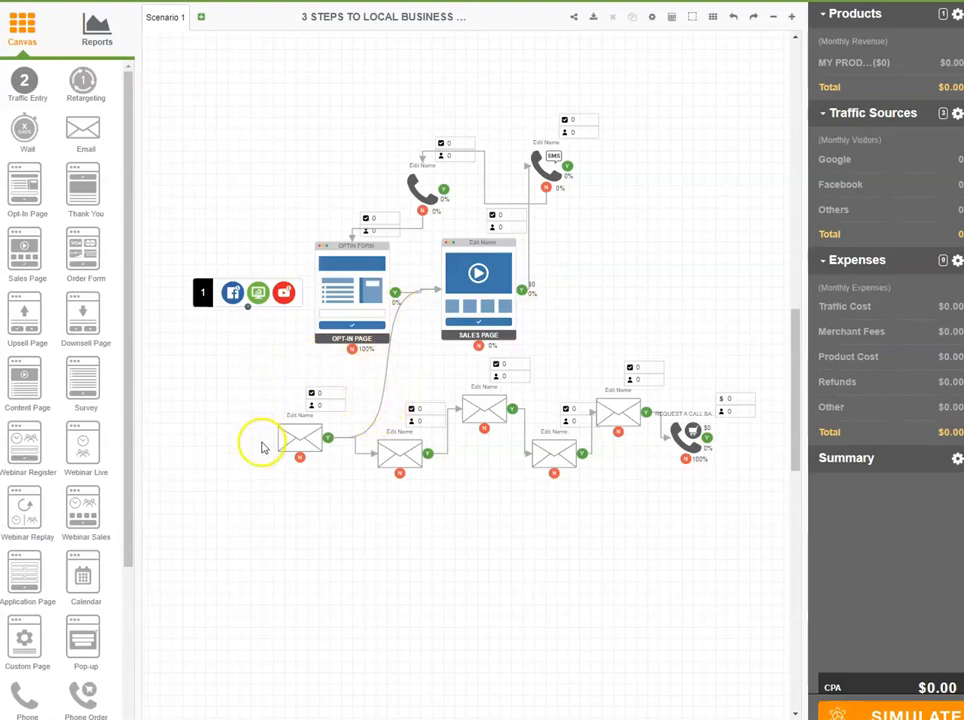
mouse_move(616, 480)
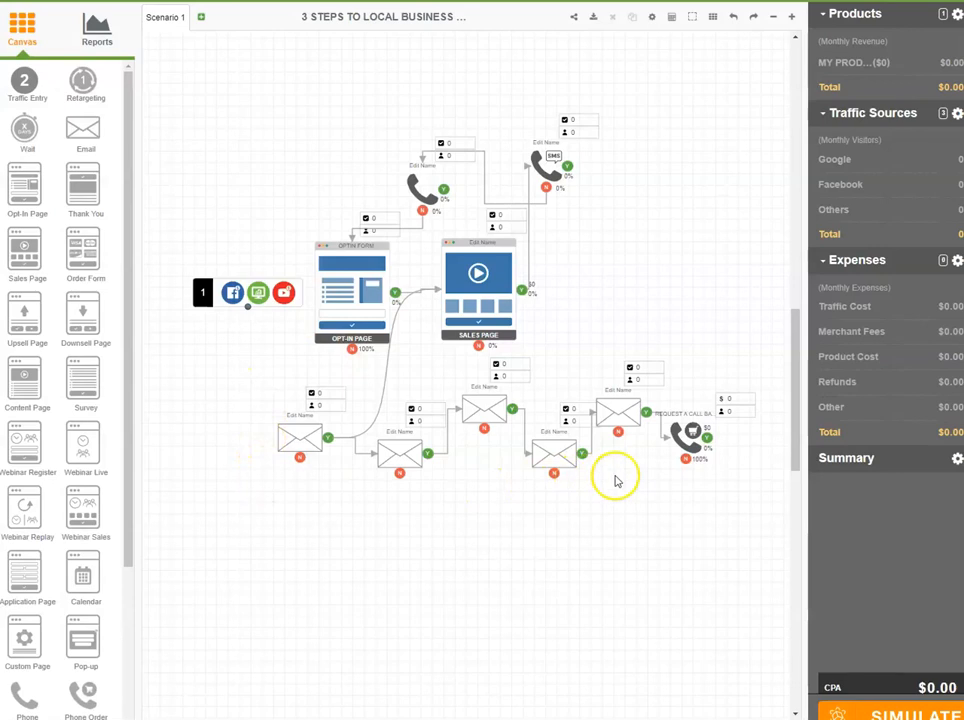
mouse_move(730, 448)
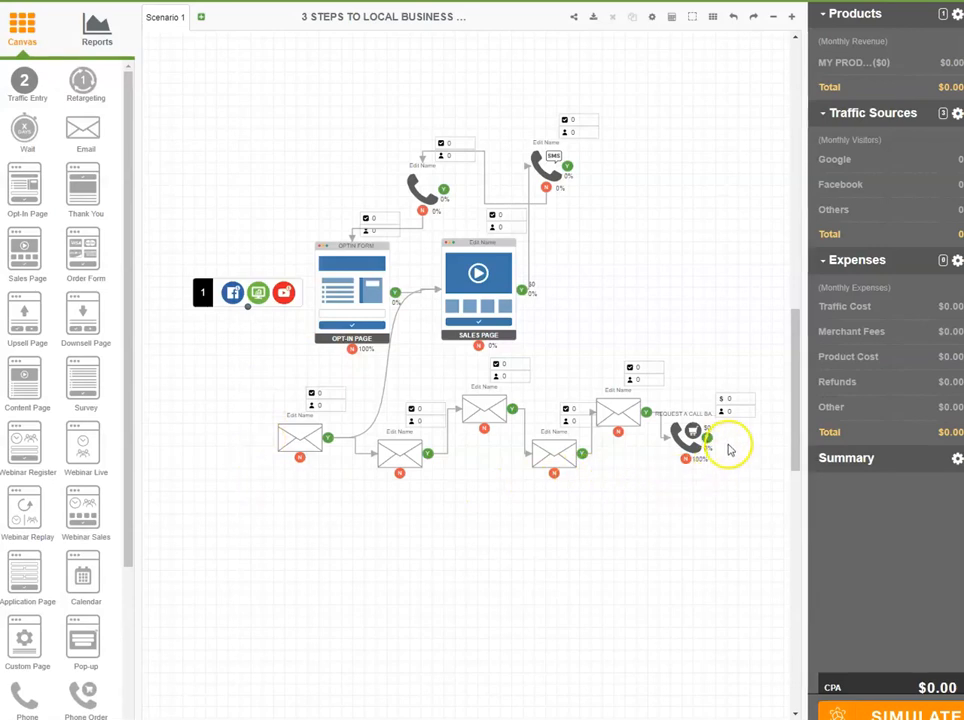
mouse_move(644, 364)
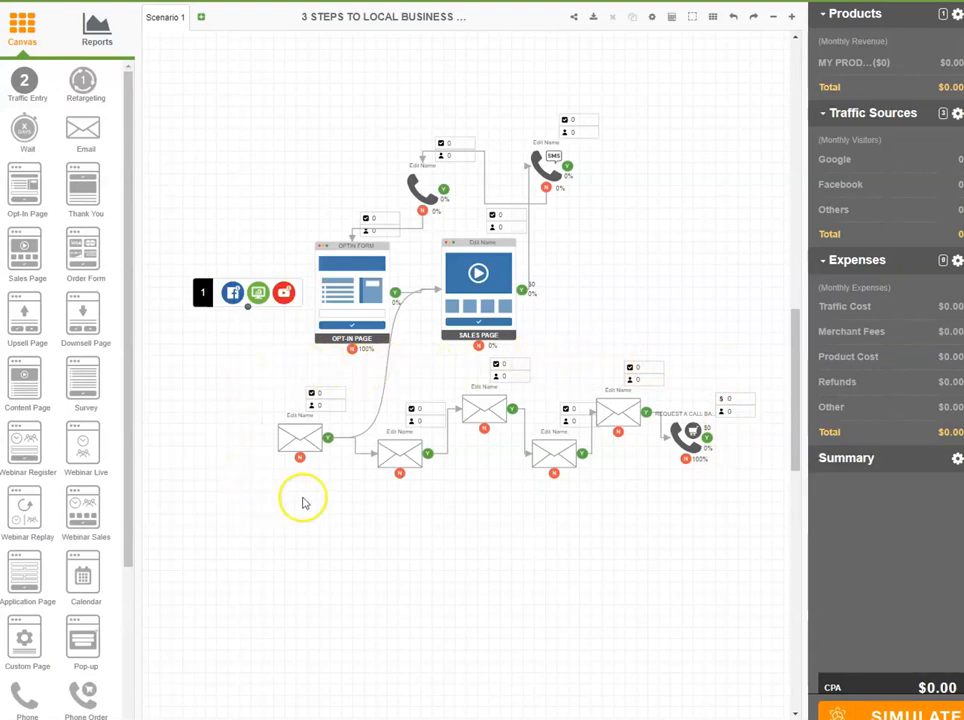
mouse_move(604, 490)
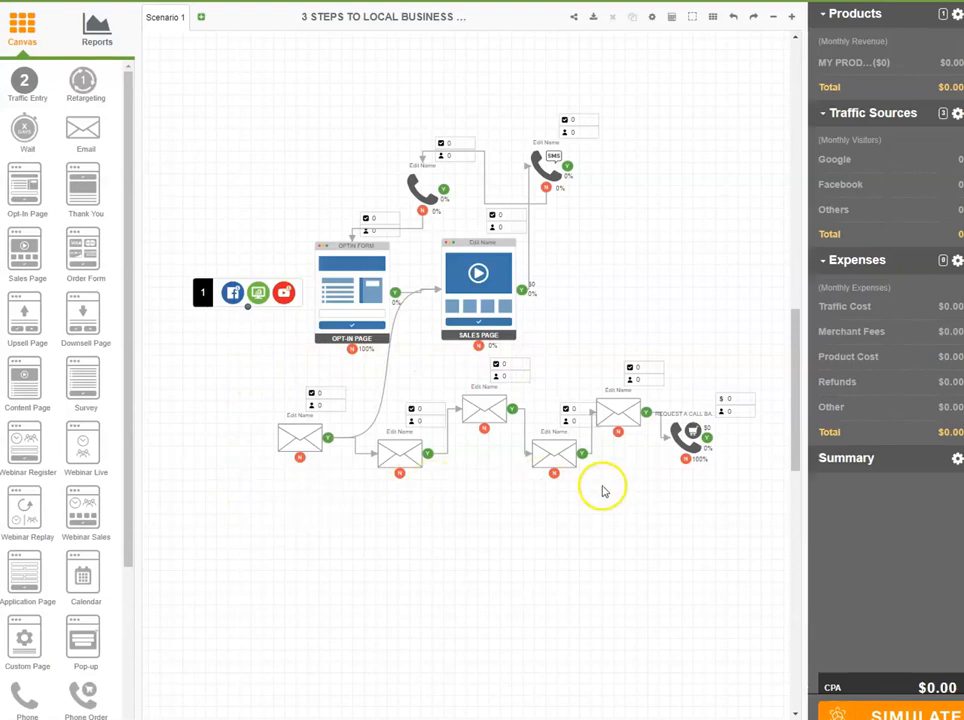
mouse_move(756, 392)
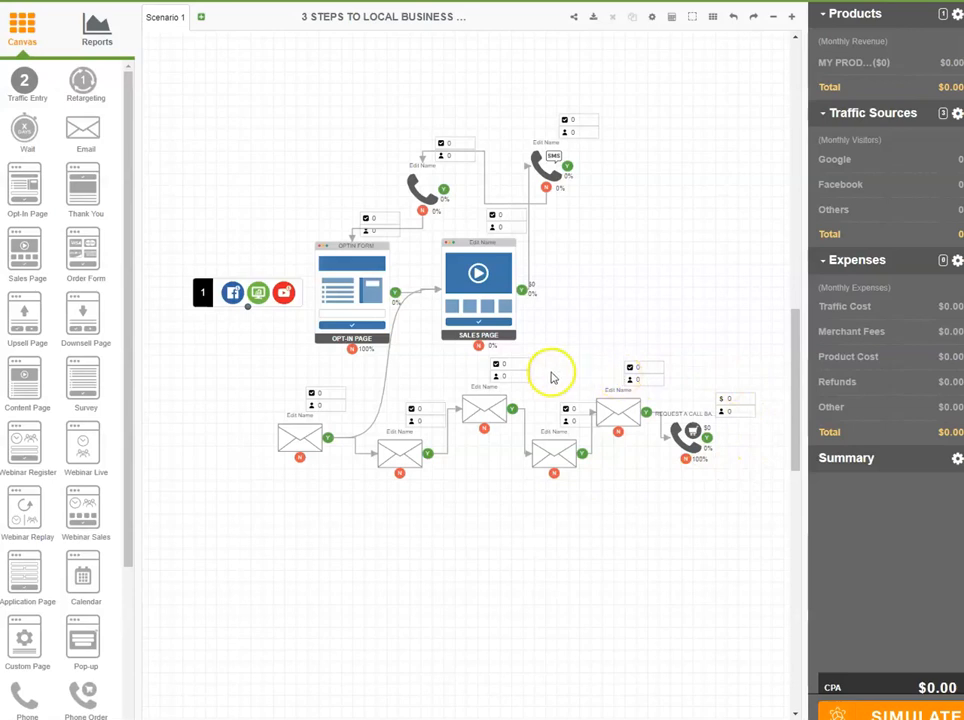
mouse_move(548, 380)
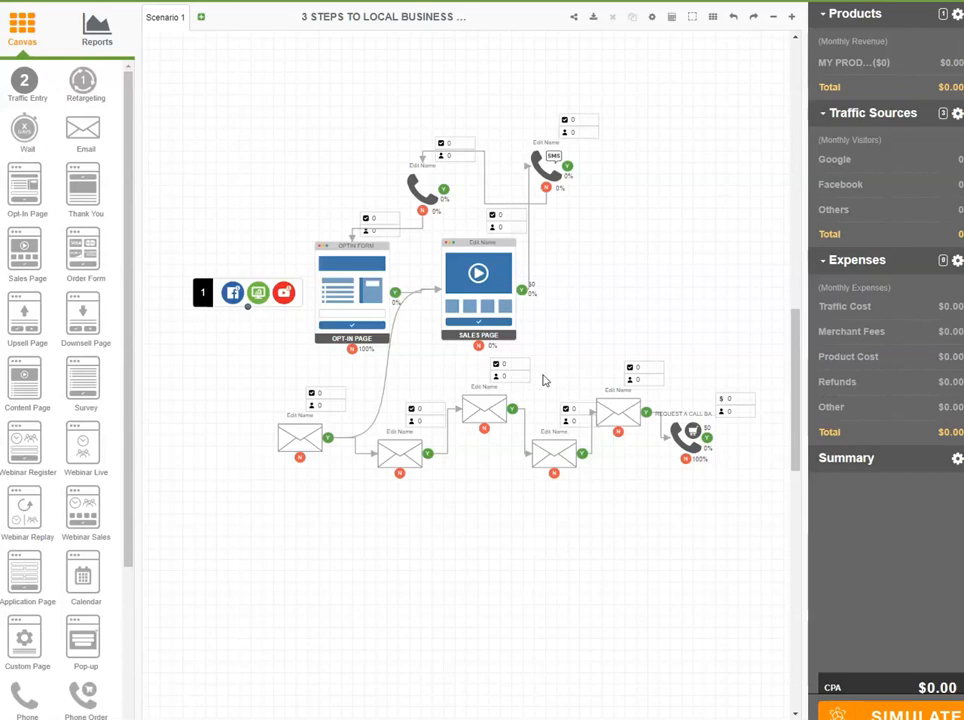
mouse_move(544, 382)
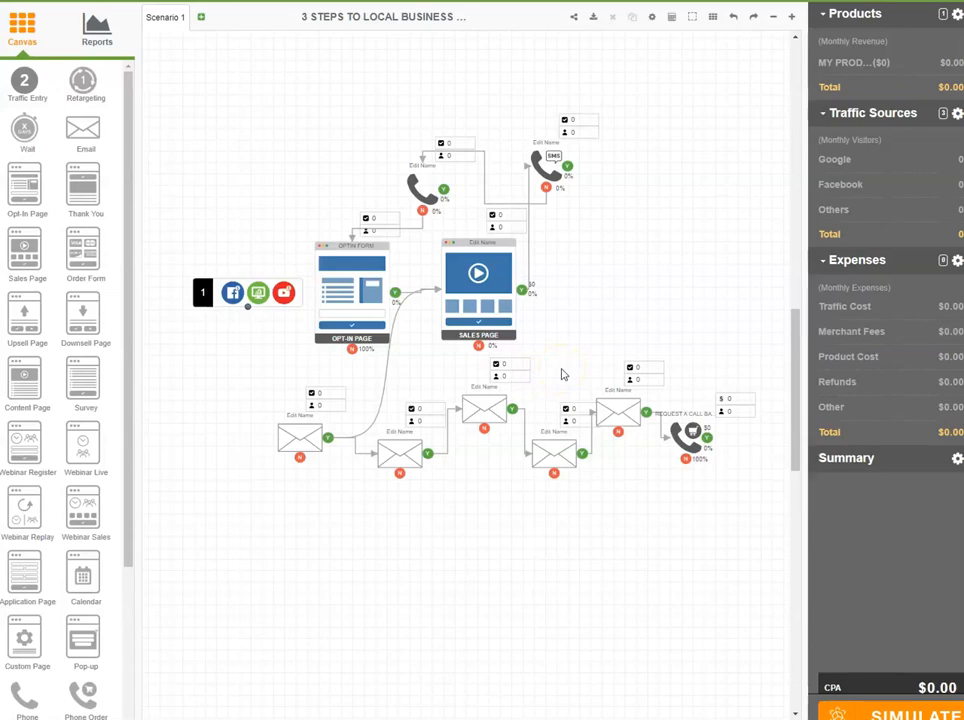
mouse_move(560, 376)
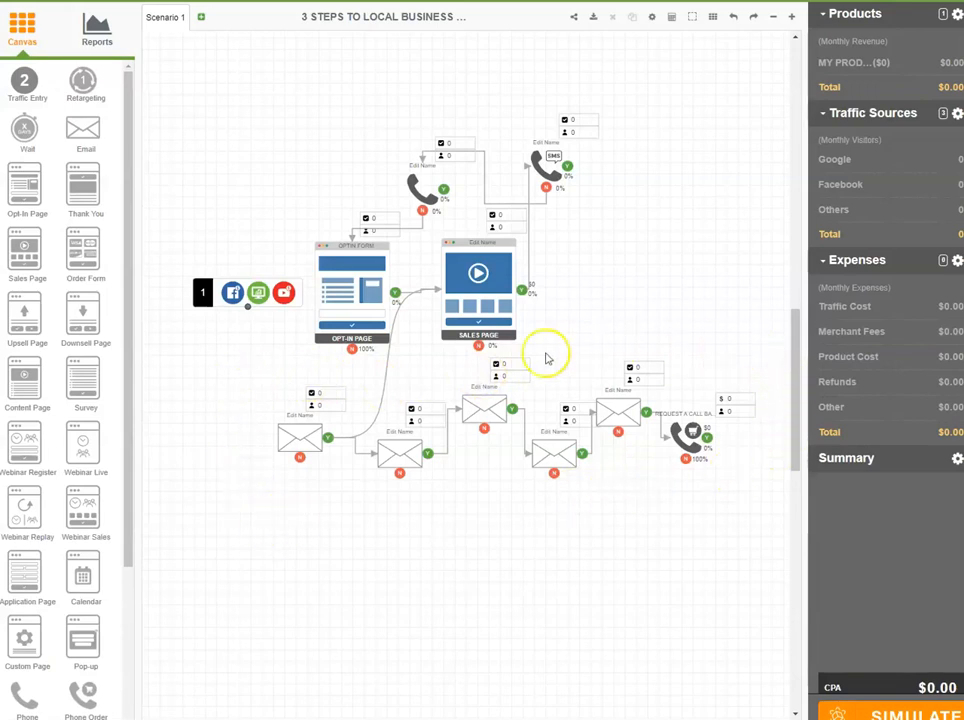
mouse_move(392, 518)
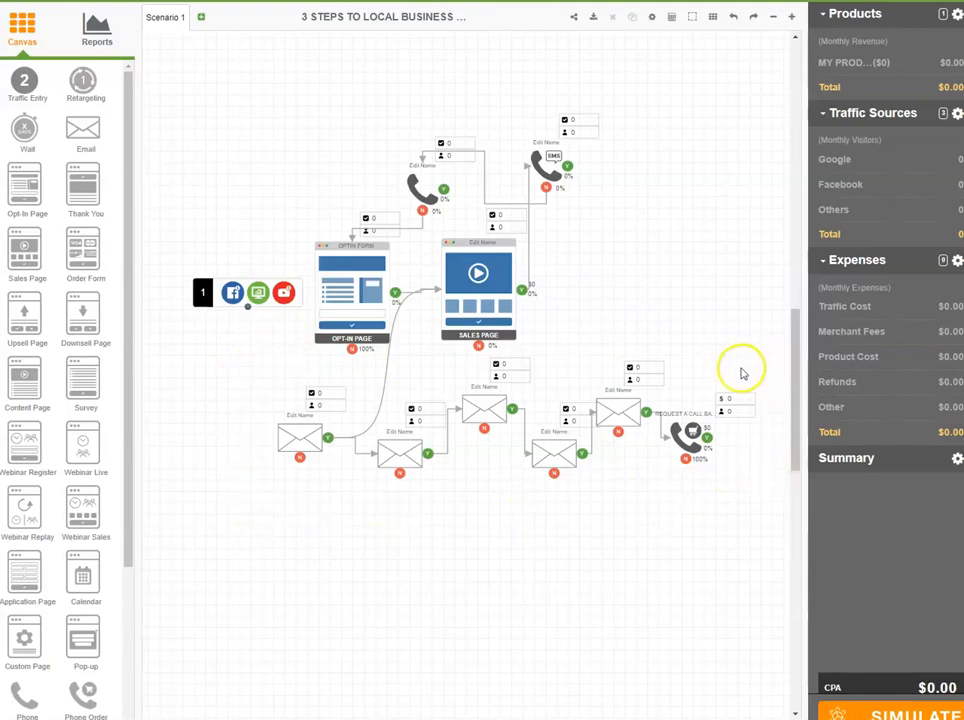
mouse_move(272, 368)
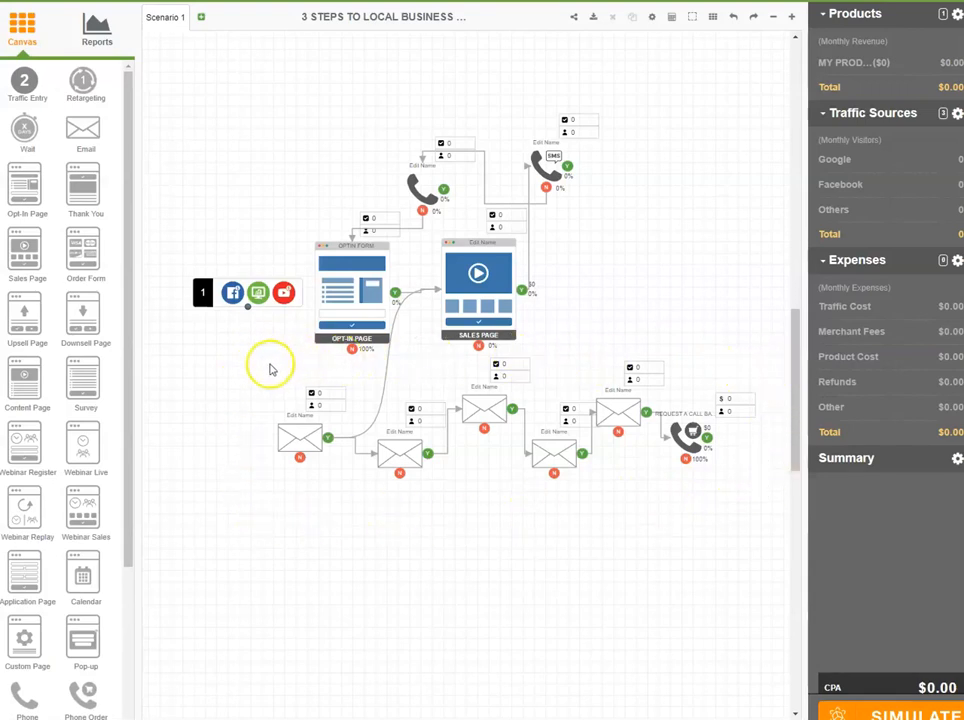
mouse_move(264, 470)
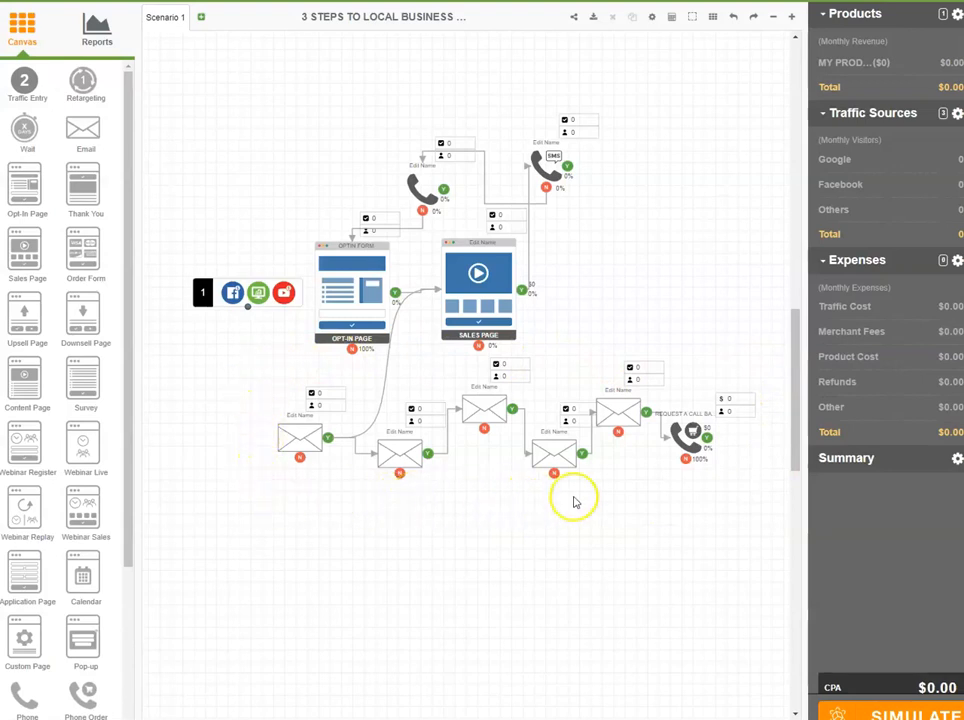
mouse_move(736, 496)
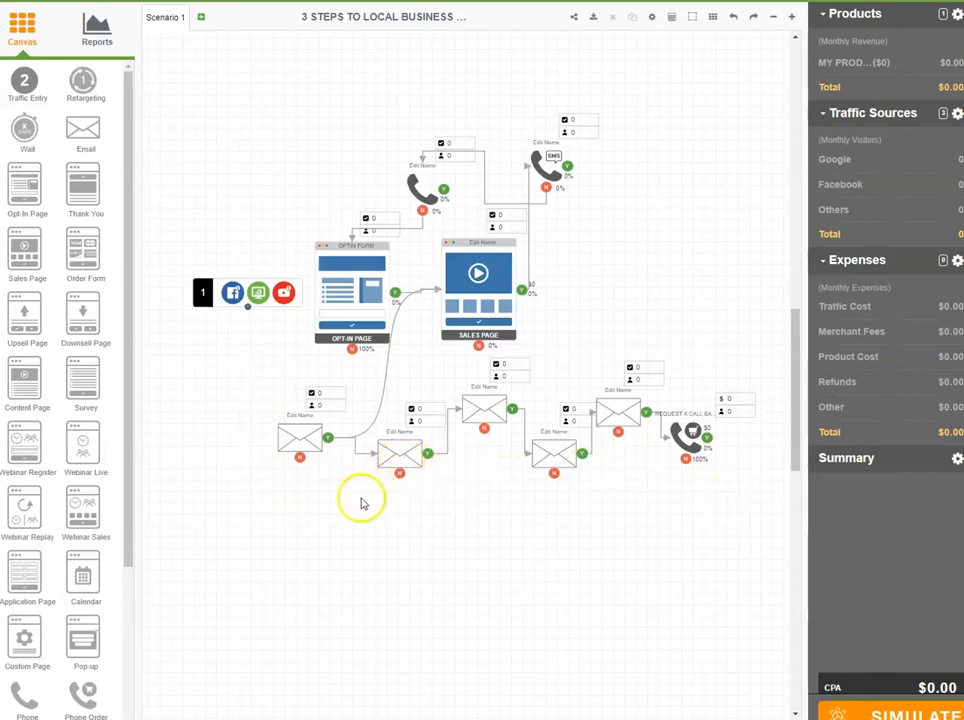
mouse_move(532, 500)
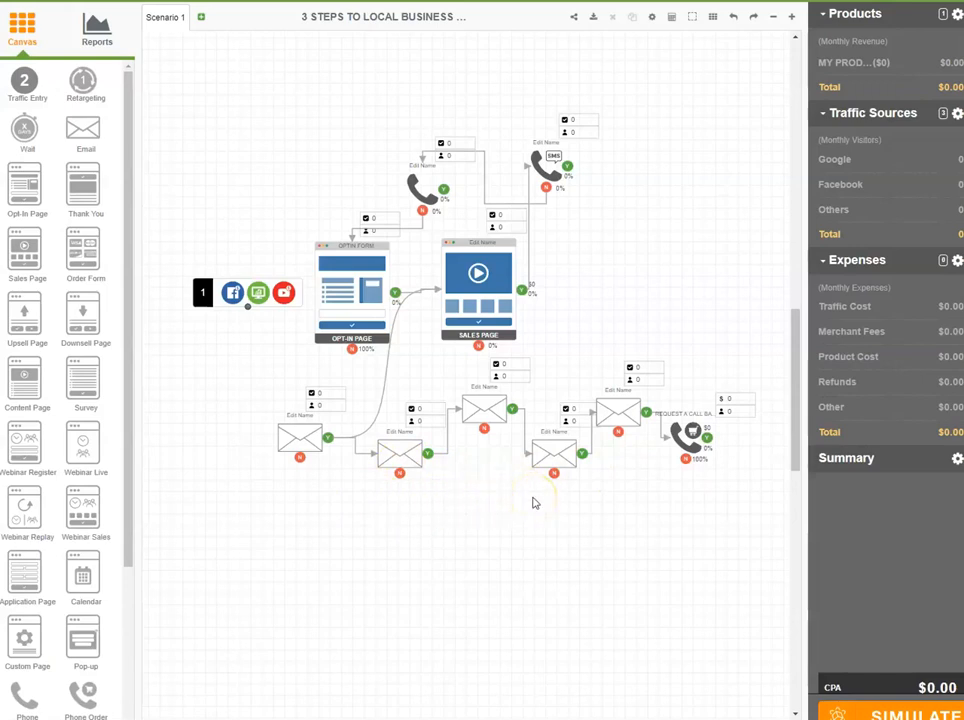
mouse_move(640, 500)
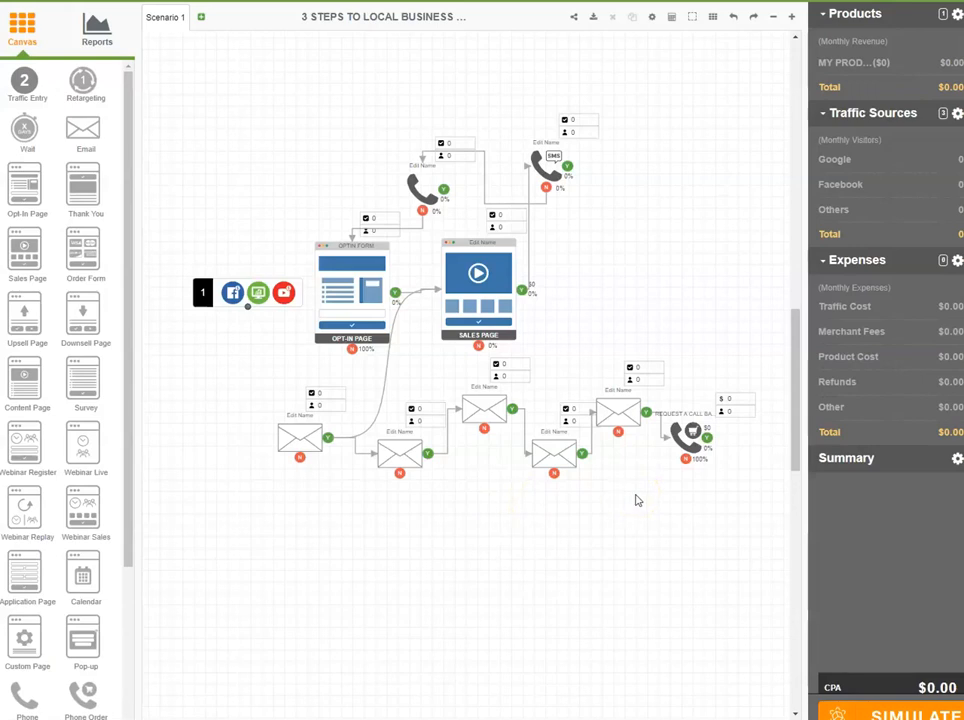
mouse_move(644, 492)
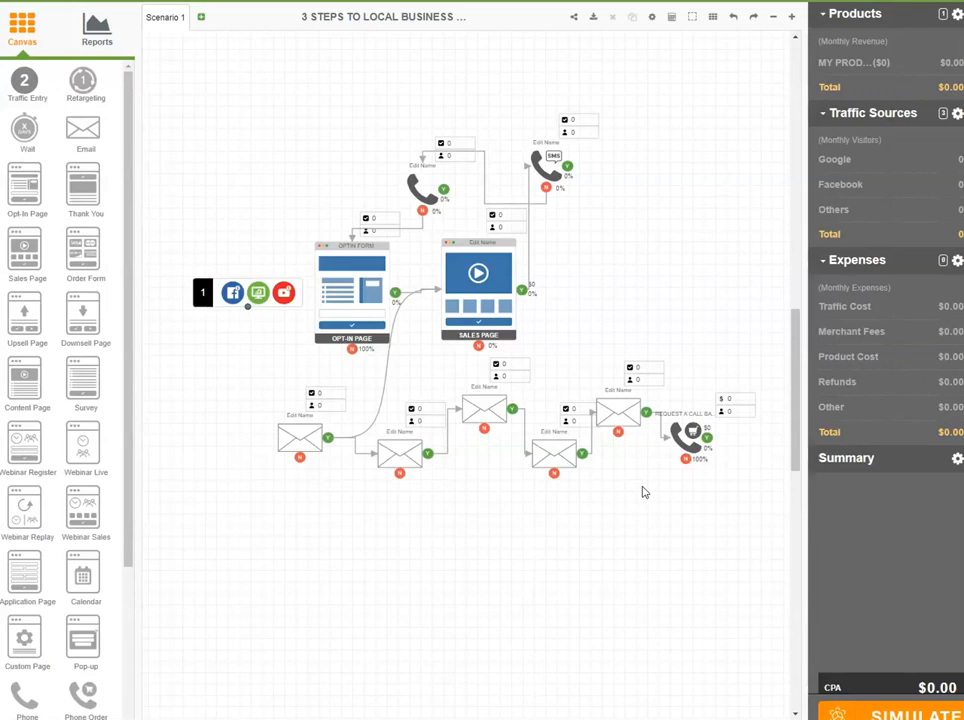
mouse_move(632, 488)
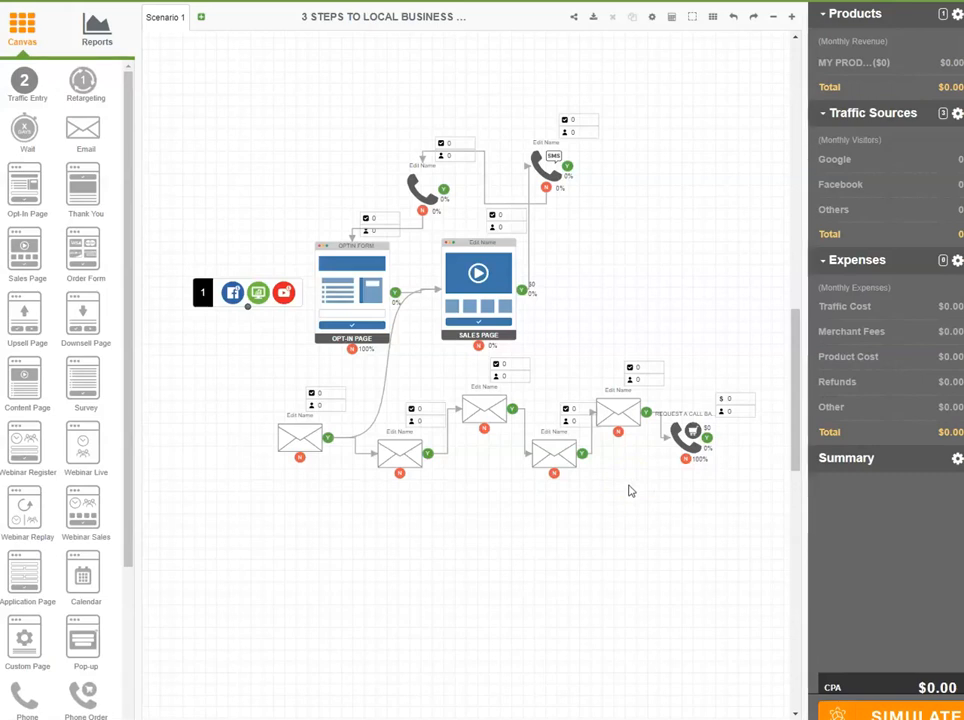
mouse_move(632, 488)
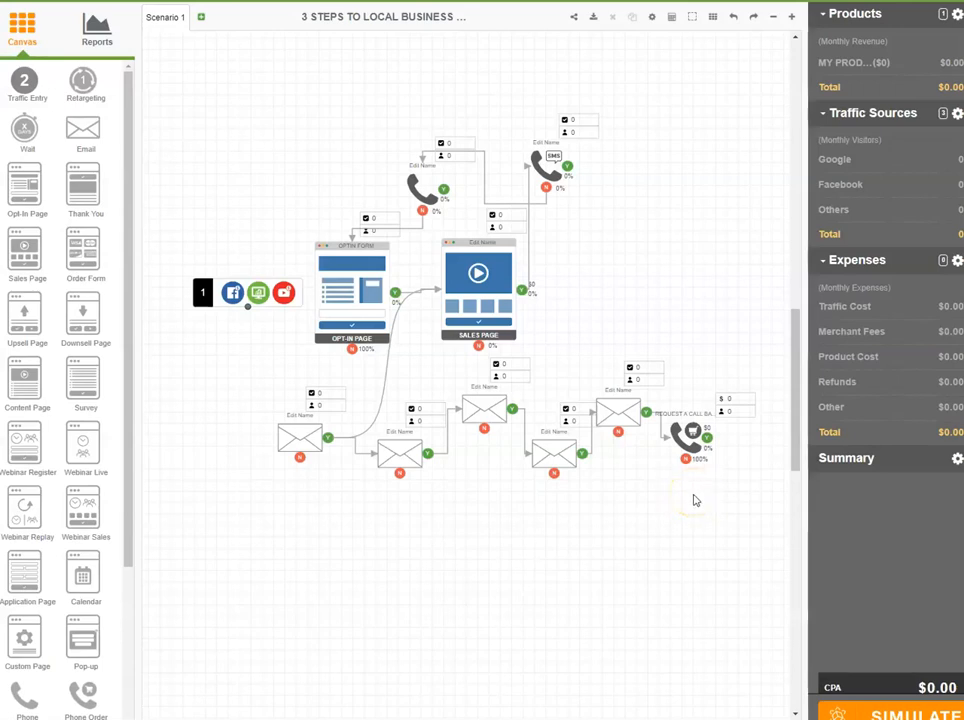
mouse_move(698, 504)
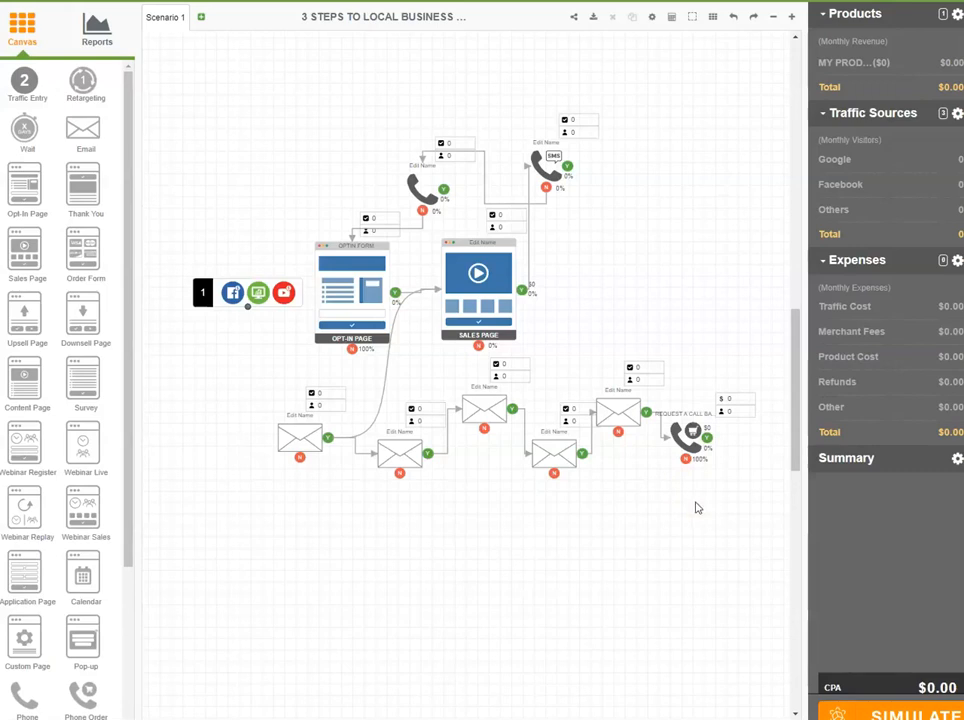
mouse_move(692, 516)
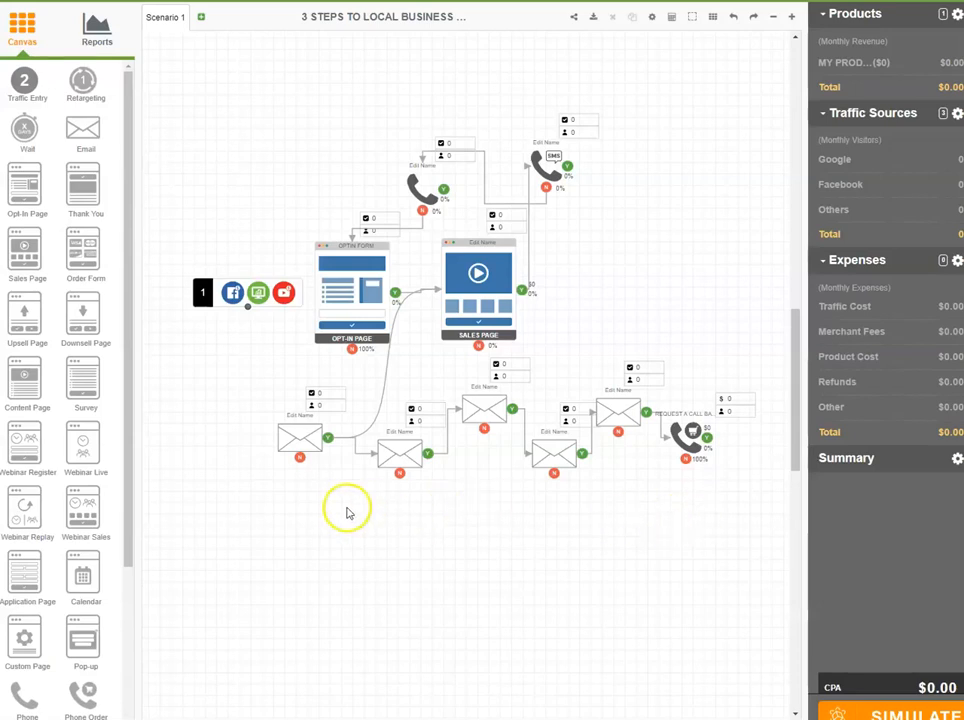
mouse_move(332, 472)
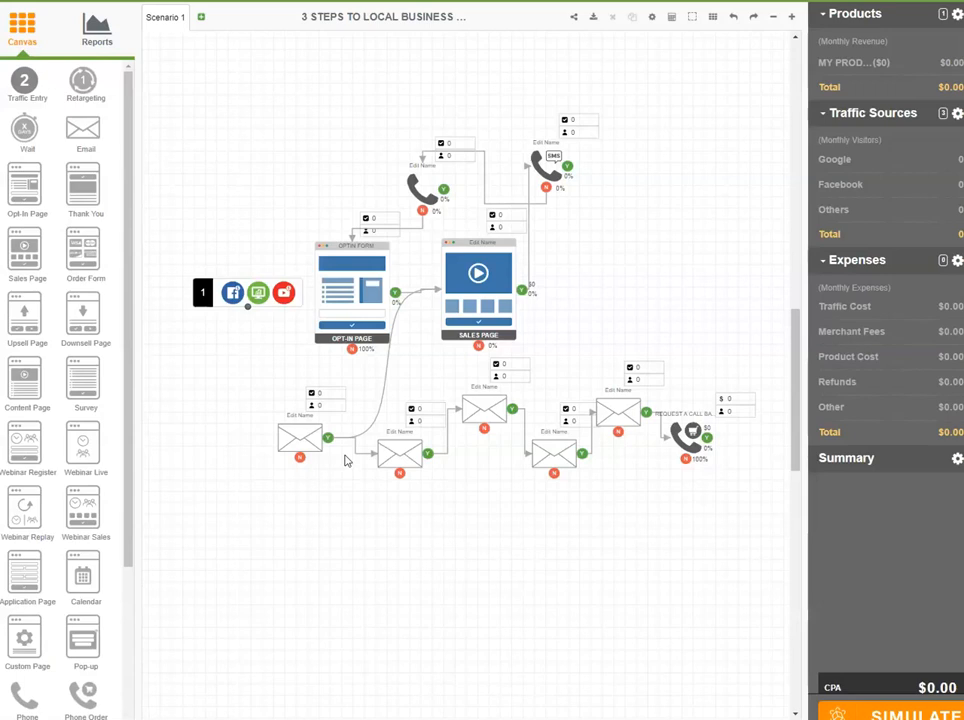
mouse_move(690, 364)
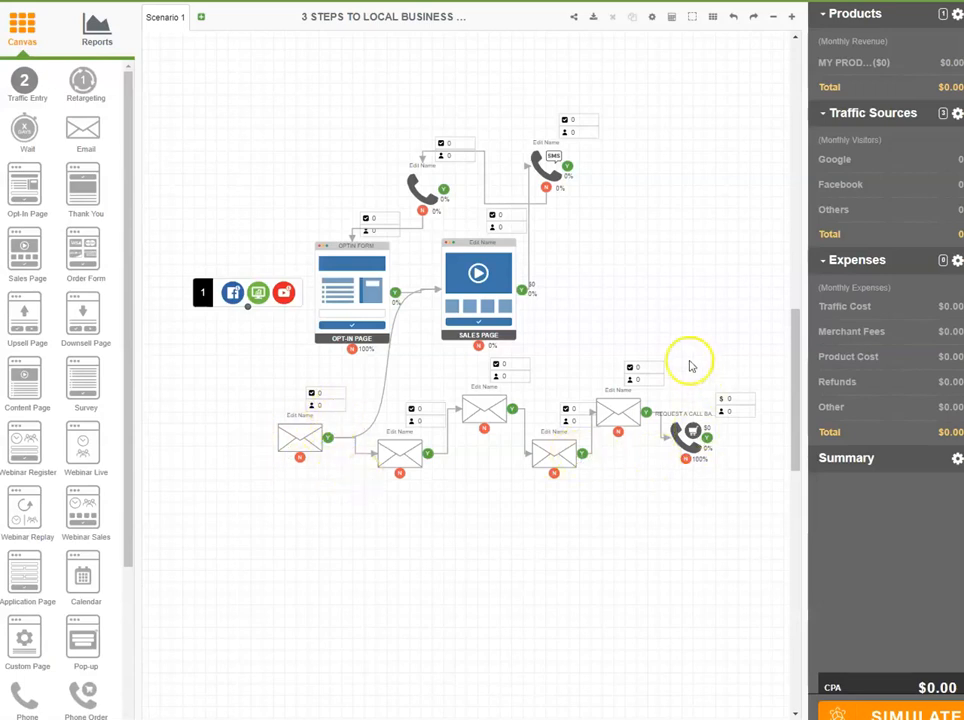
mouse_move(628, 204)
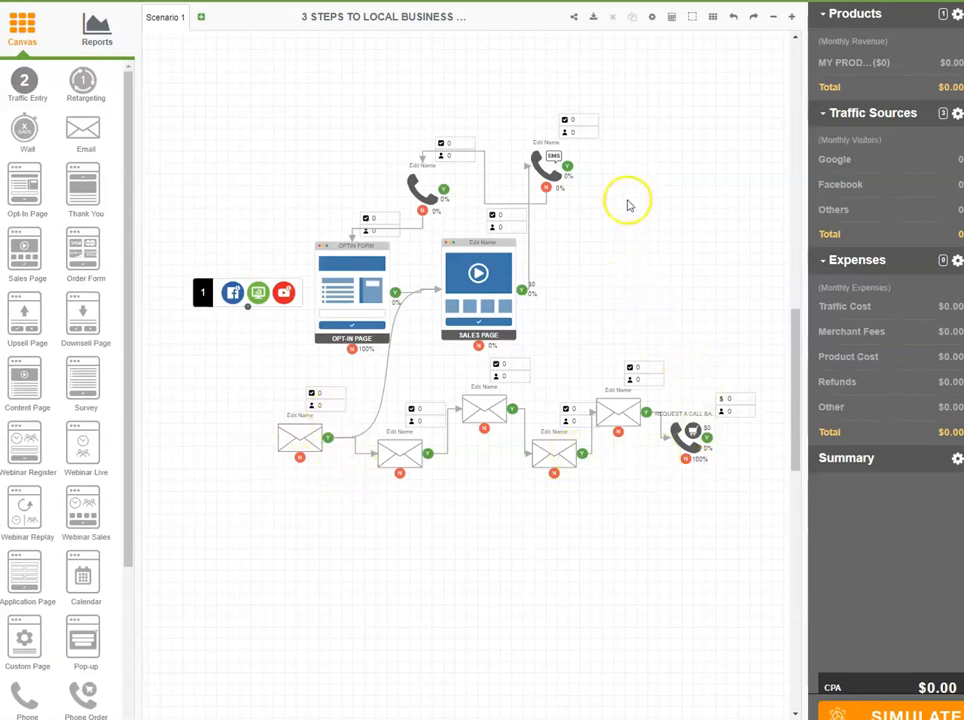
mouse_move(570, 110)
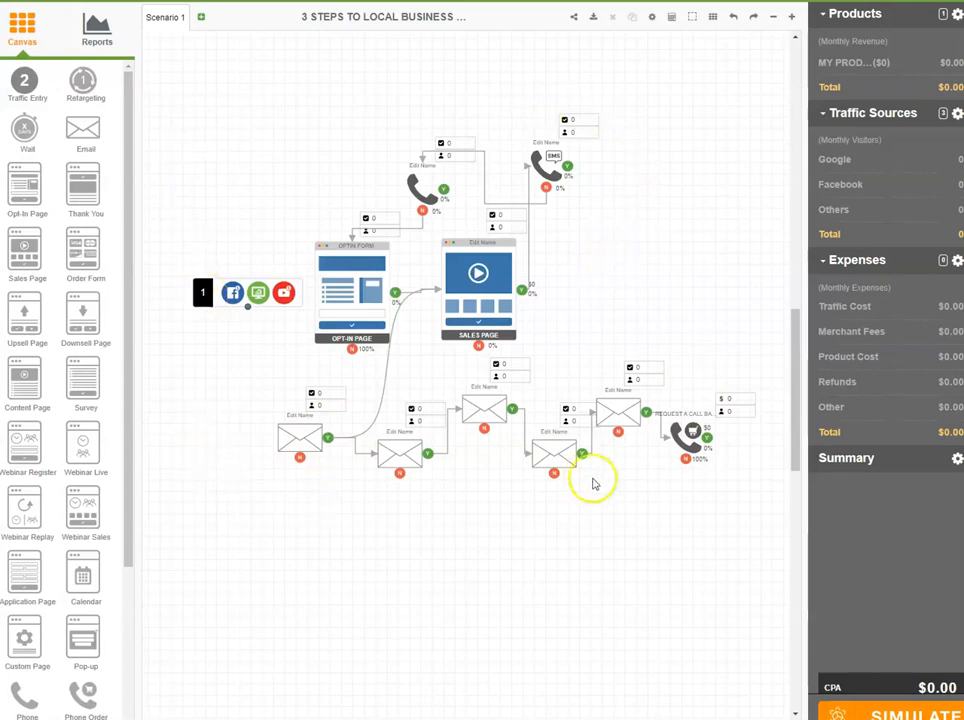
mouse_move(770, 152)
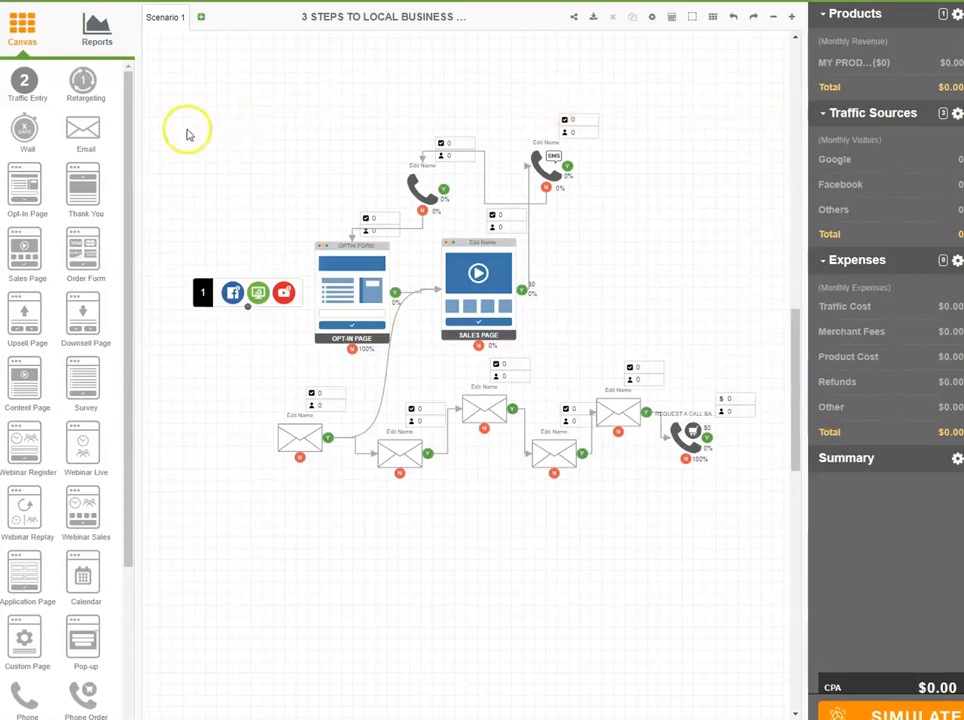
mouse_move(180, 390)
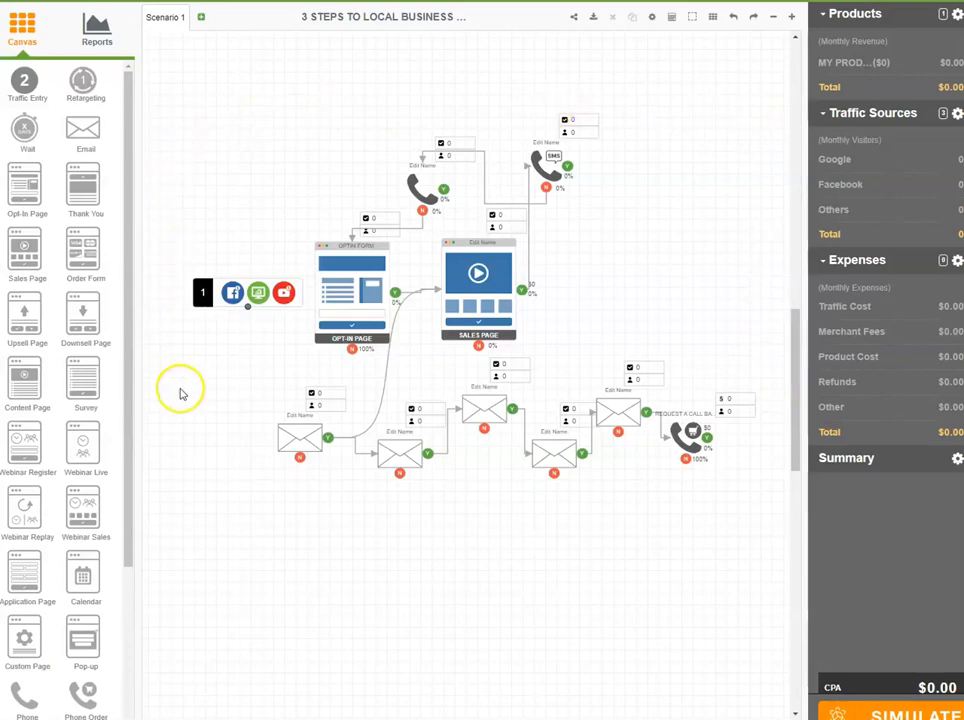
mouse_move(548, 490)
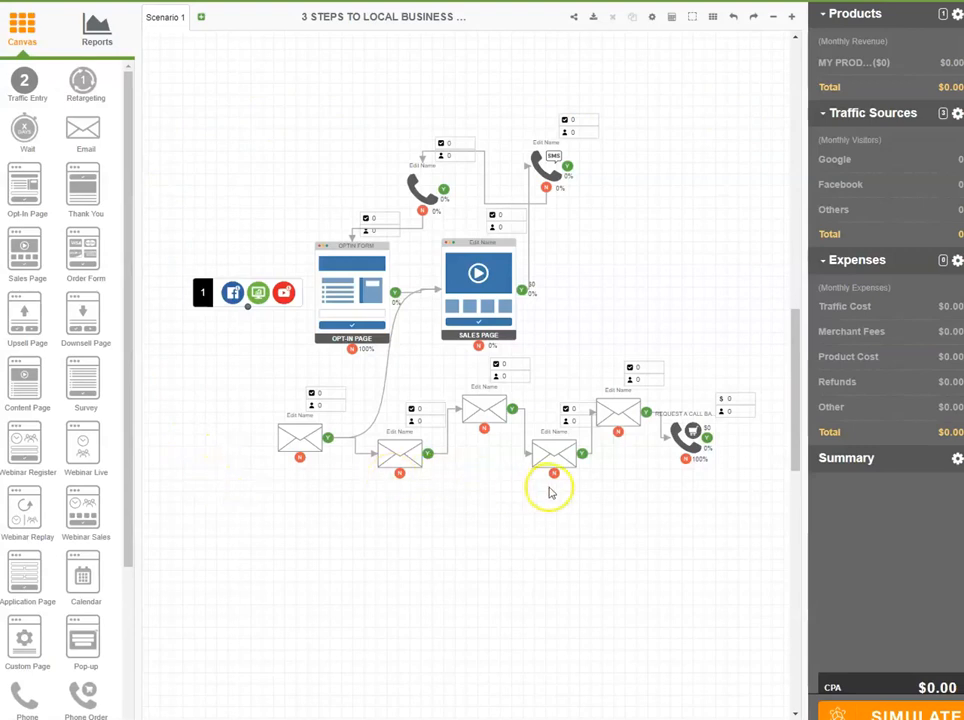
mouse_move(764, 288)
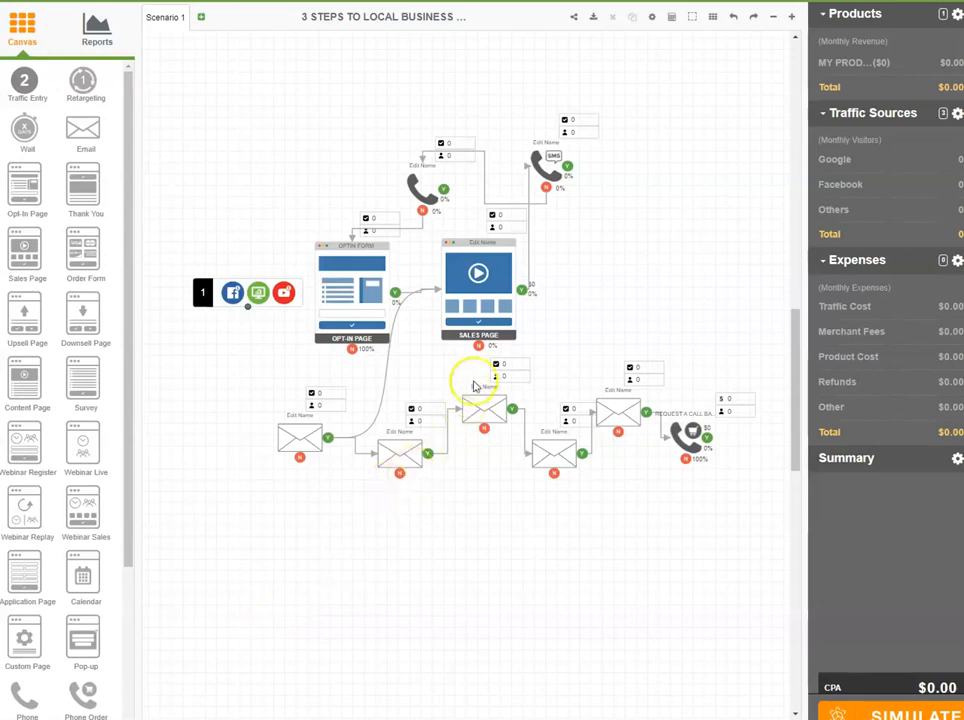
mouse_move(456, 356)
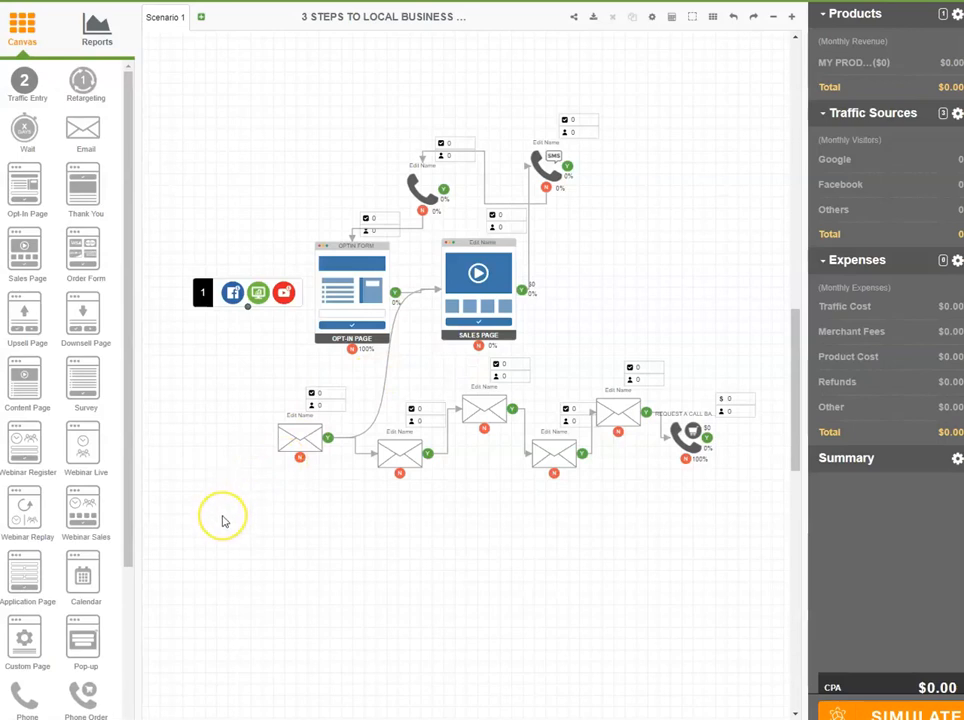
mouse_move(220, 544)
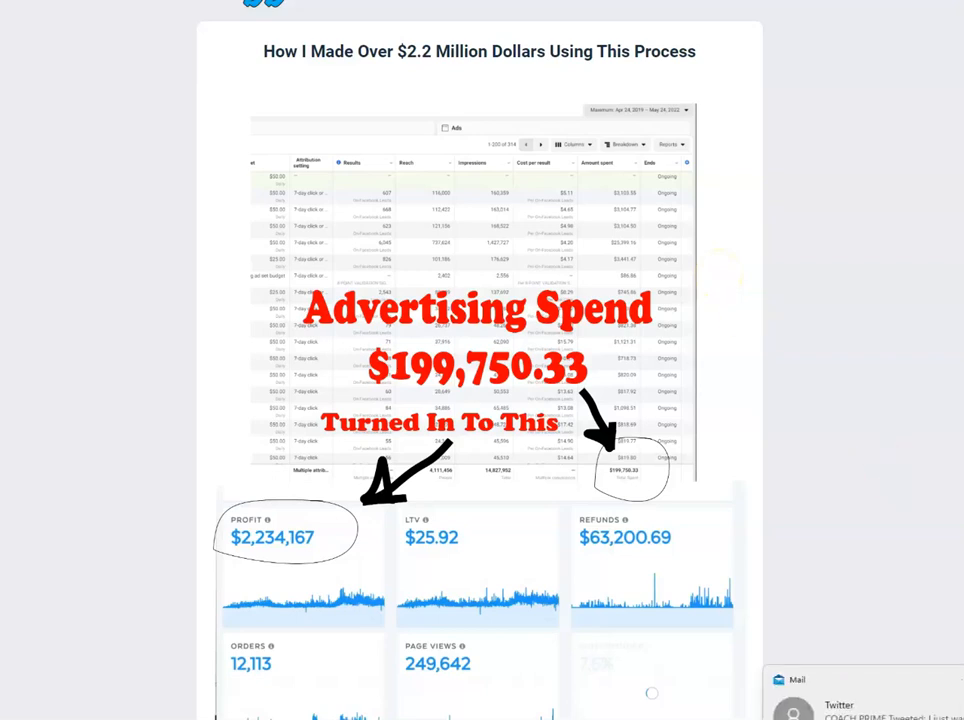
mouse_move(808, 508)
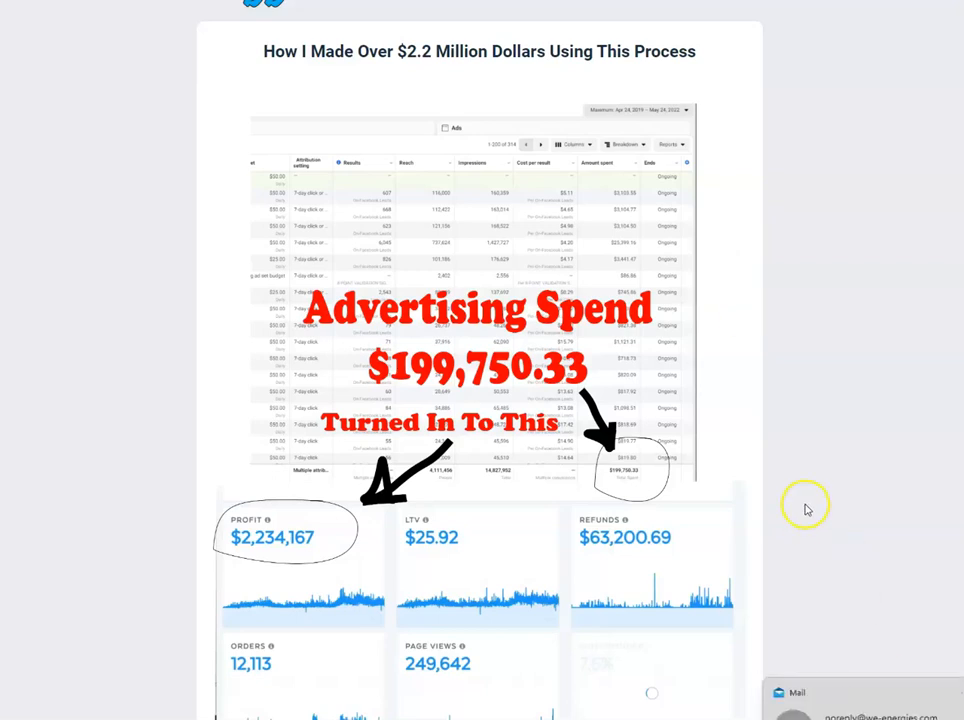
mouse_move(848, 538)
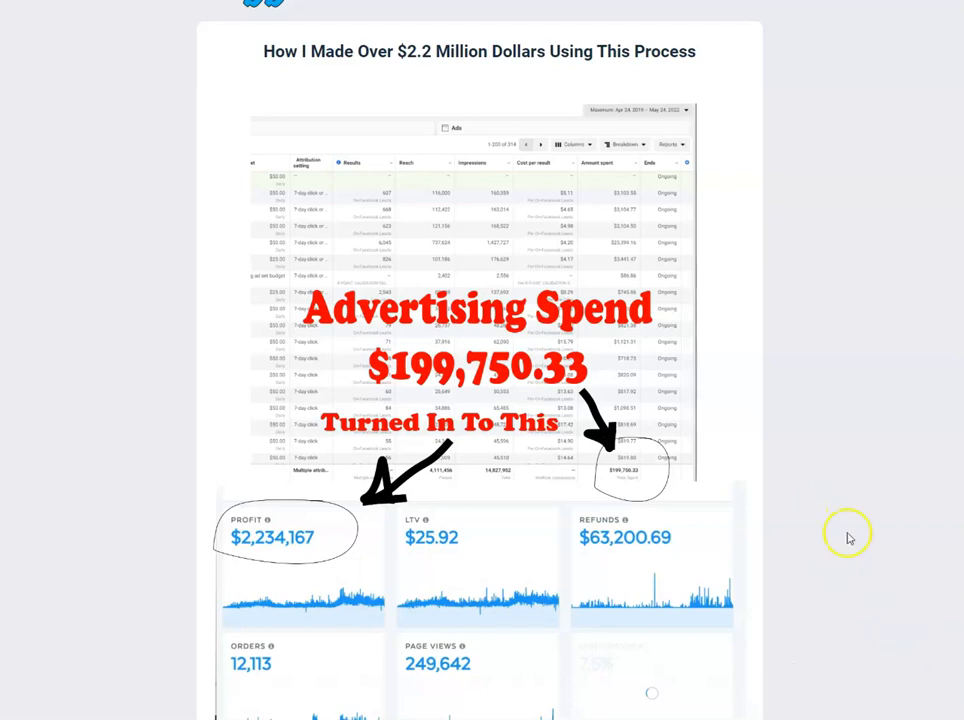
mouse_move(836, 510)
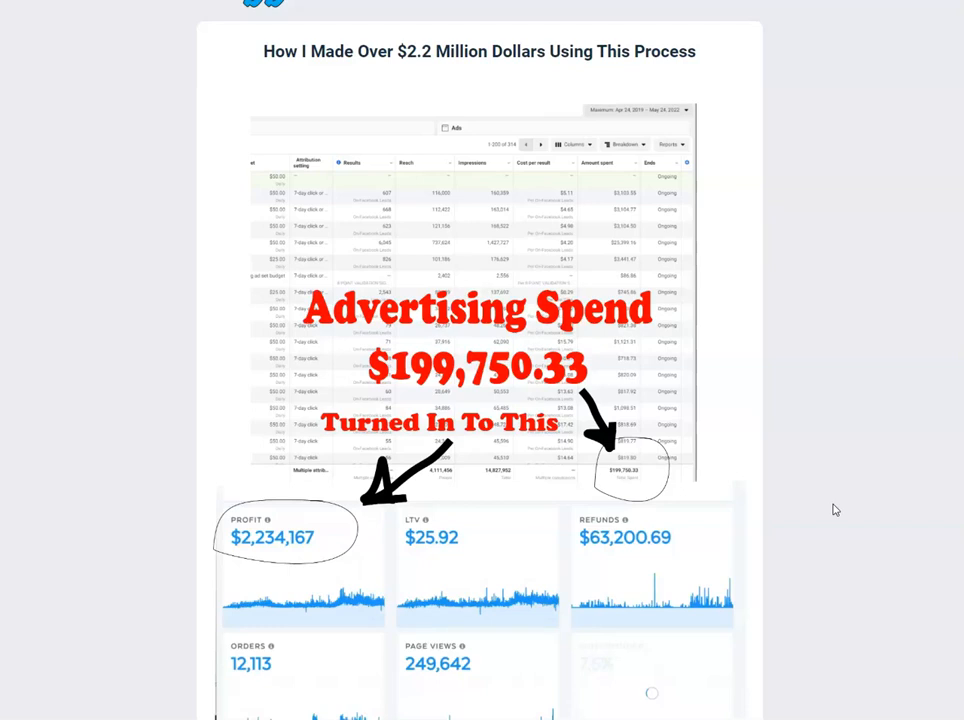
scroll("down", 3)
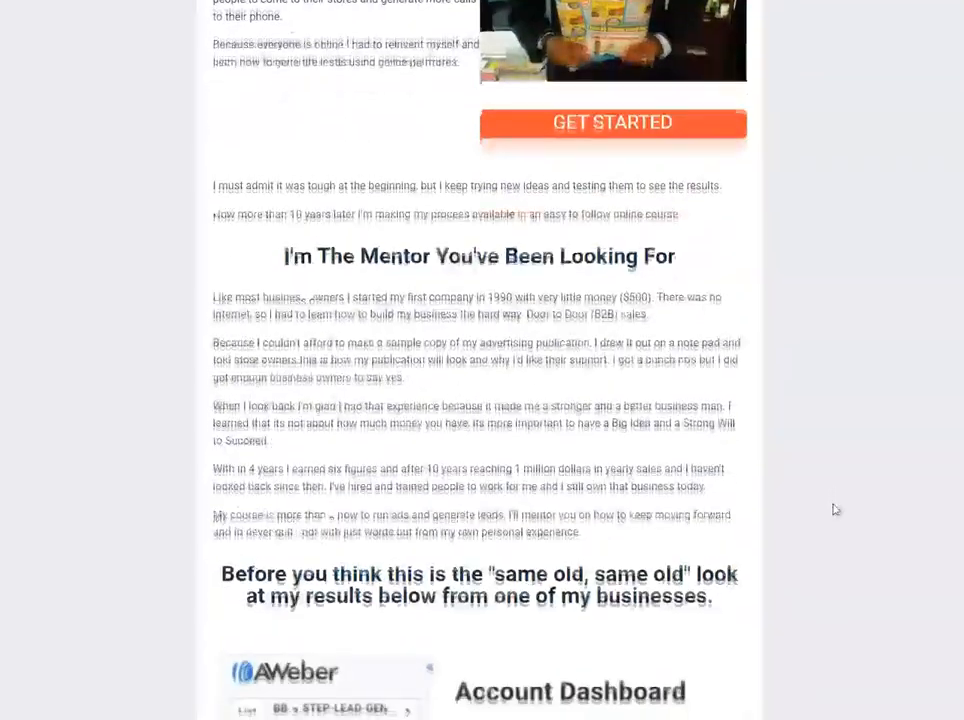
scroll("down", 3)
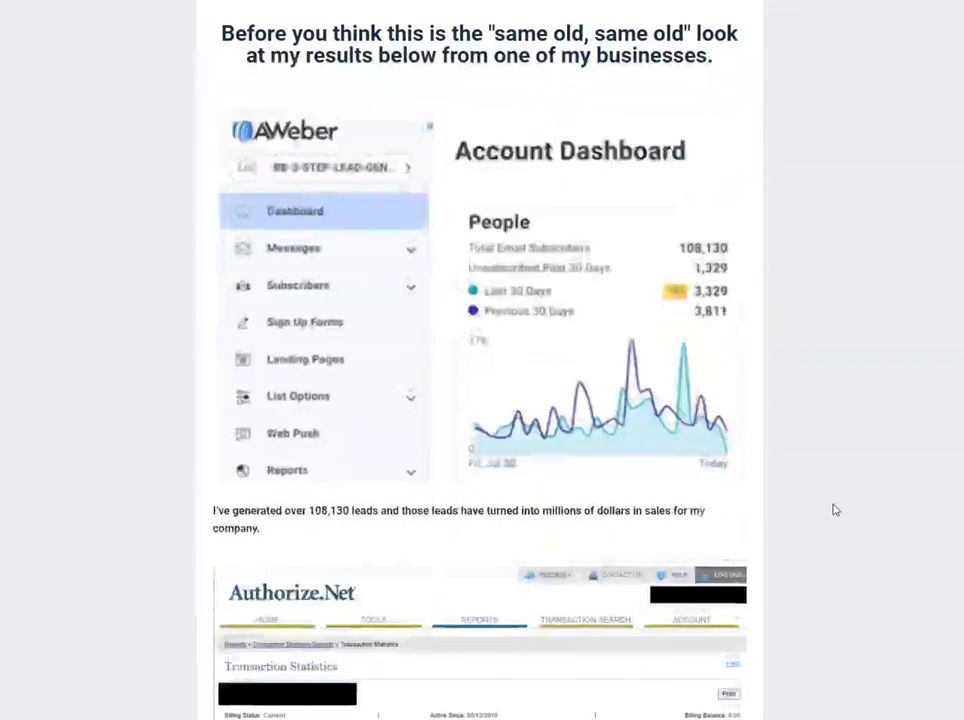
scroll("down", 3)
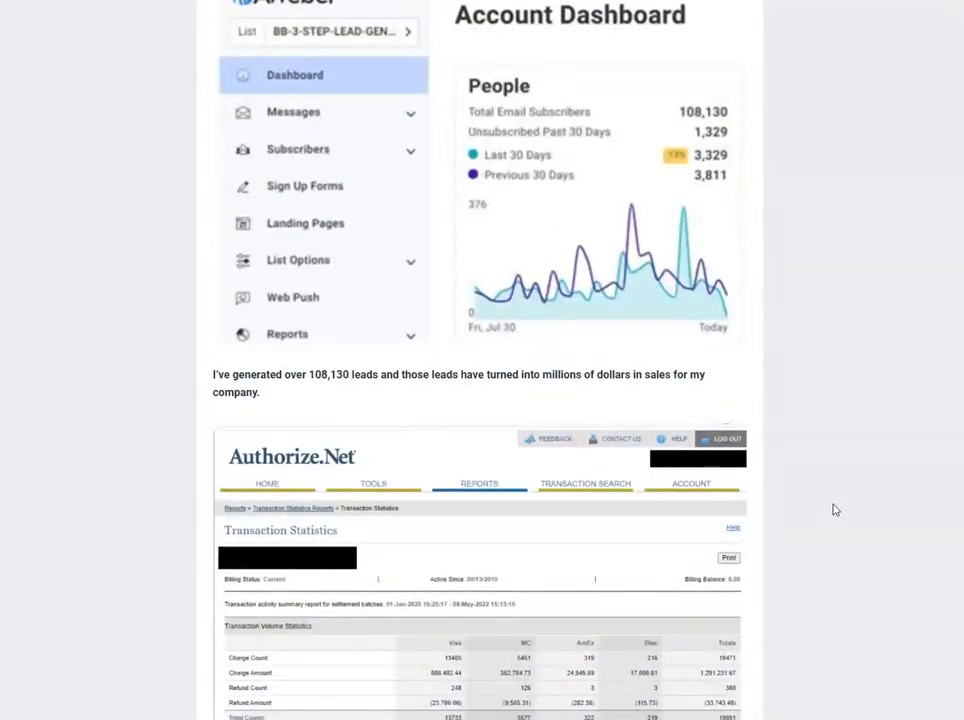
scroll("down", 3)
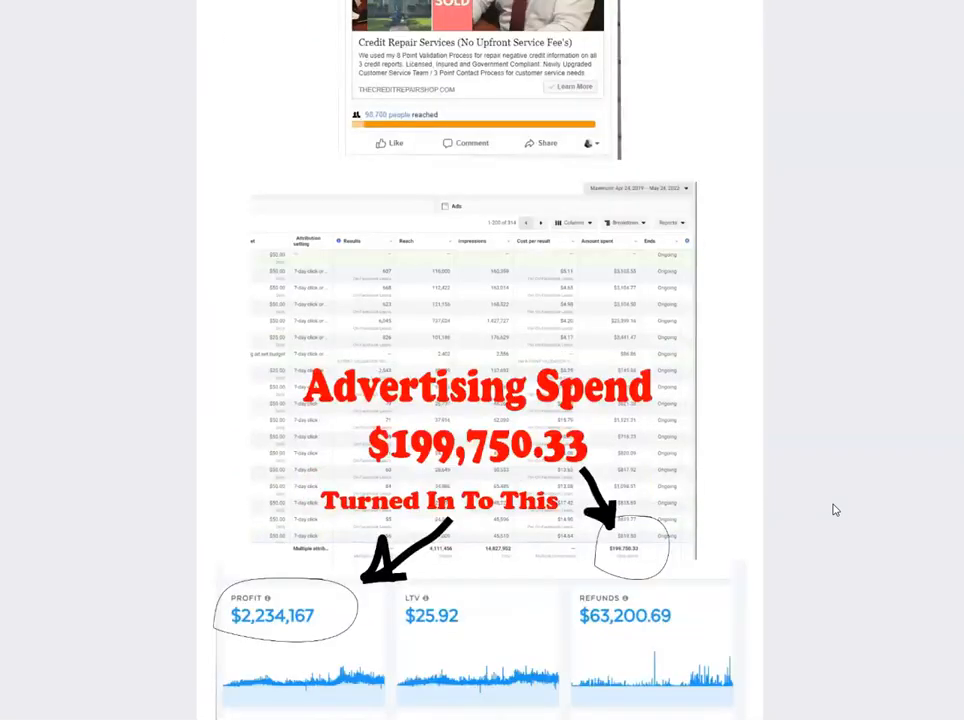
Scroll past the business-types list and examples video to the Appointments From My Leads calendar.
scroll("down", 3)
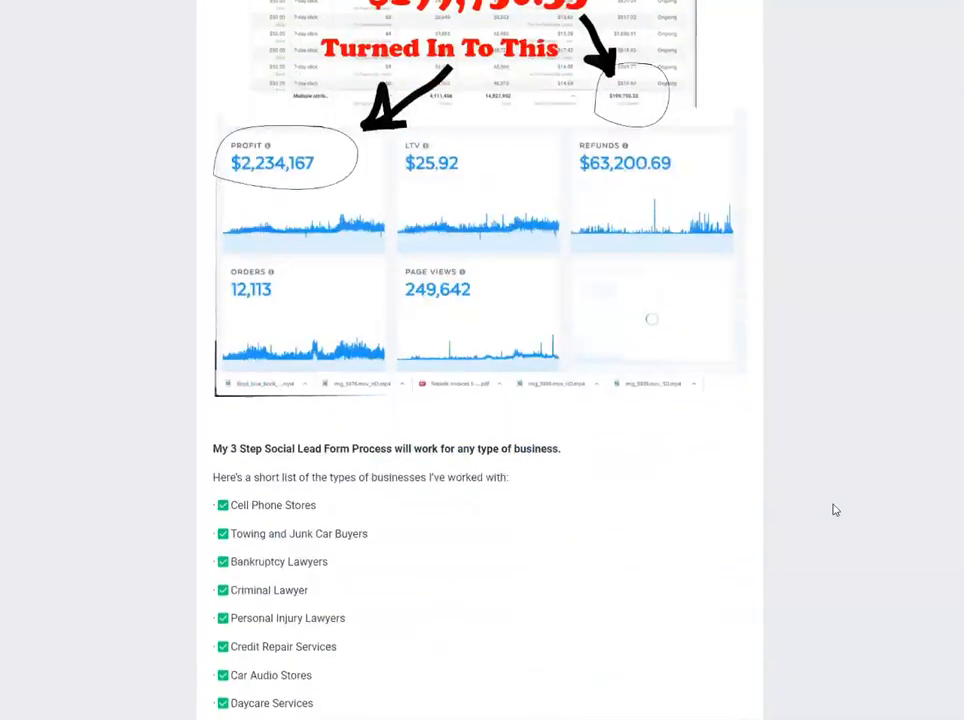
scroll("down", 3)
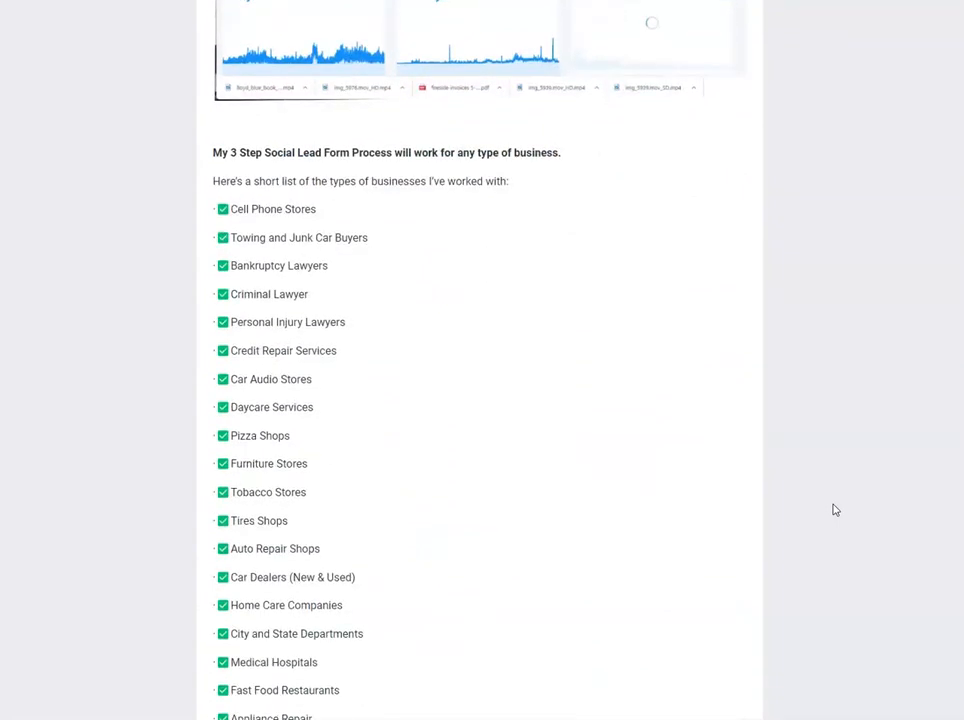
scroll("down", 3)
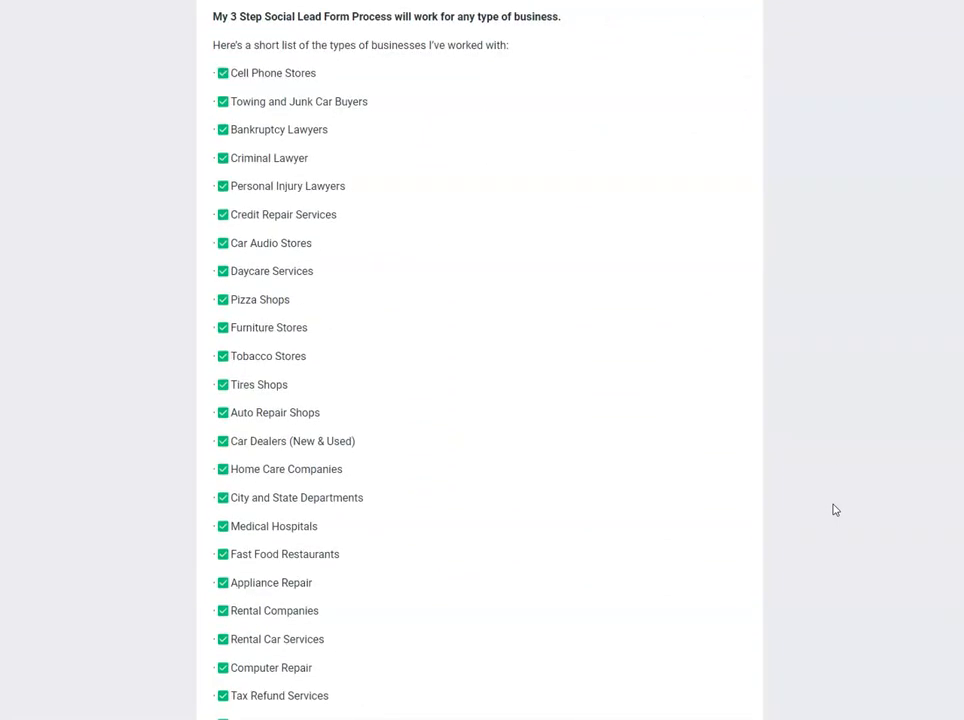
scroll("down", 3)
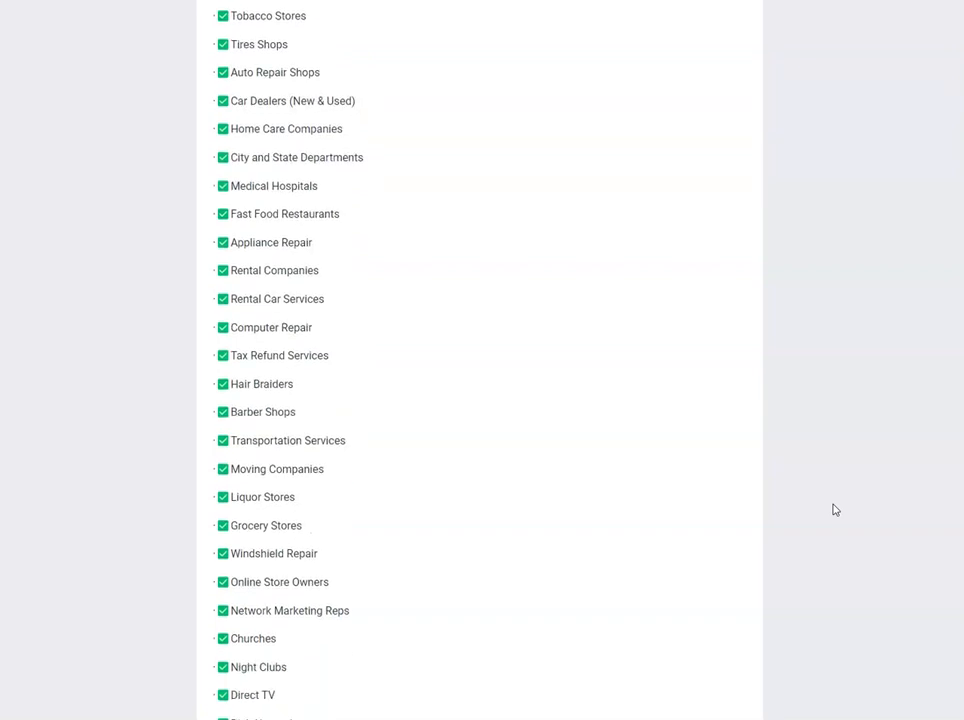
scroll("down", 3)
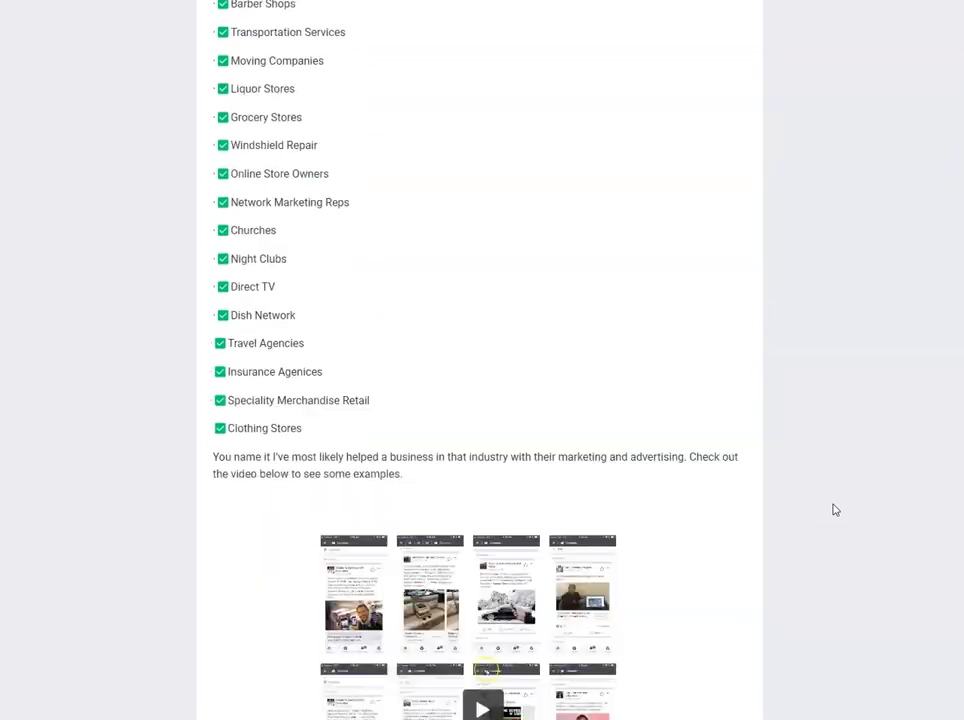
scroll("down", 3)
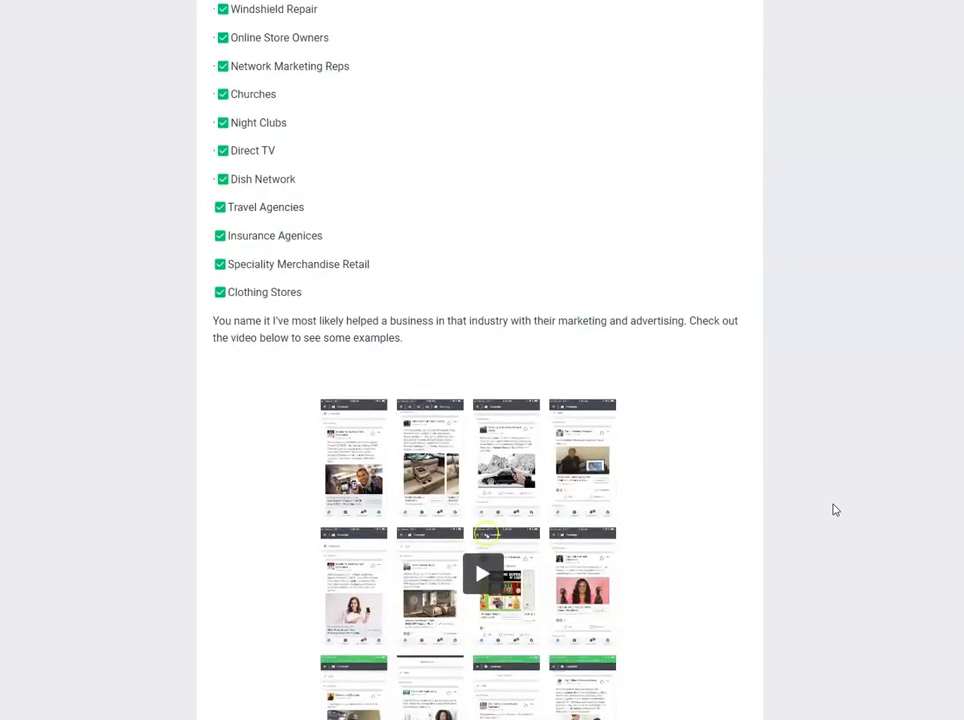
scroll("down", 3)
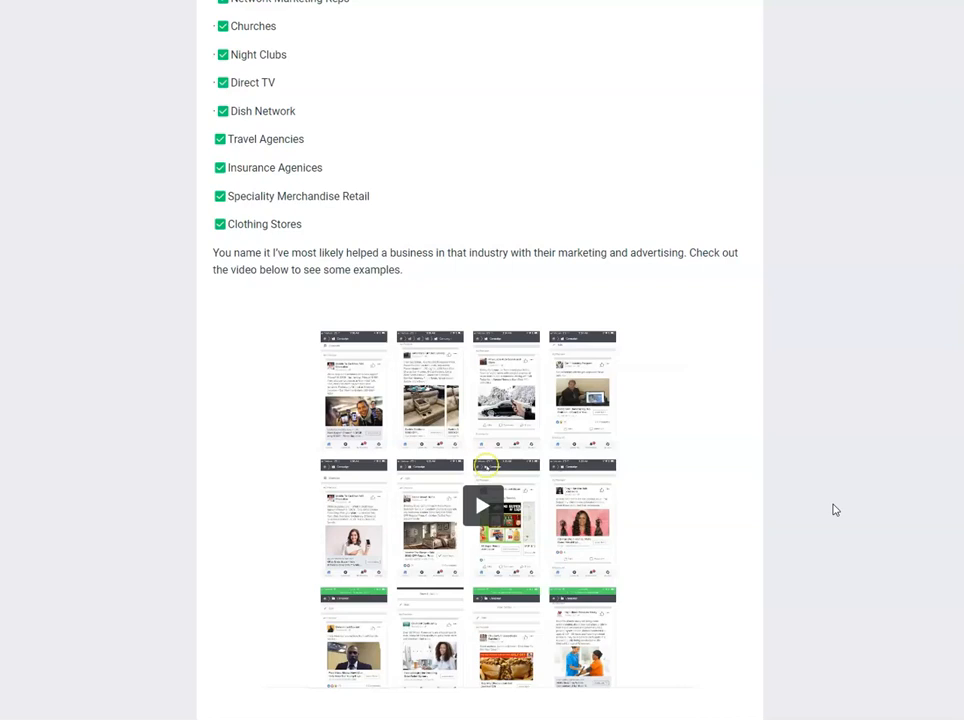
scroll("down", 3)
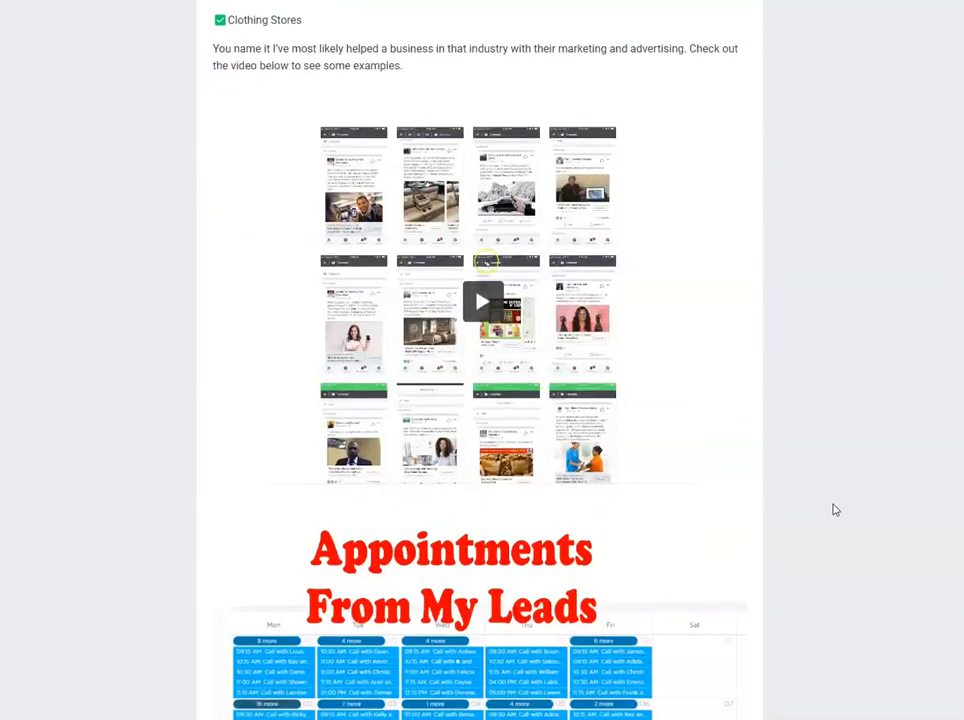
scroll("down", 3)
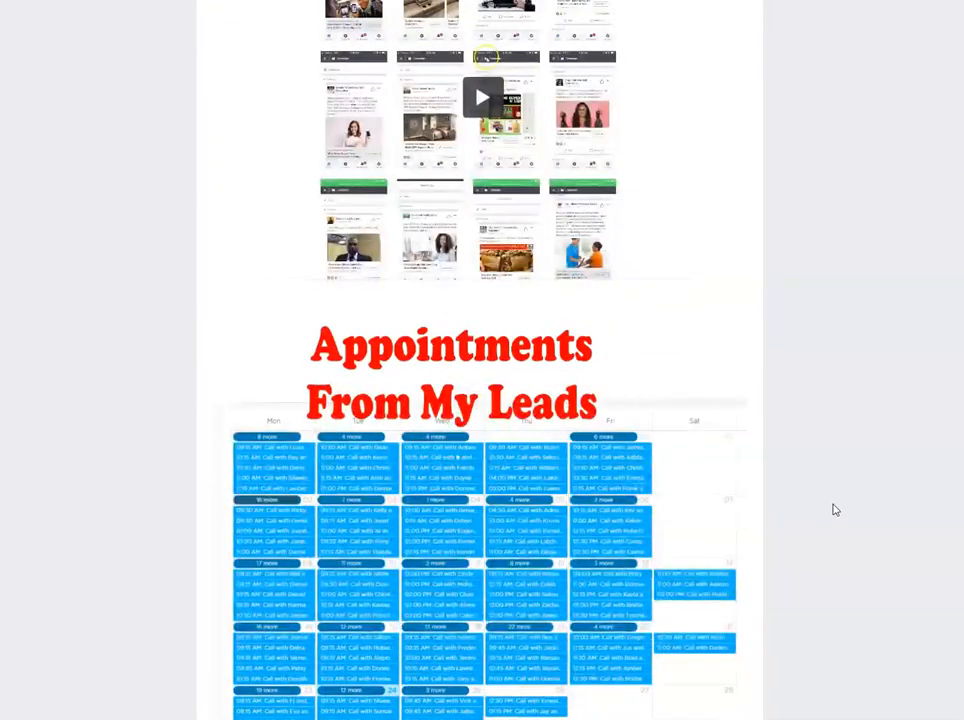
scroll("down", 3)
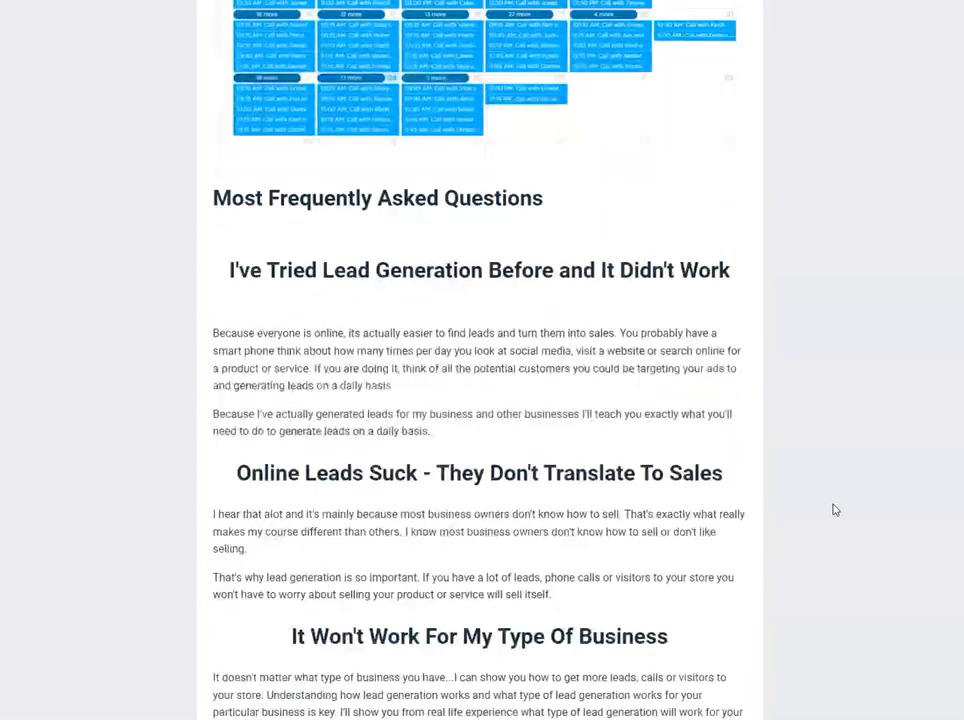
Scroll past the FAQs and course preview video to the 3 Step Lead Form Process lesson list.
scroll("down", 3)
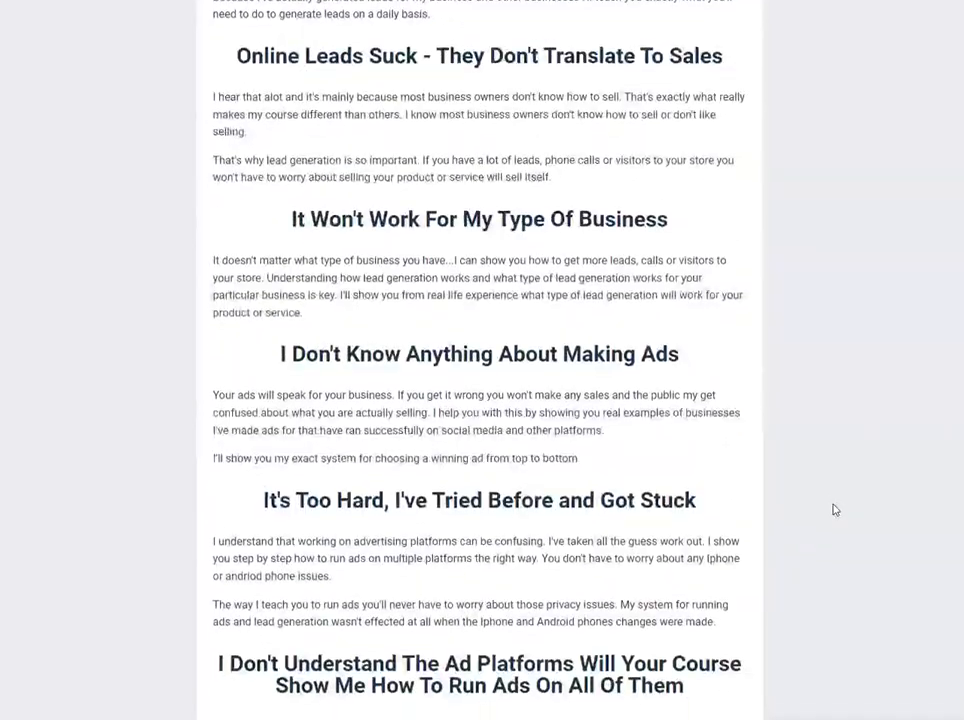
scroll("down", 3)
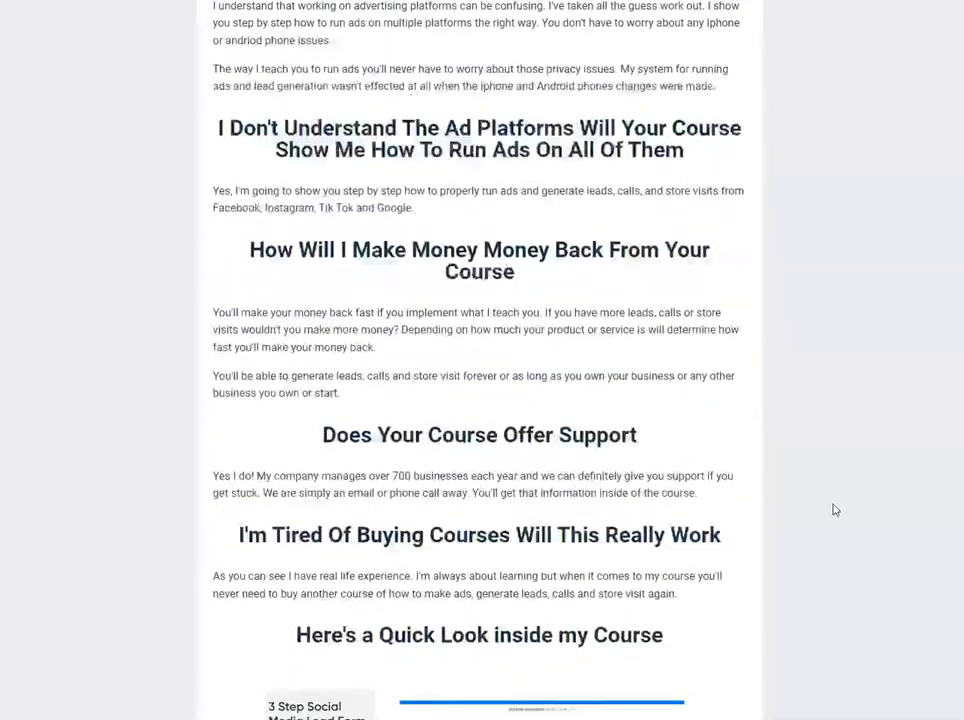
scroll("down", 3)
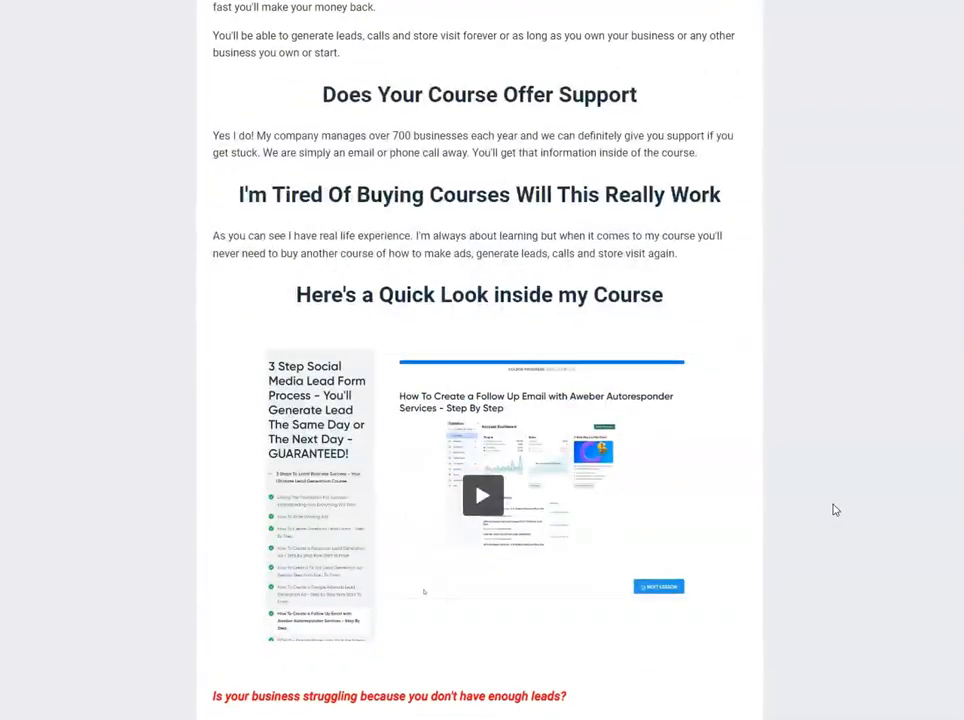
scroll("down", 3)
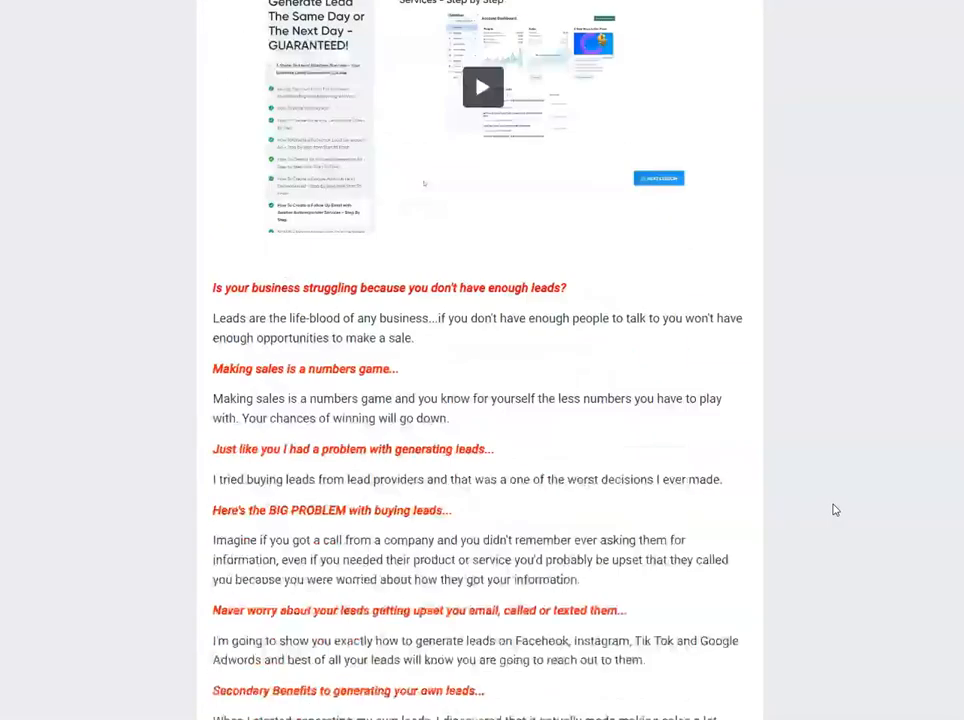
scroll("down", 3)
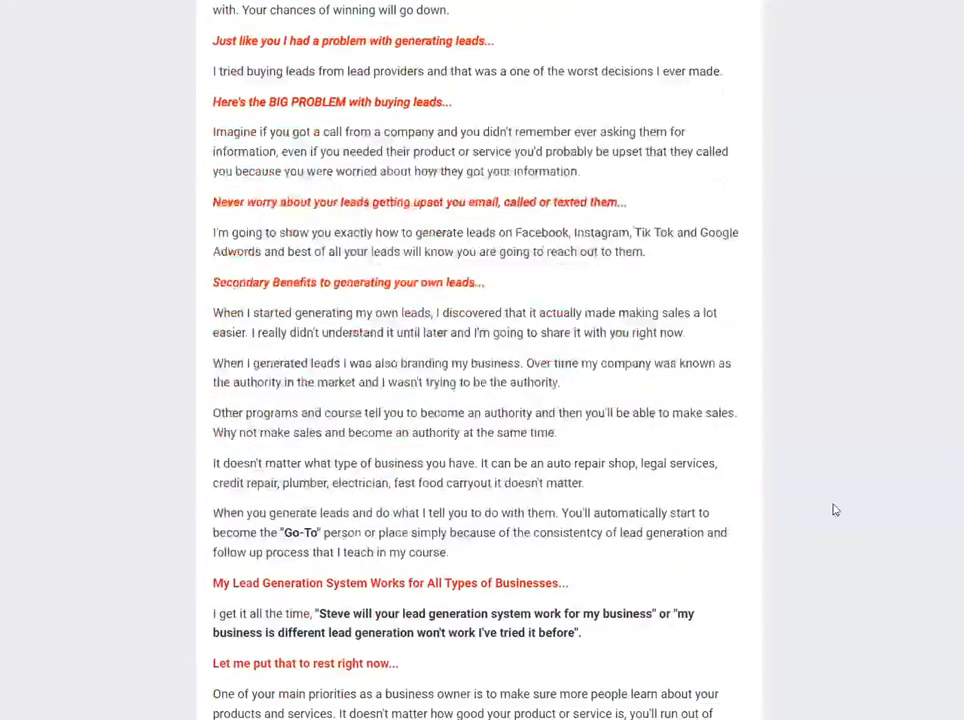
scroll("down", 3)
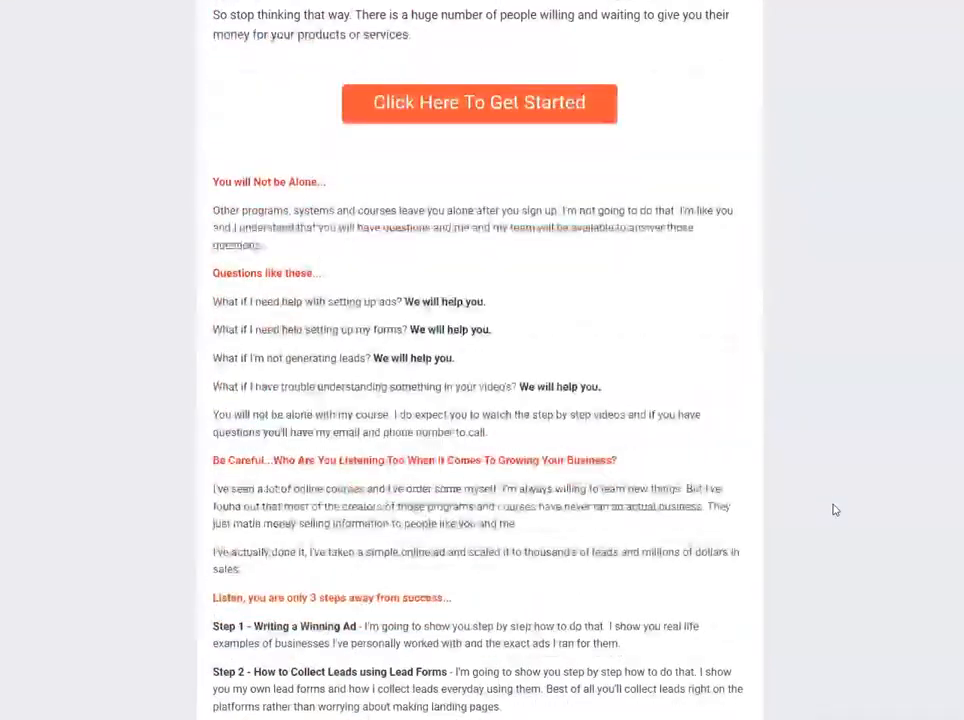
scroll("down", 3)
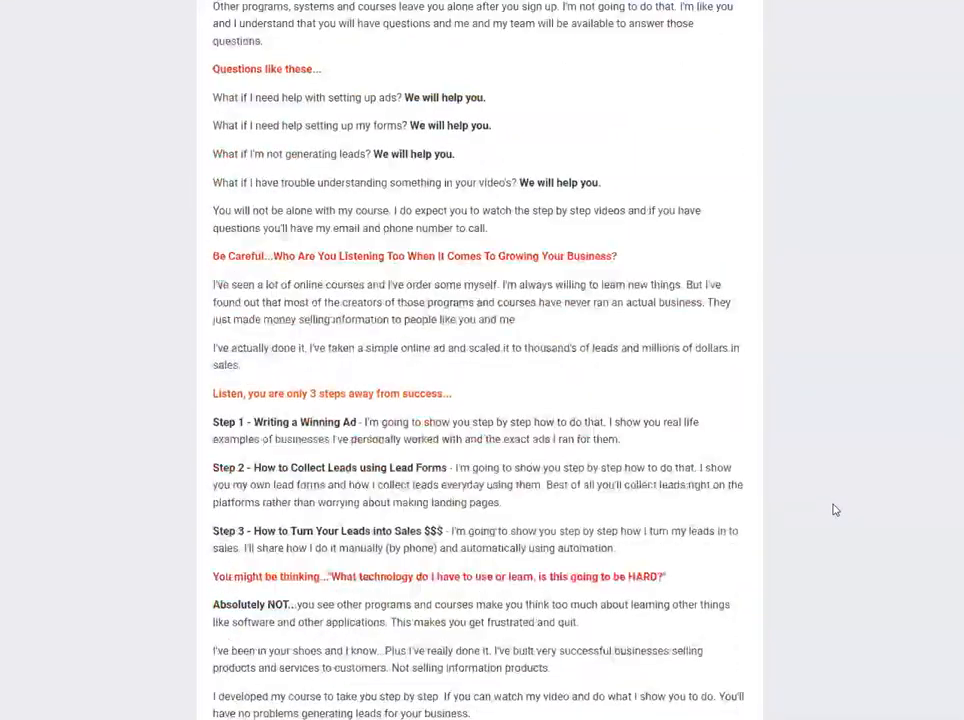
scroll("down", 3)
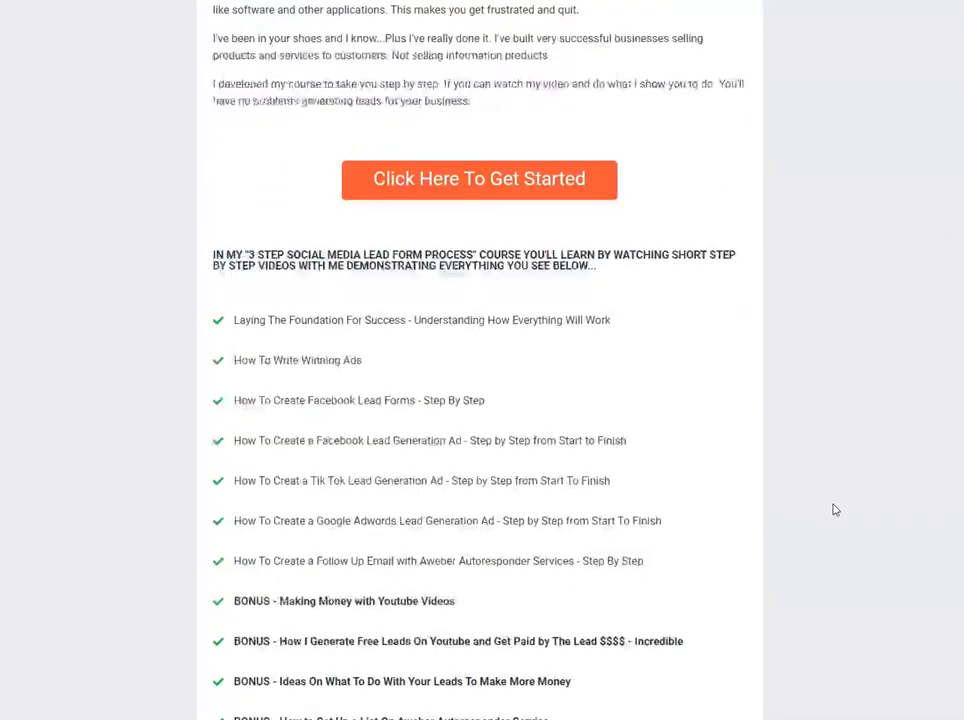
scroll("down", 3)
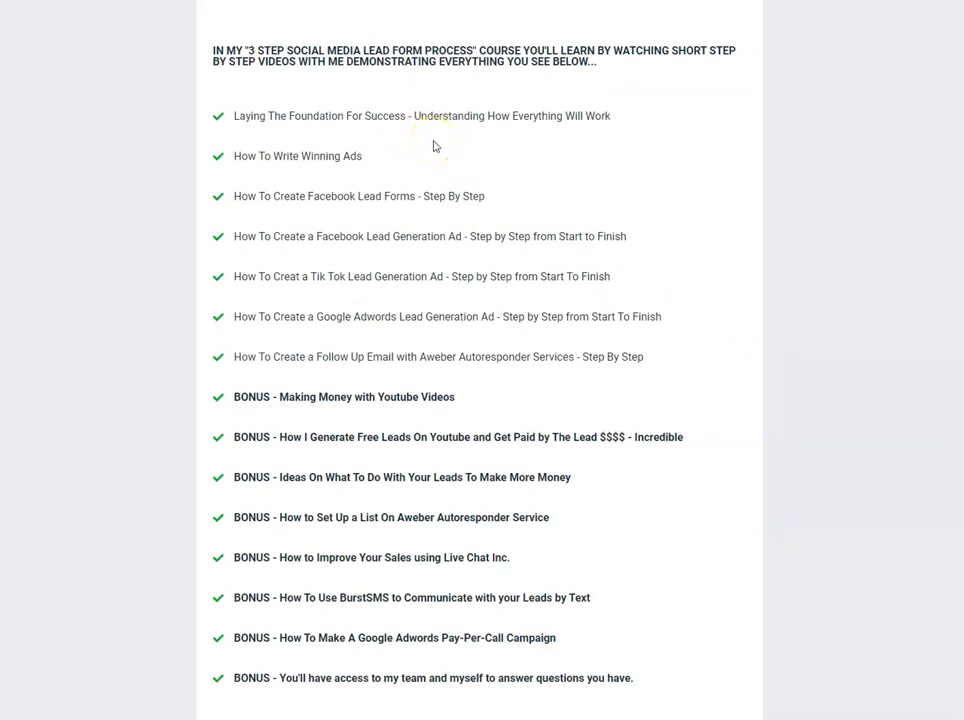
mouse_move(332, 196)
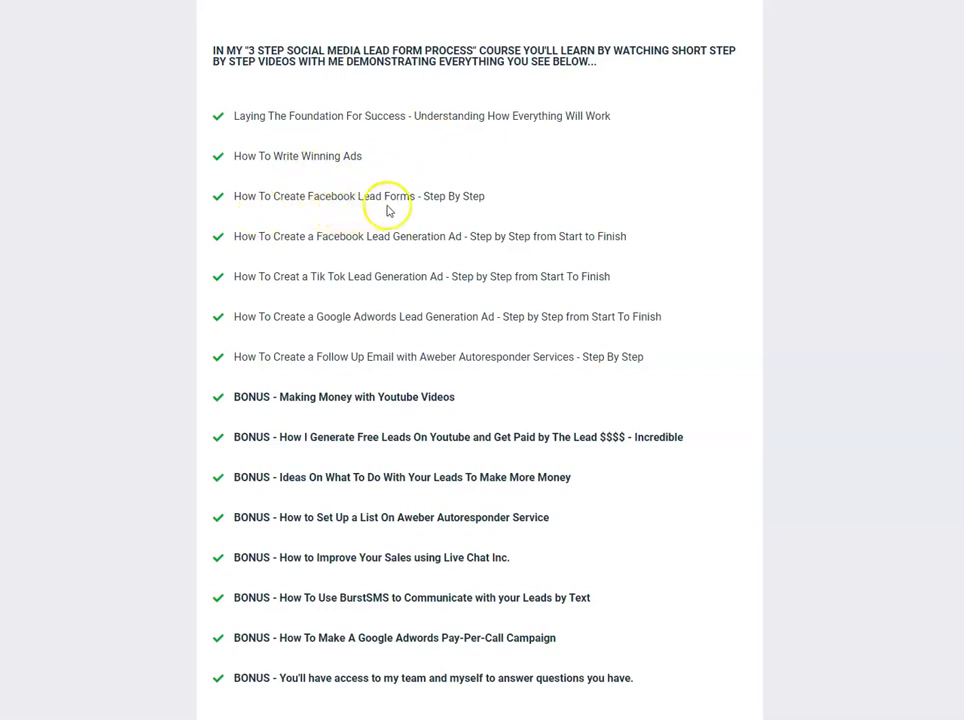
mouse_move(392, 260)
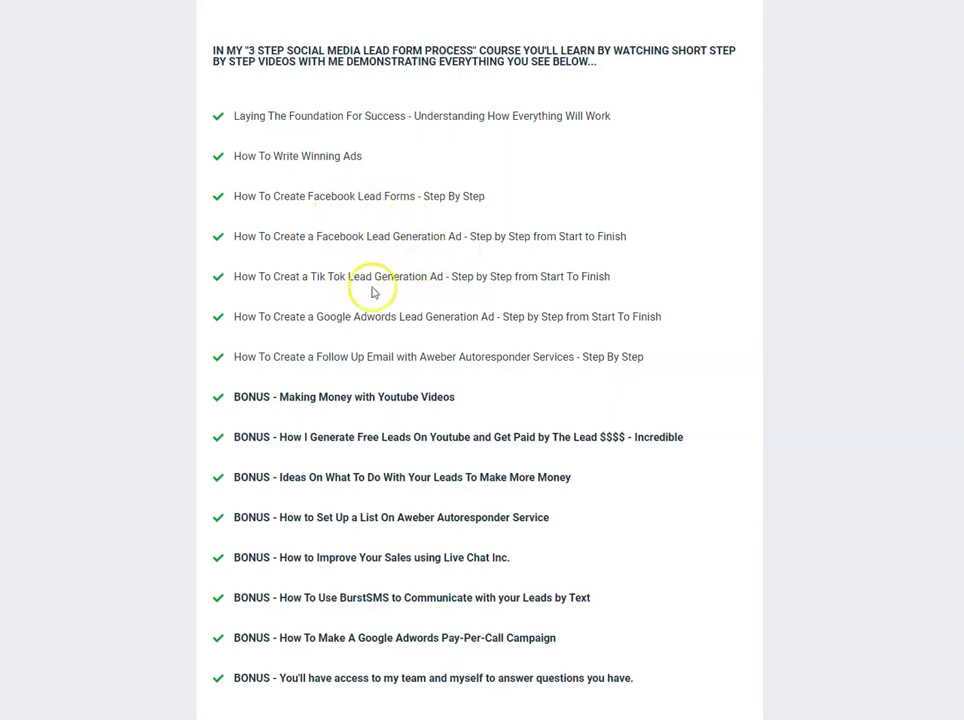
mouse_move(376, 306)
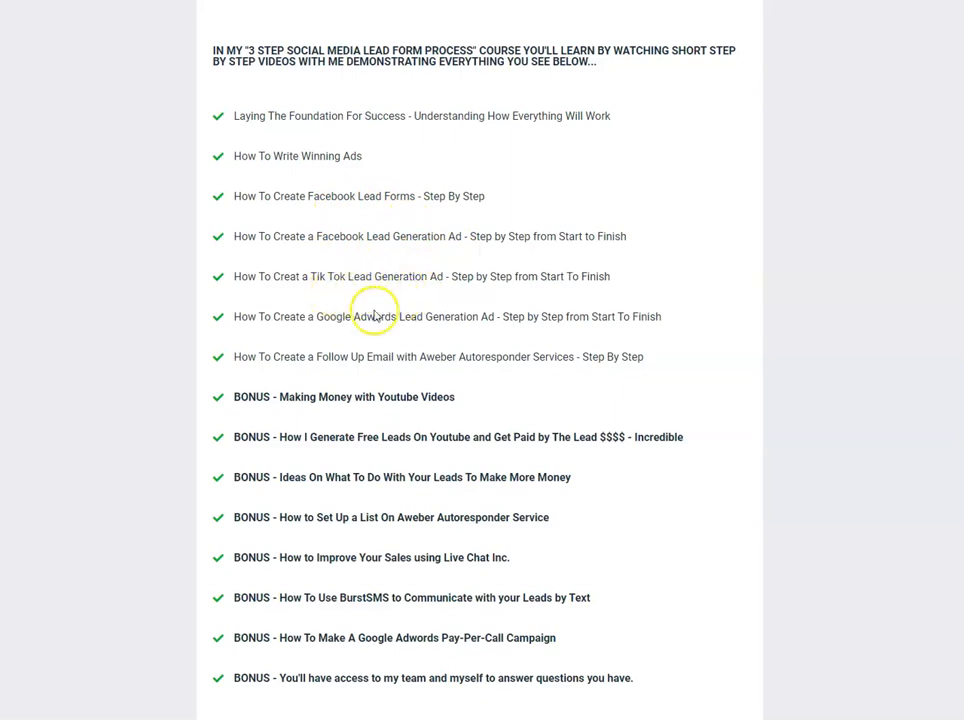
mouse_move(410, 348)
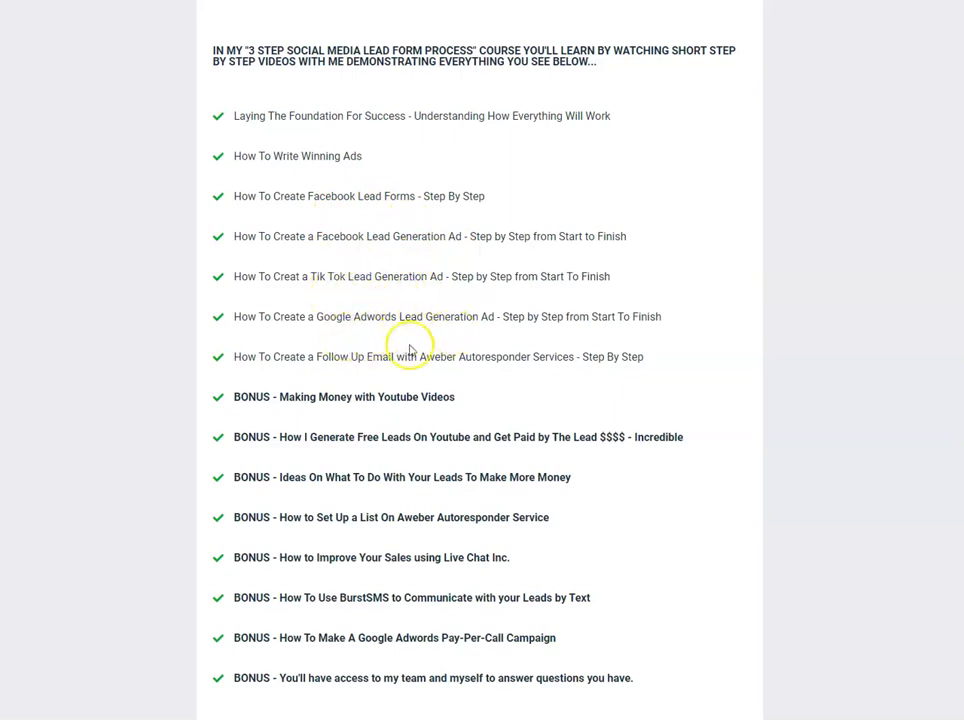
mouse_move(518, 356)
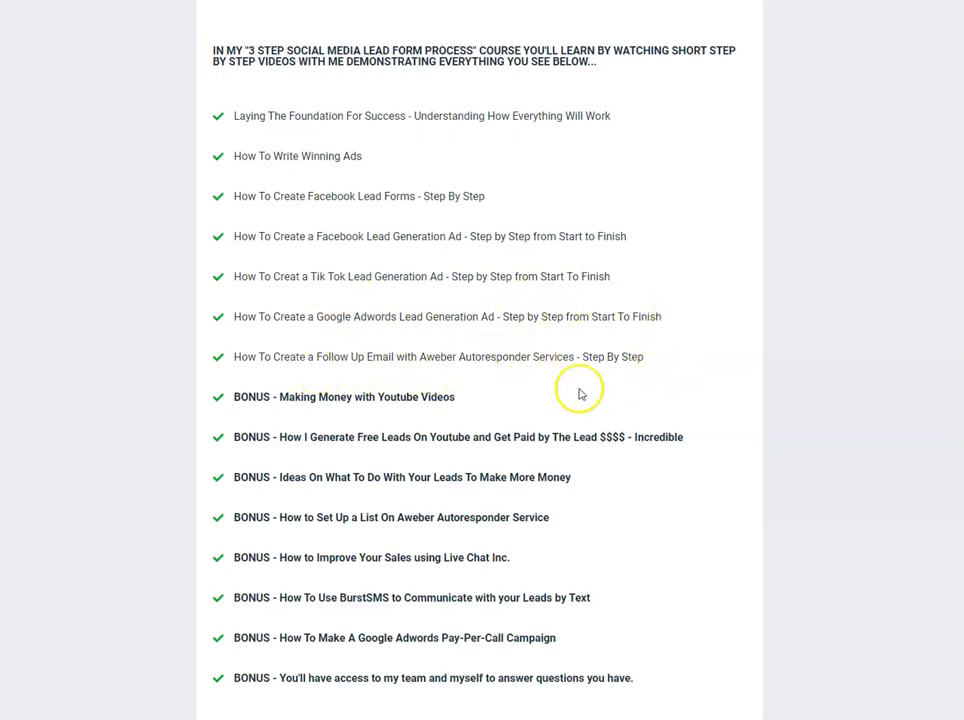
mouse_move(432, 420)
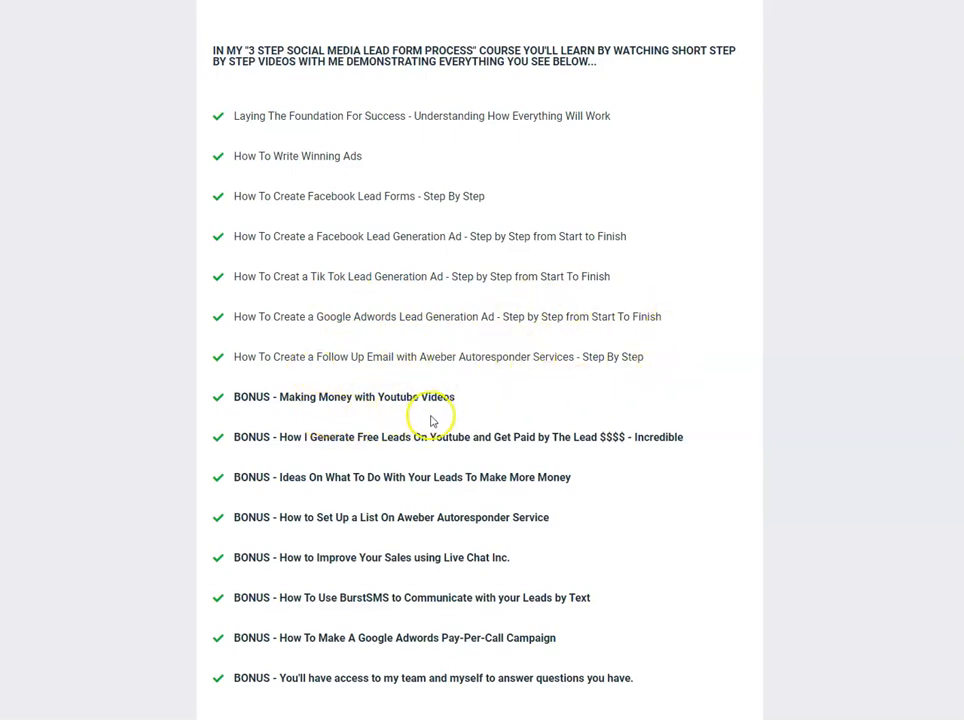
mouse_move(472, 428)
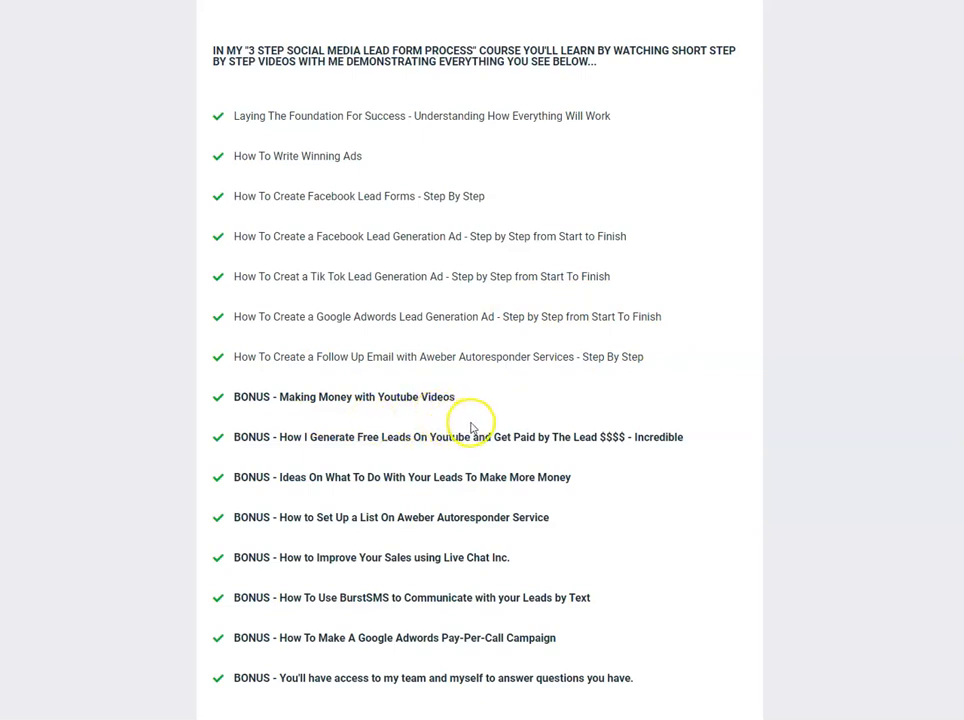
mouse_move(536, 408)
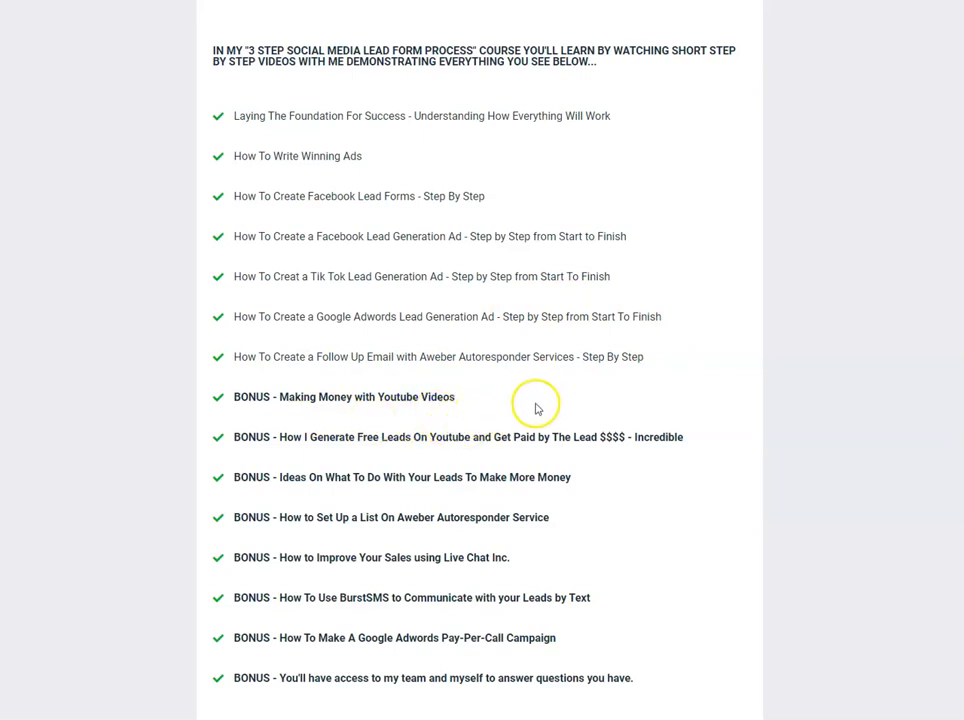
mouse_move(718, 440)
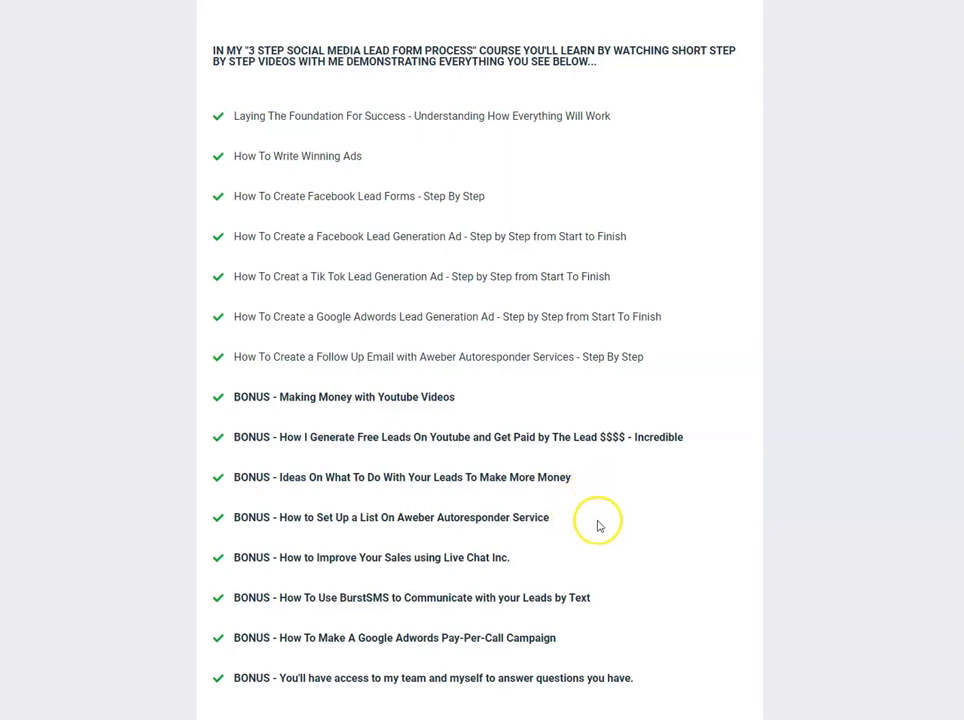
mouse_move(600, 526)
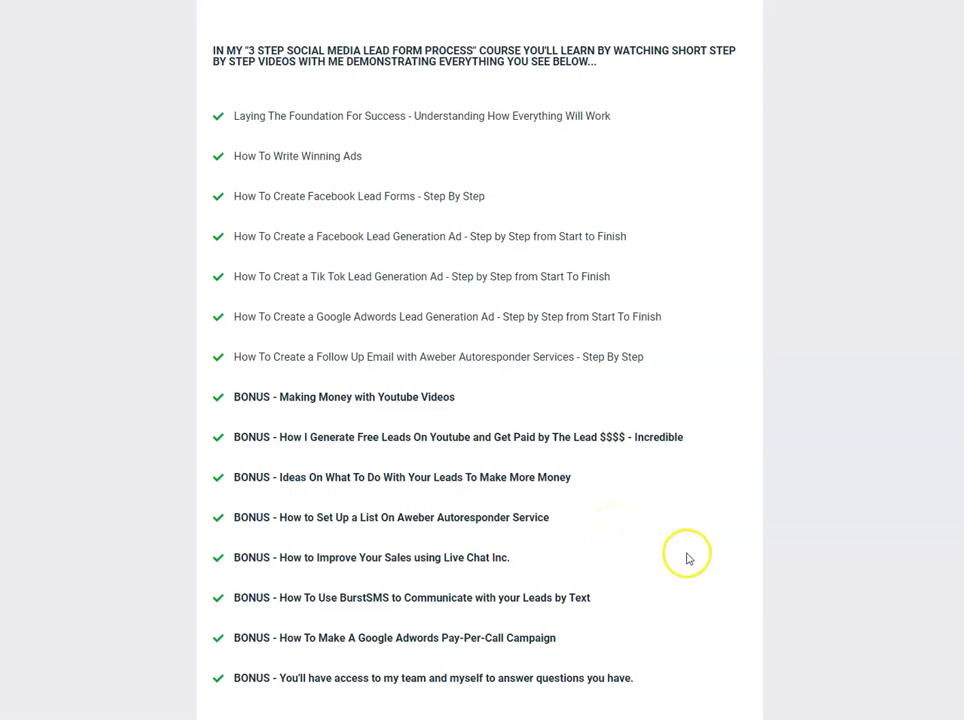
mouse_move(724, 580)
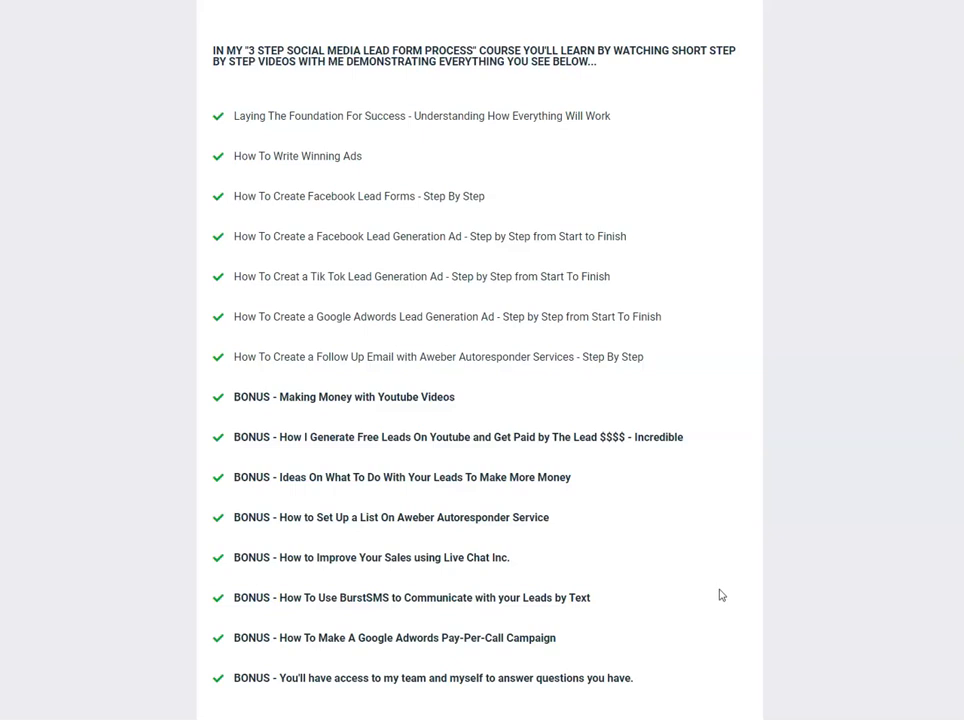
scroll("down", 3)
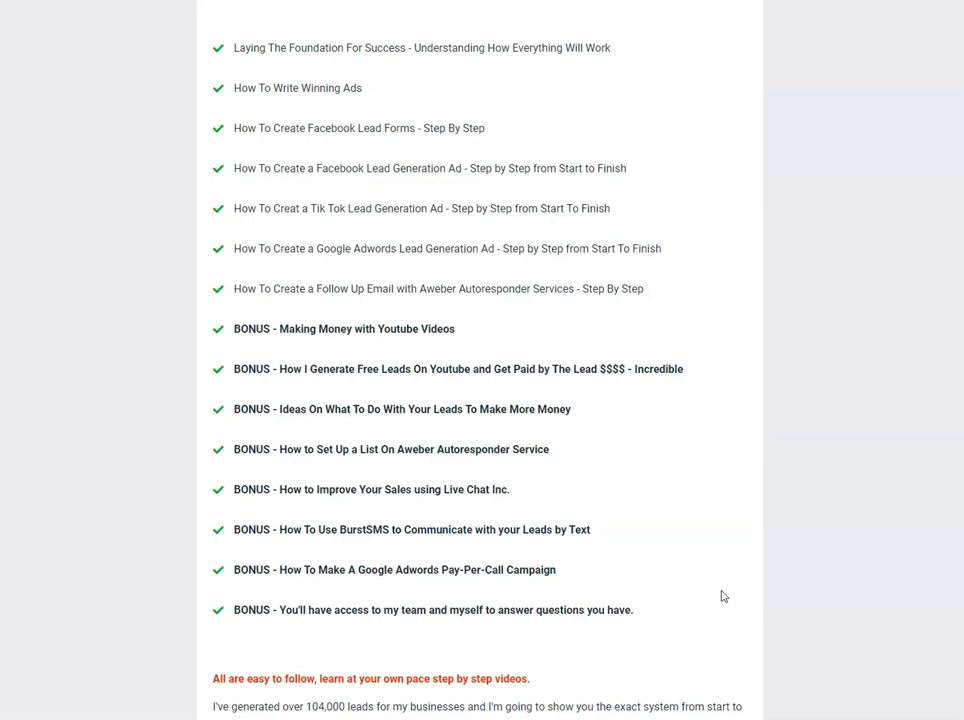
Scroll past the 100% money-back guarantee to the Payment Information order form.
scroll("down", 3)
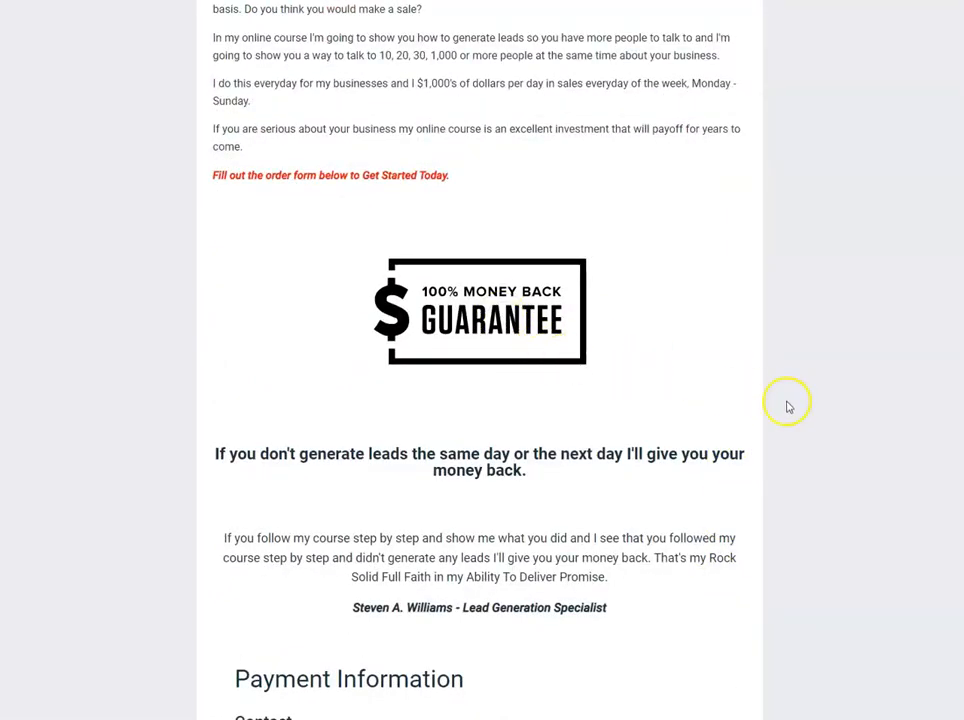
scroll("down", 3)
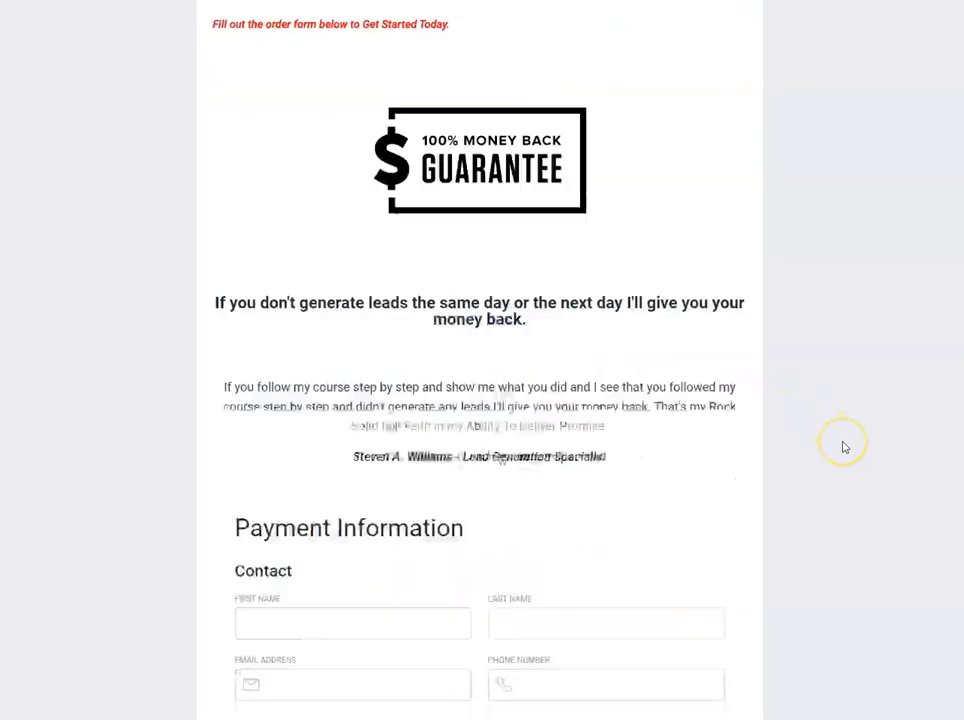
scroll("down", 3)
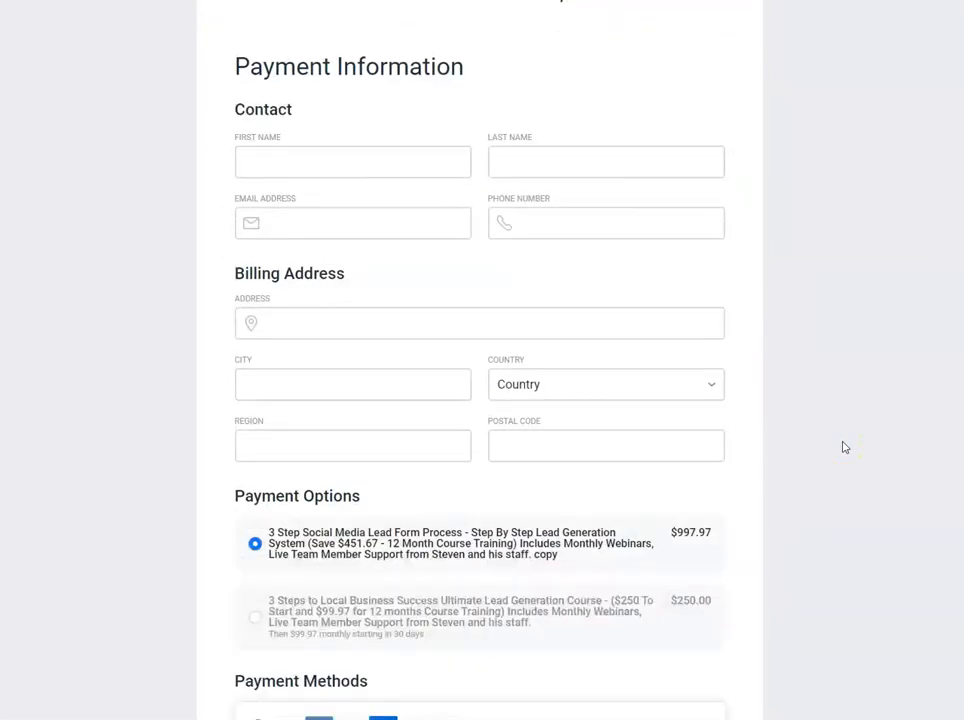
Choose the $250 to start payment plan so the Order Summary total reads $250.00.
scroll("down", 3)
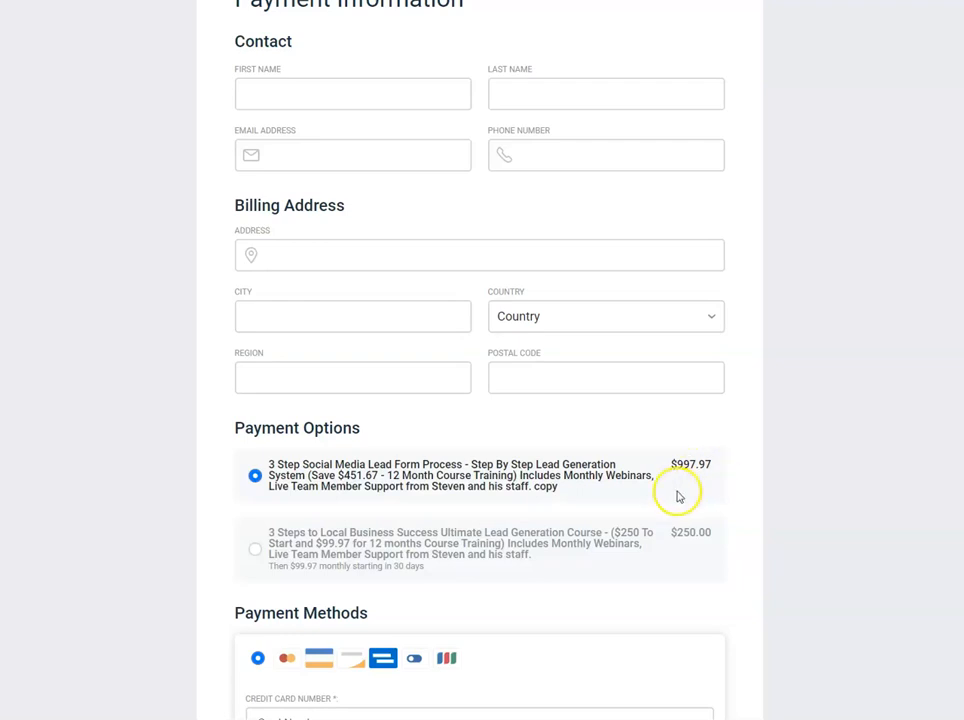
mouse_move(540, 556)
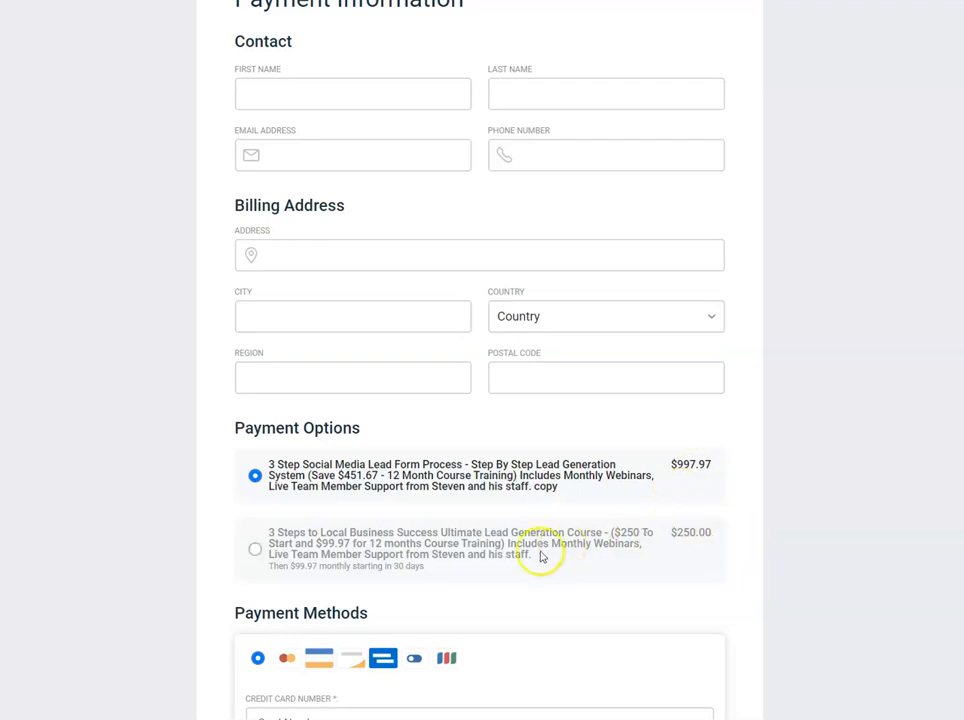
left_click(256, 548)
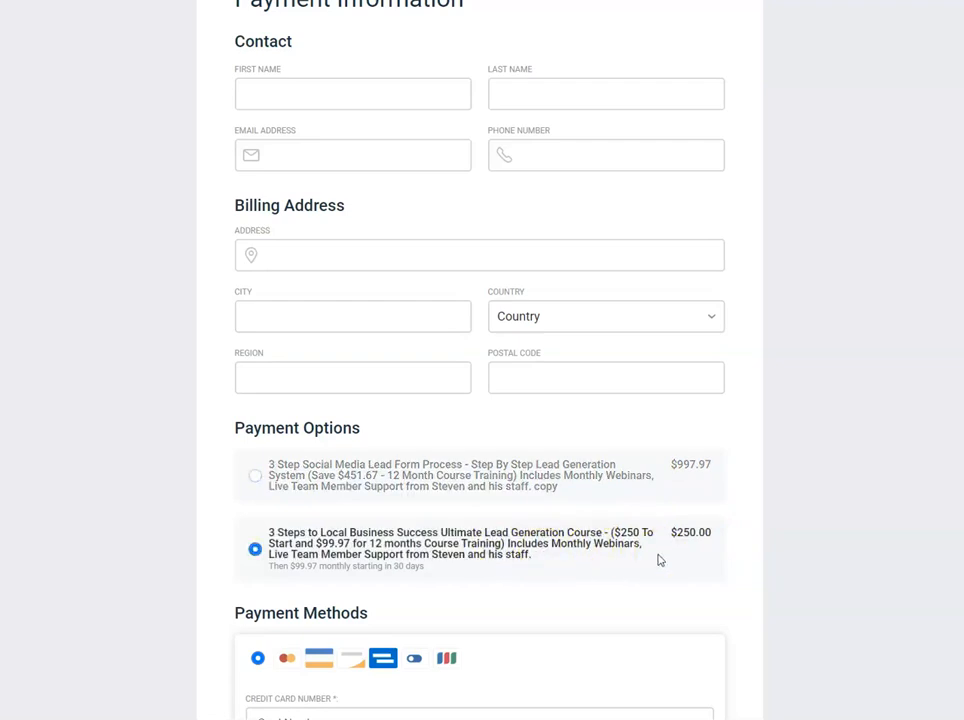
scroll("down", 3)
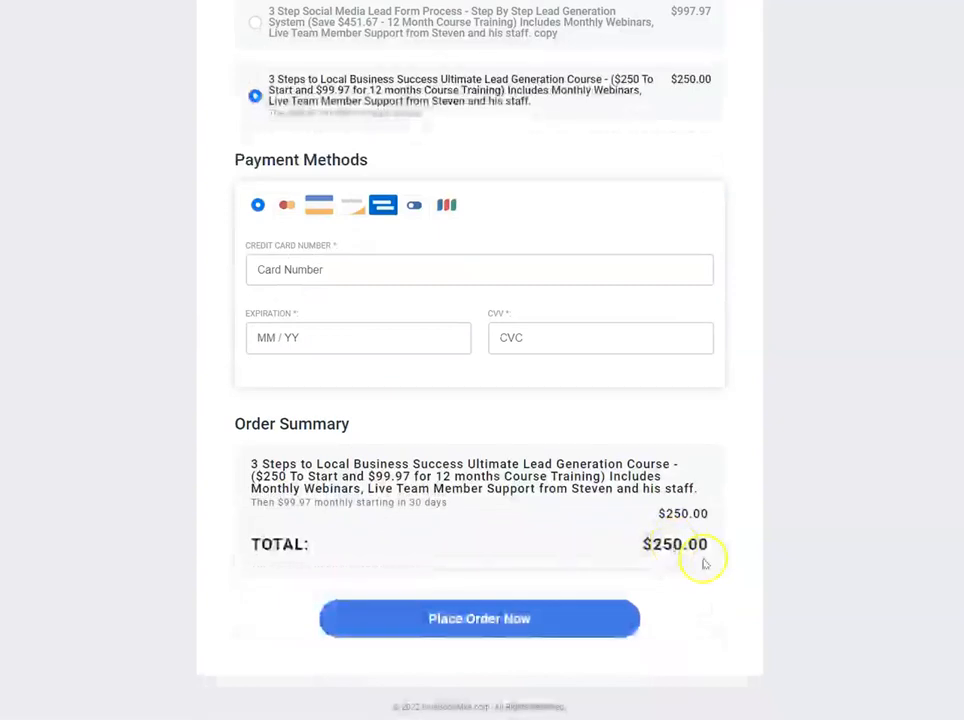